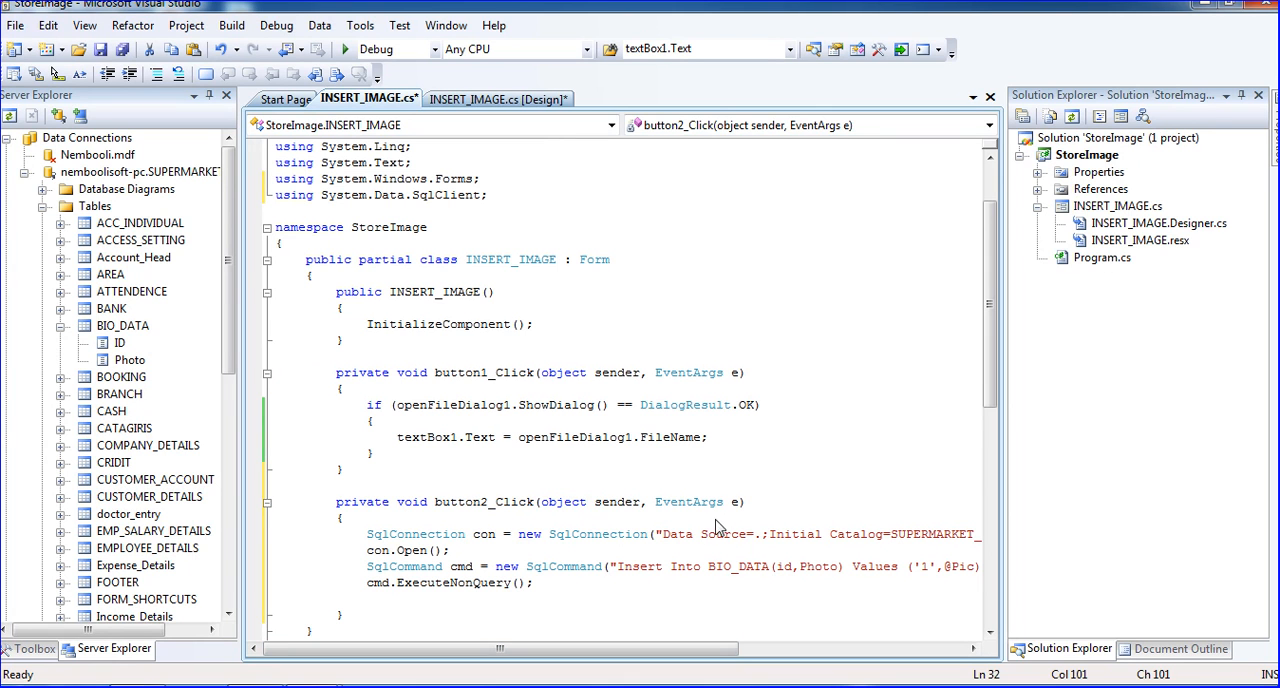
mouse_move(575, 594)
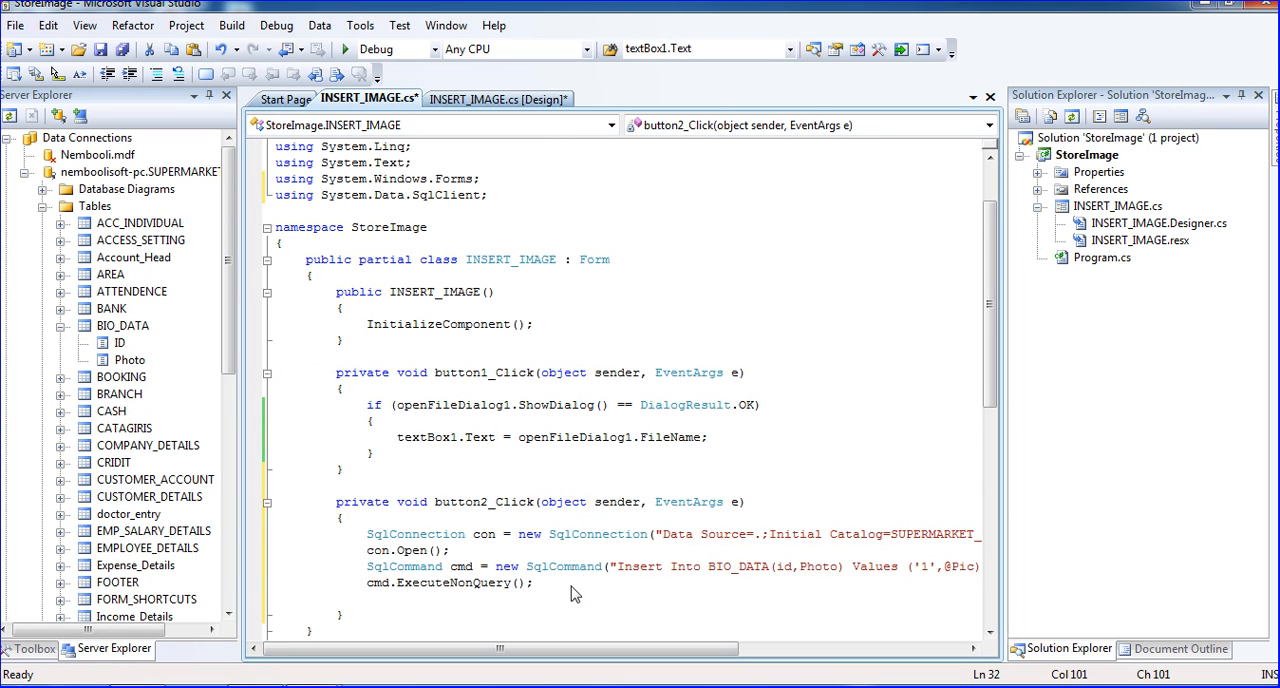
mouse_move(540, 546)
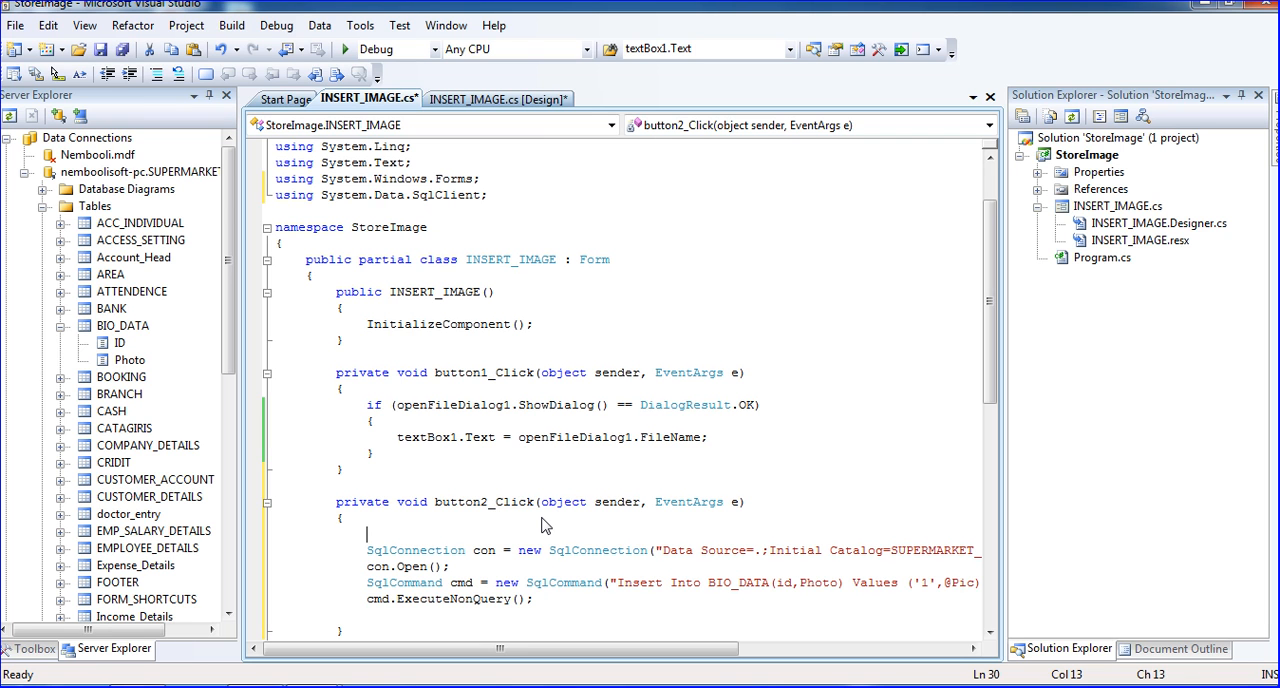
Start a new line beginning 'f' at the top of button2_Click, above the SqlConnection code
text(file)
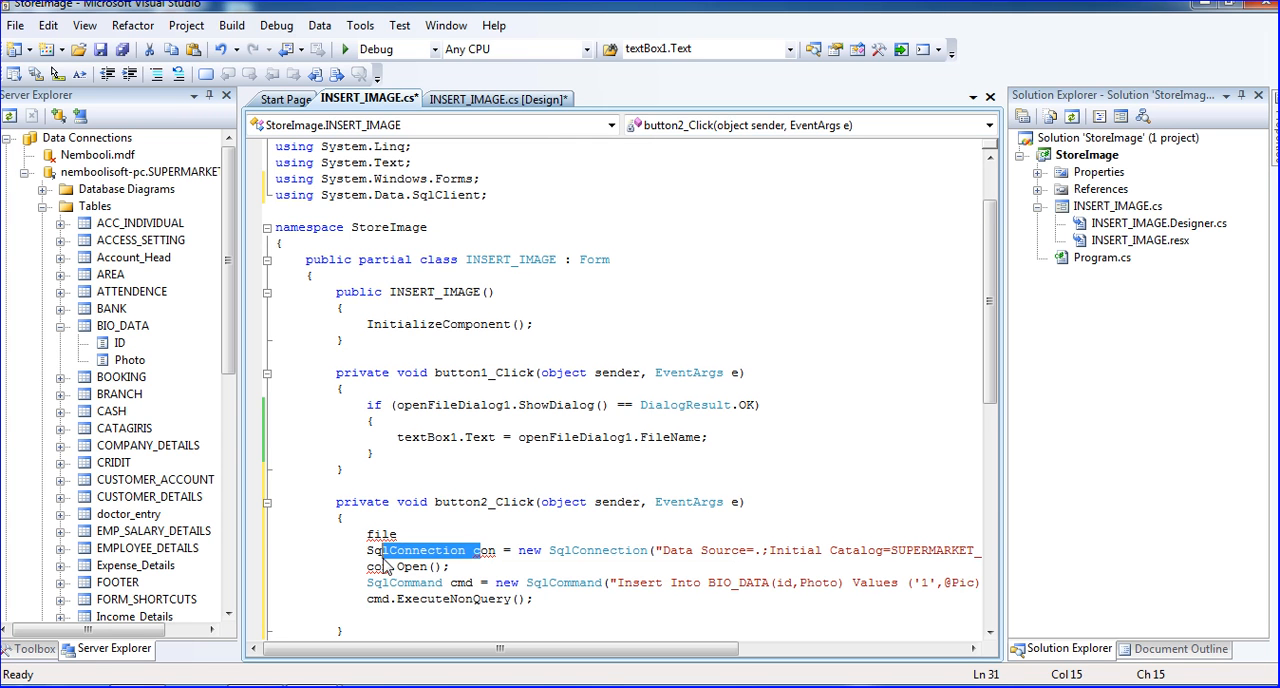
scroll(up, 3)
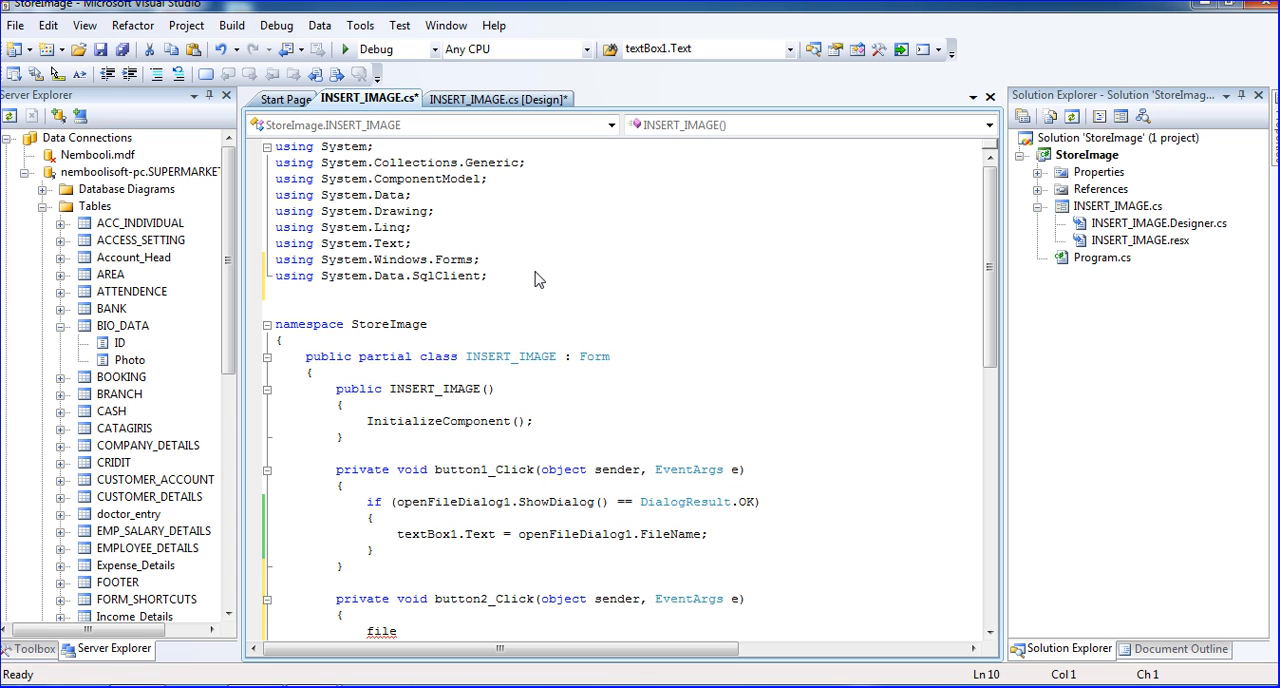
Add a 'using System.IO;' directive below 'using System.Data.SqlClient;'
text(using)
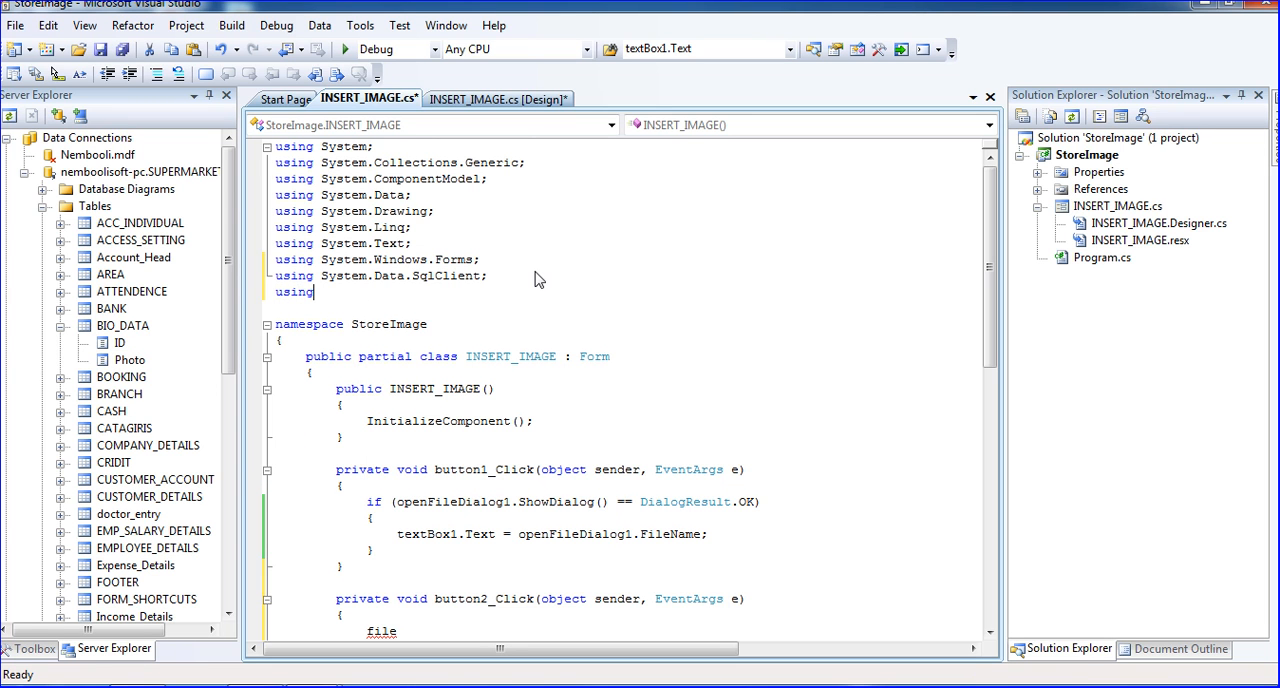
text(sy)
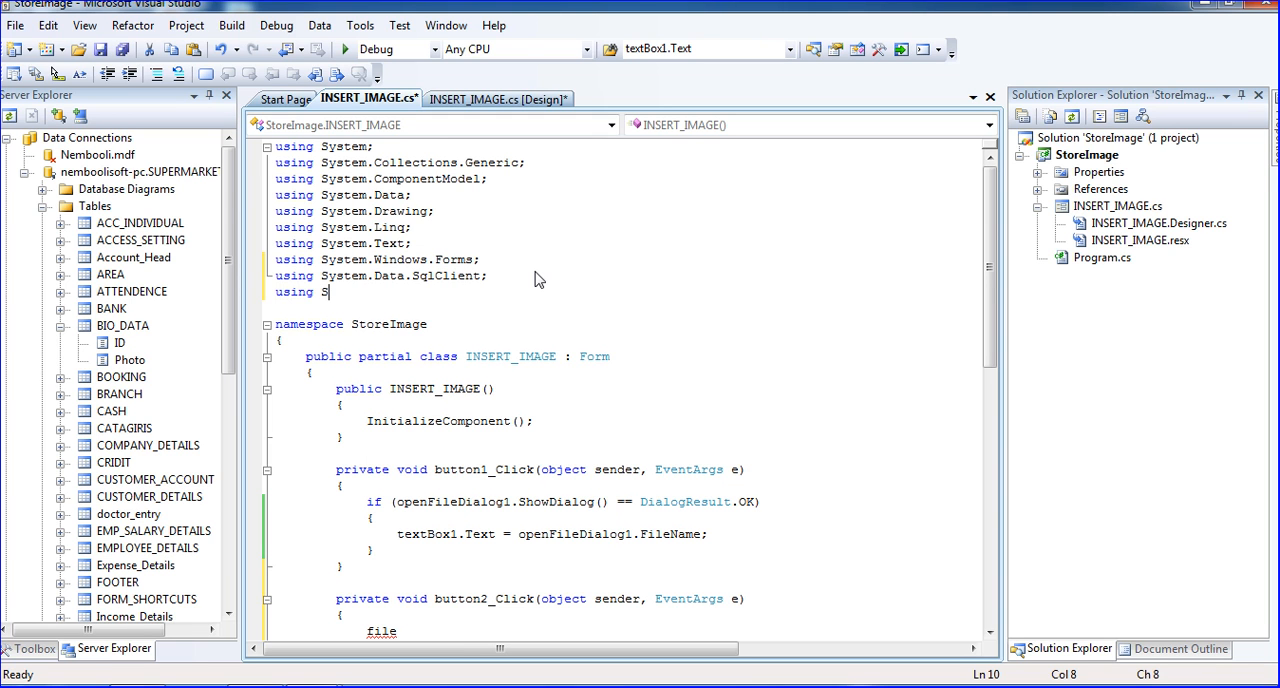
text(ys)
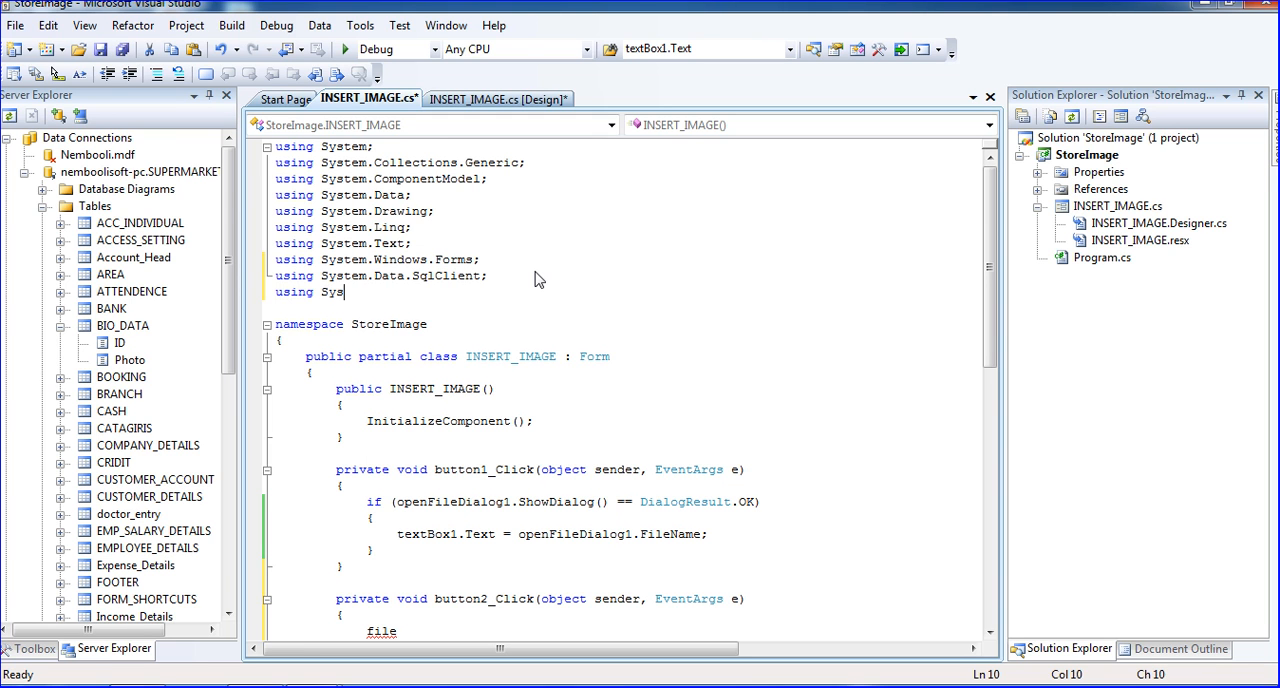
text(tem)
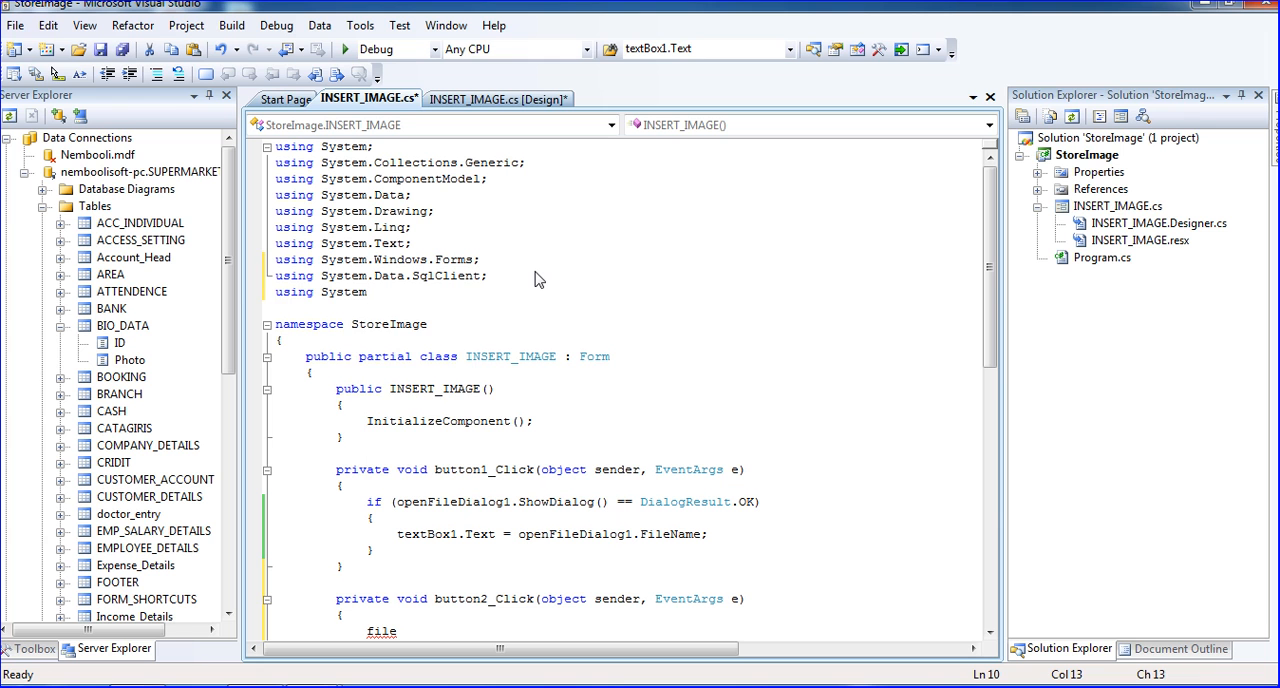
text(.IO)
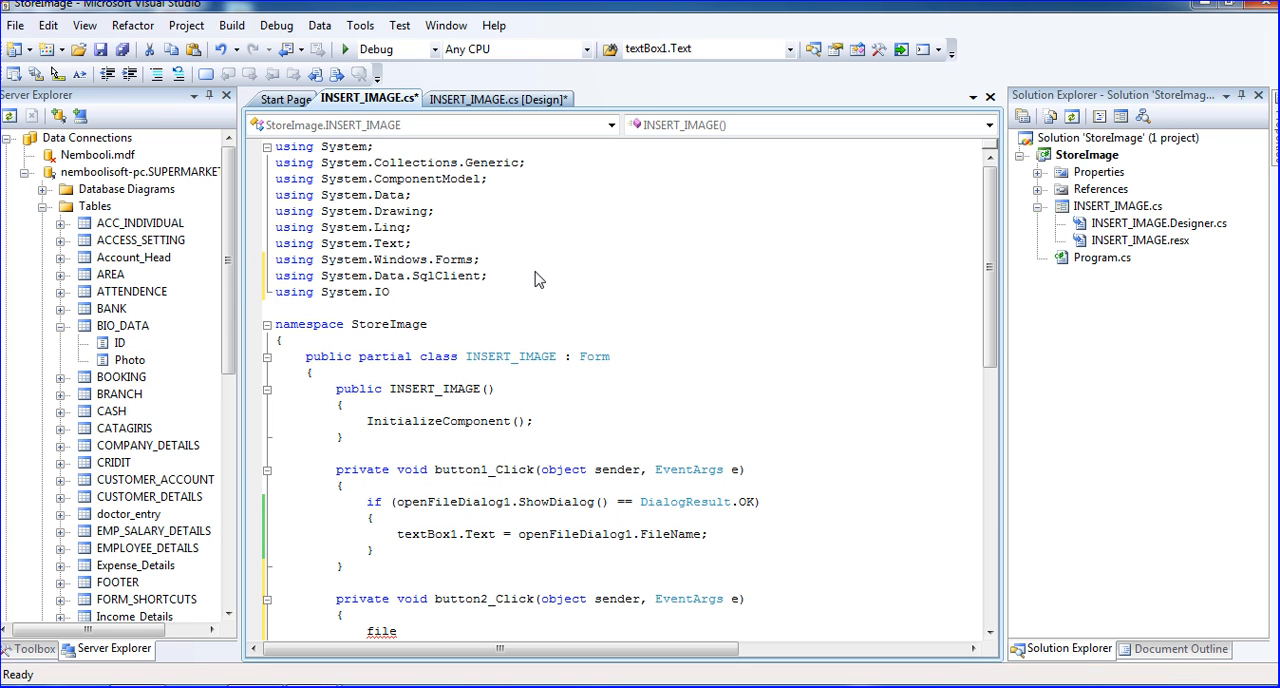
scroll(down, 3)
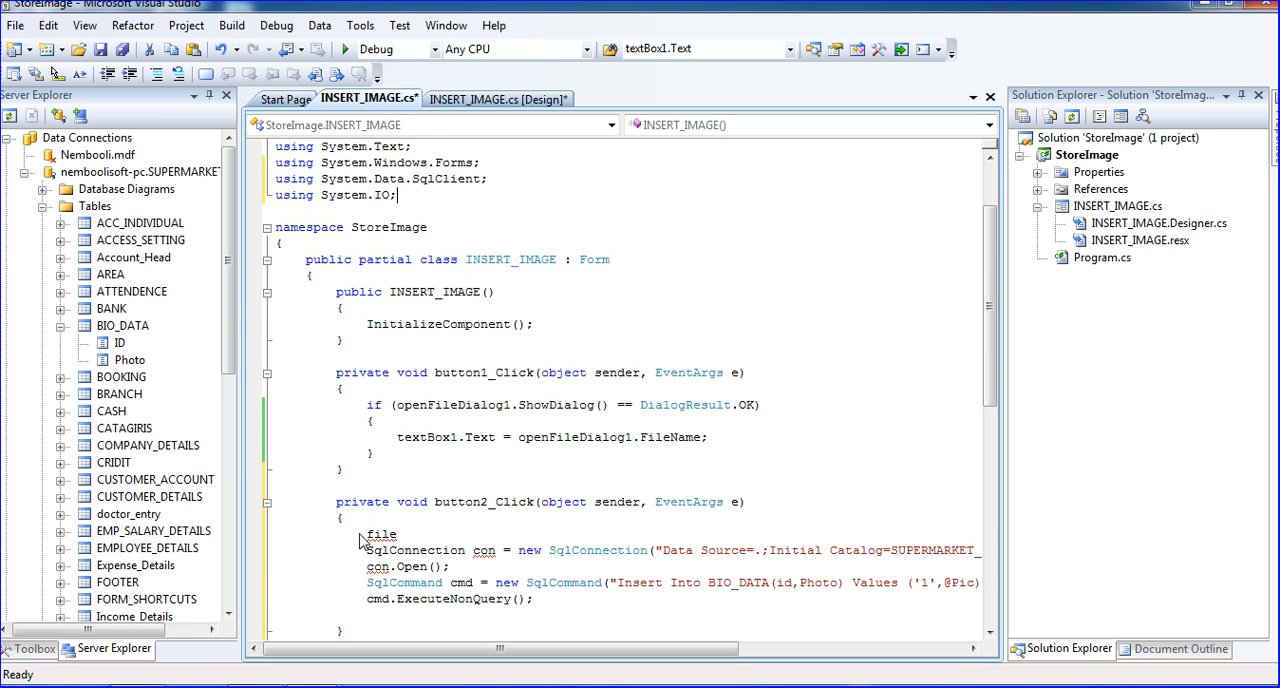
Replace 'file' with 'FileStream fs1 = new FileStream(textBox1.Text, FileMode.Open, FileAccess.Read);'
double_click(381, 534)
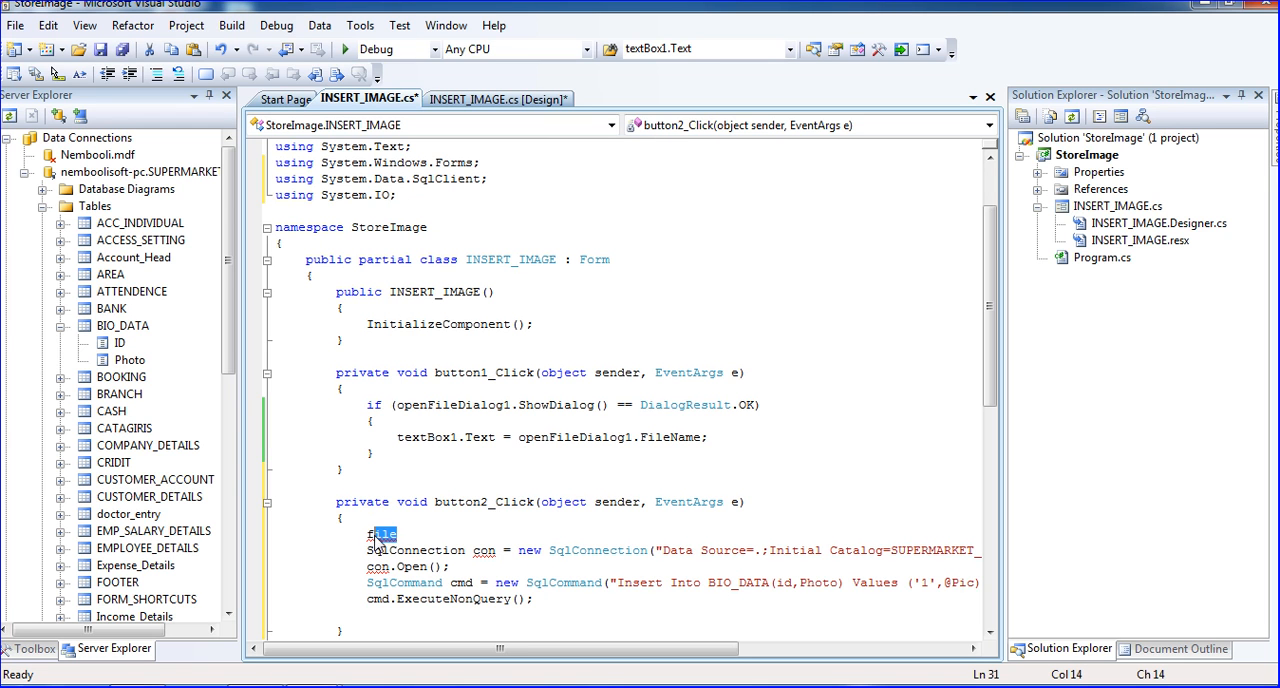
text(l)
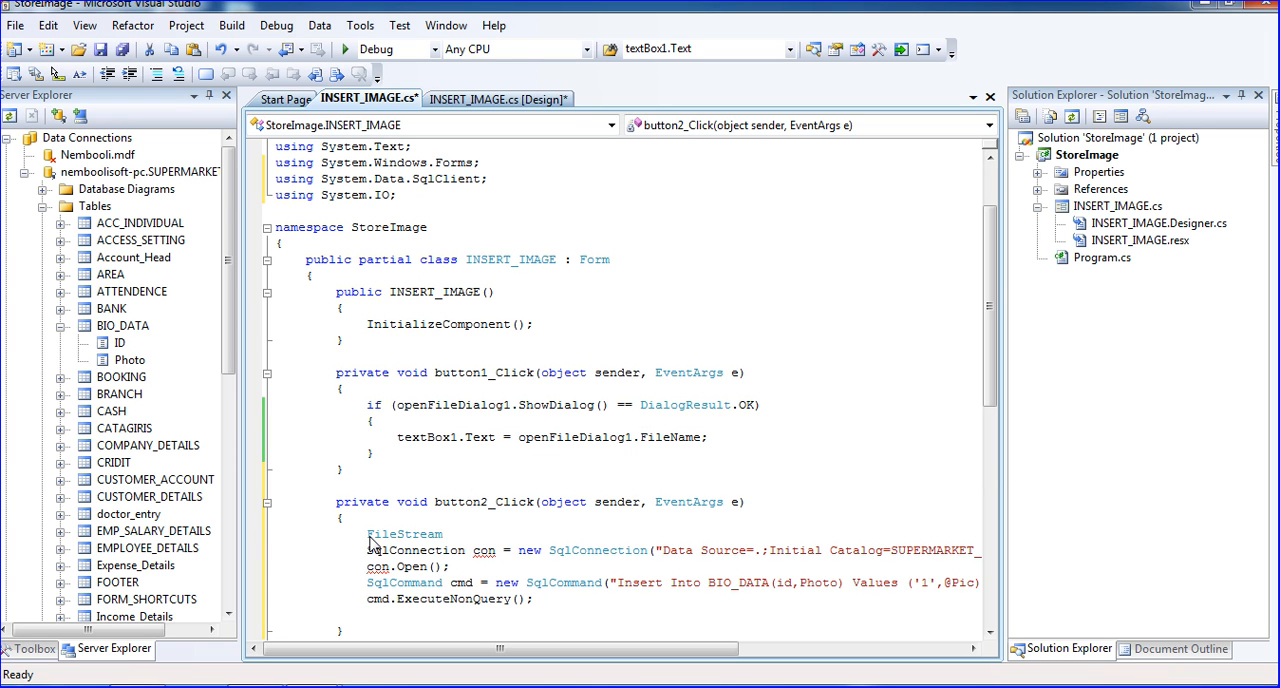
click(450, 534)
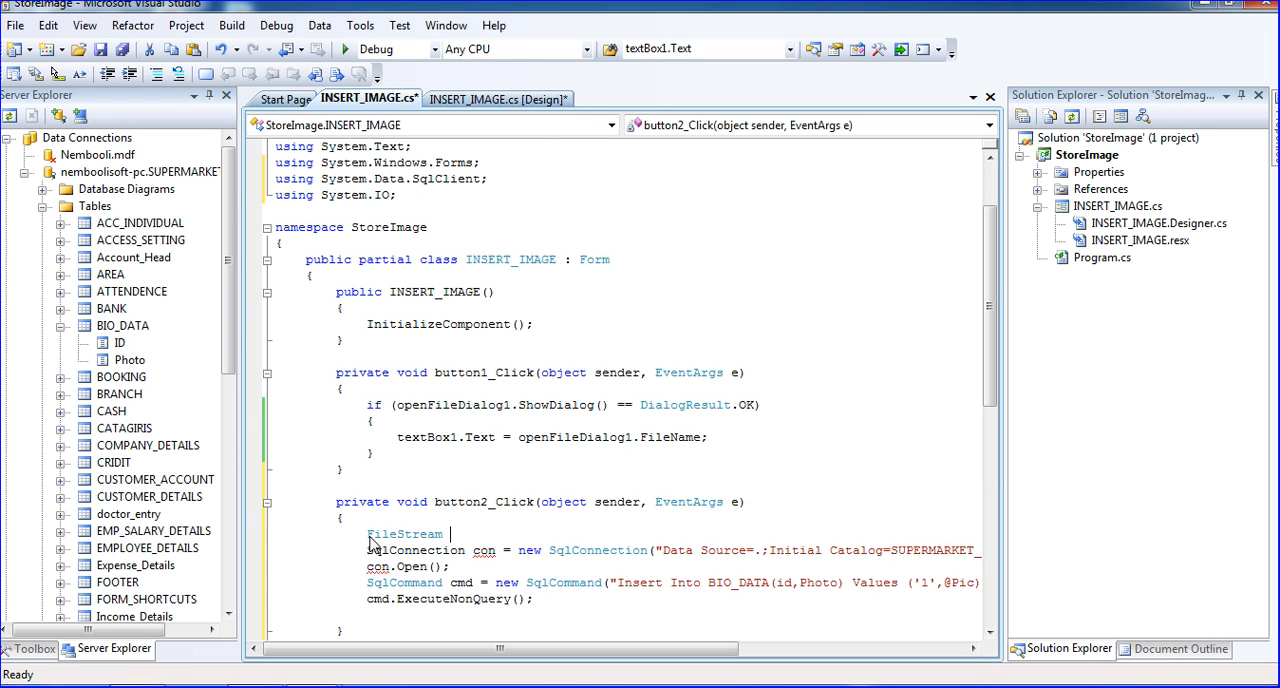
text(fs1 =)
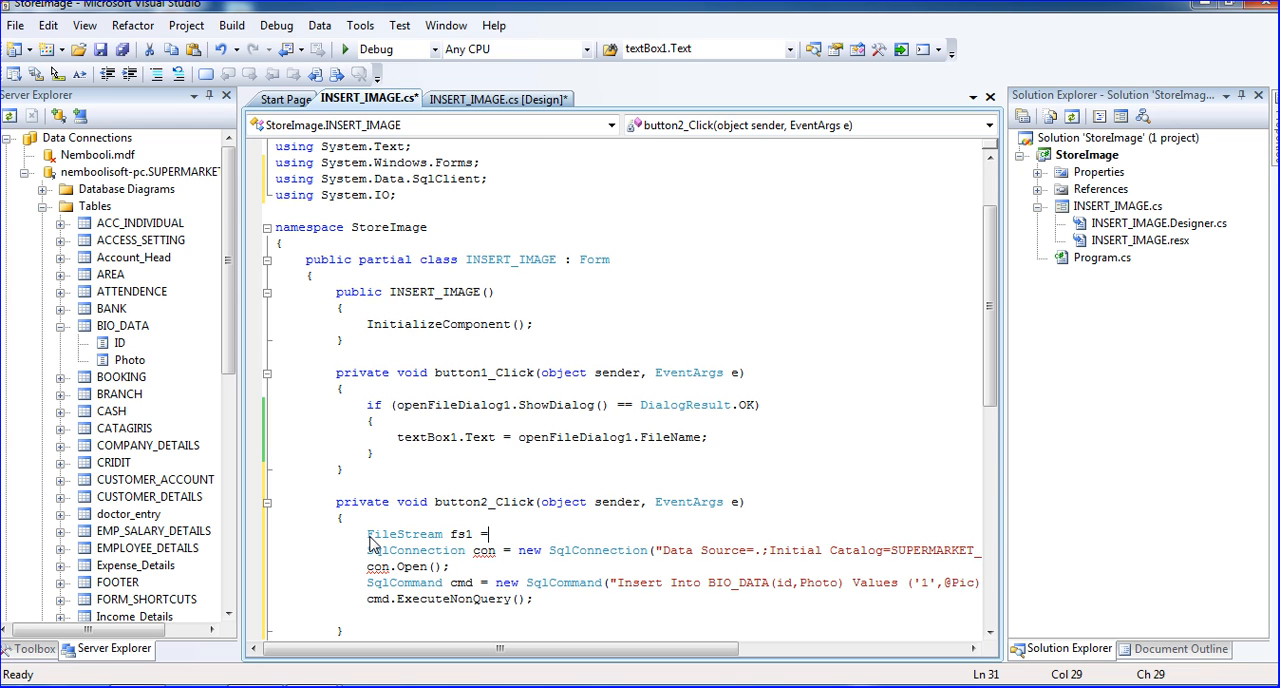
text(new FileStream()
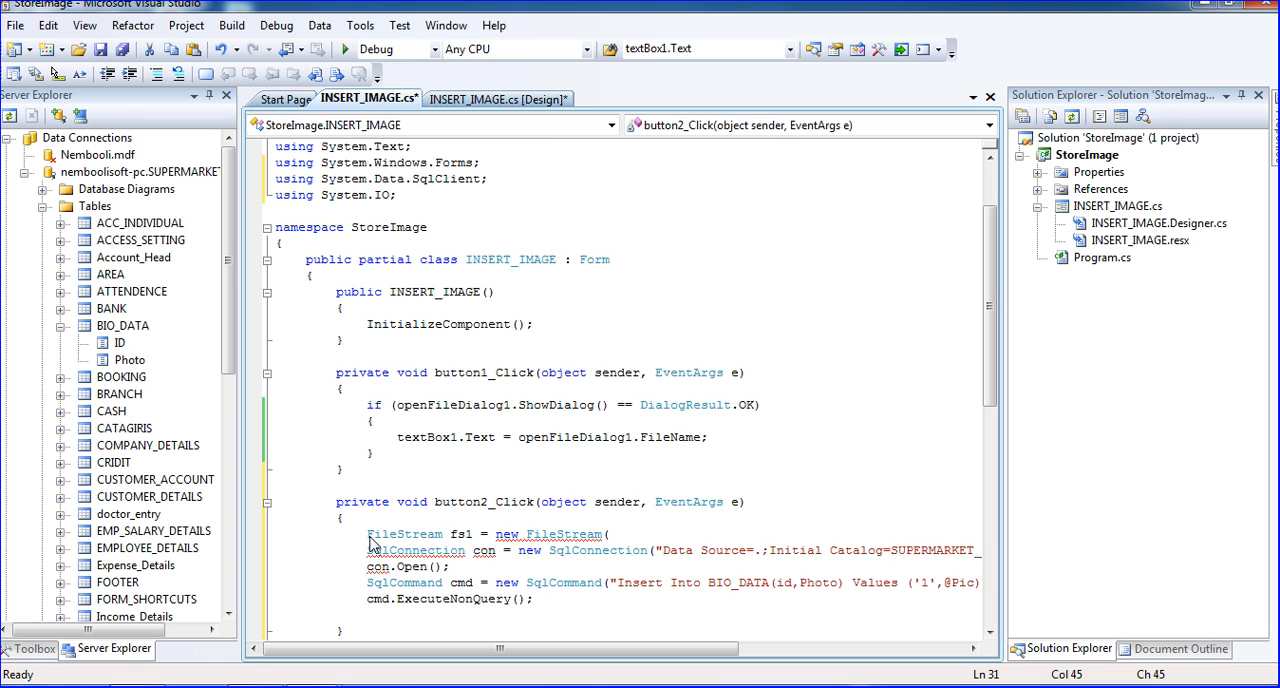
text(textBox1.Text,)
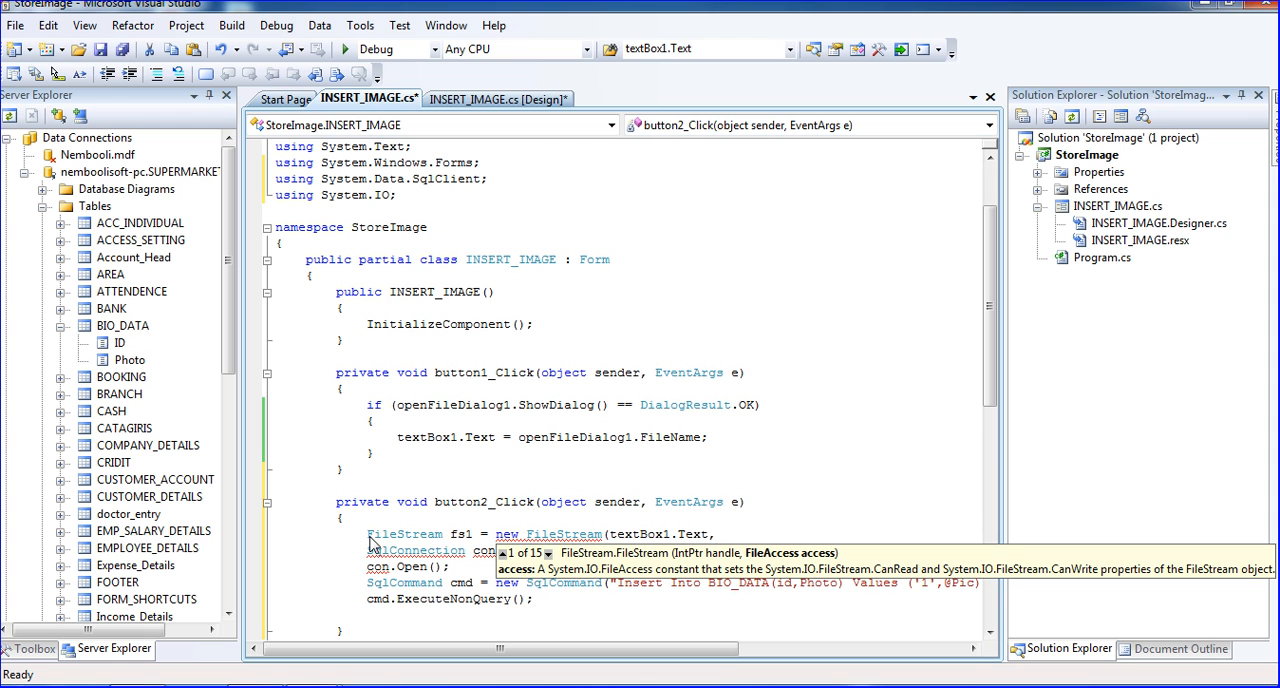
text(s)
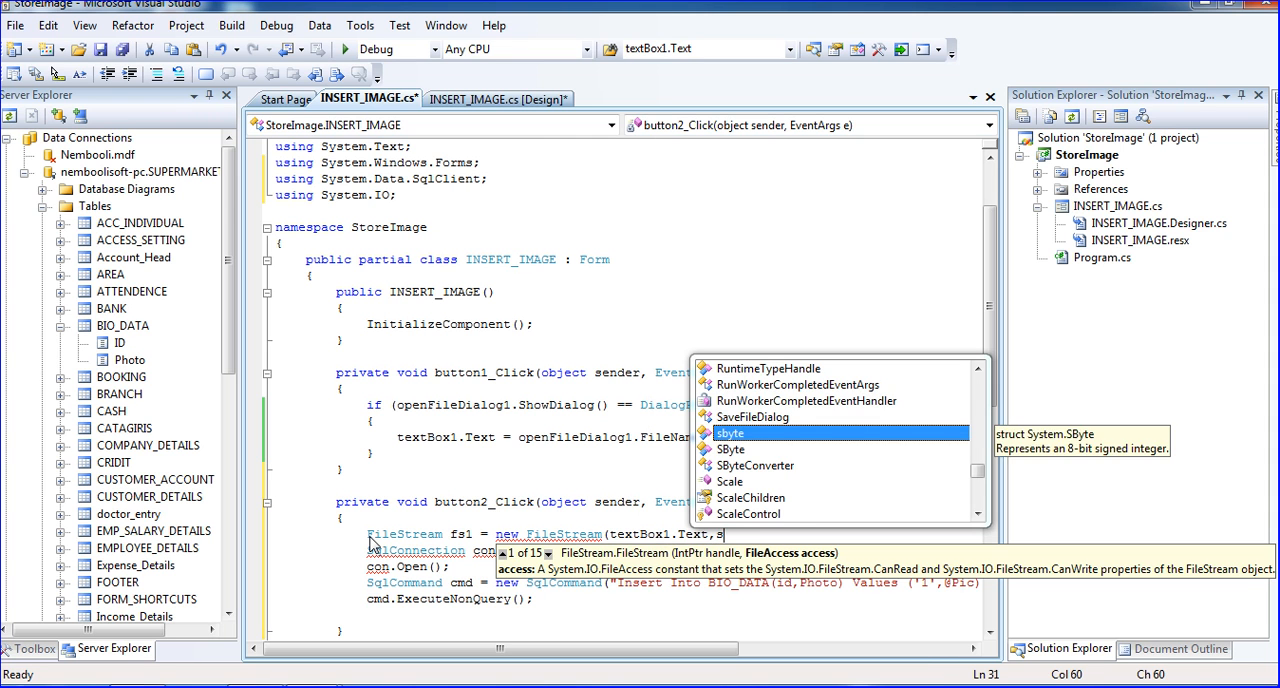
text(ystem.IO)
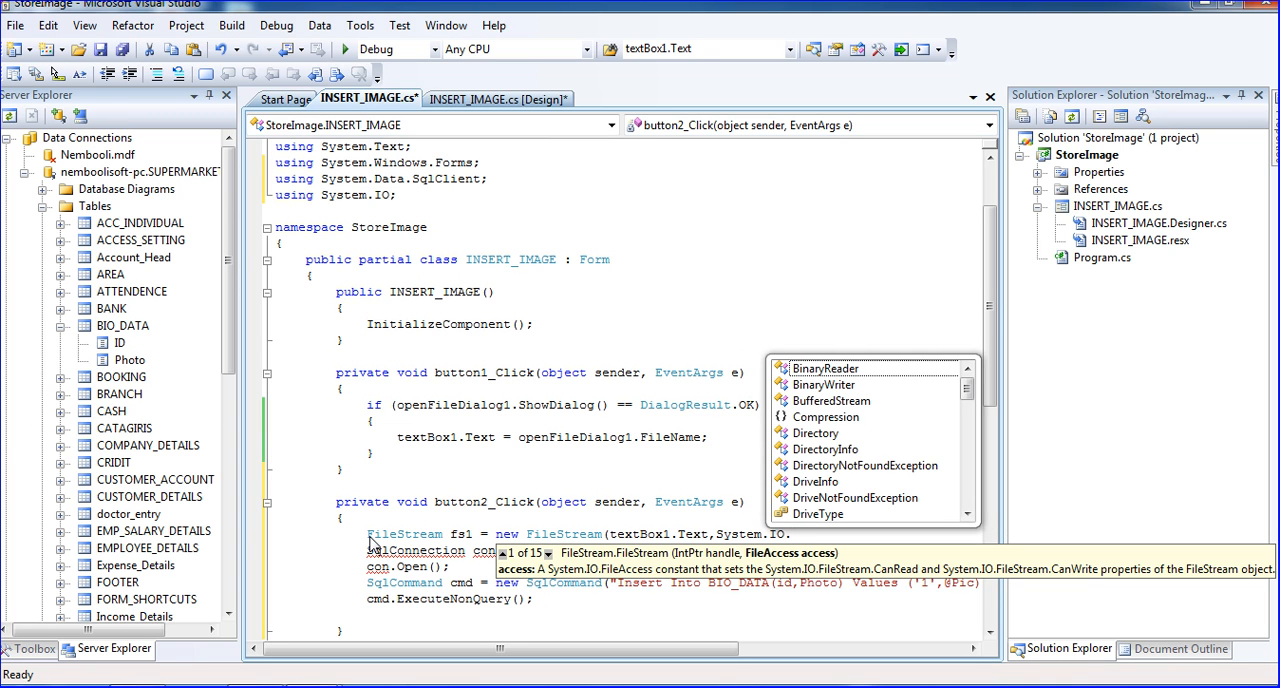
text(.)
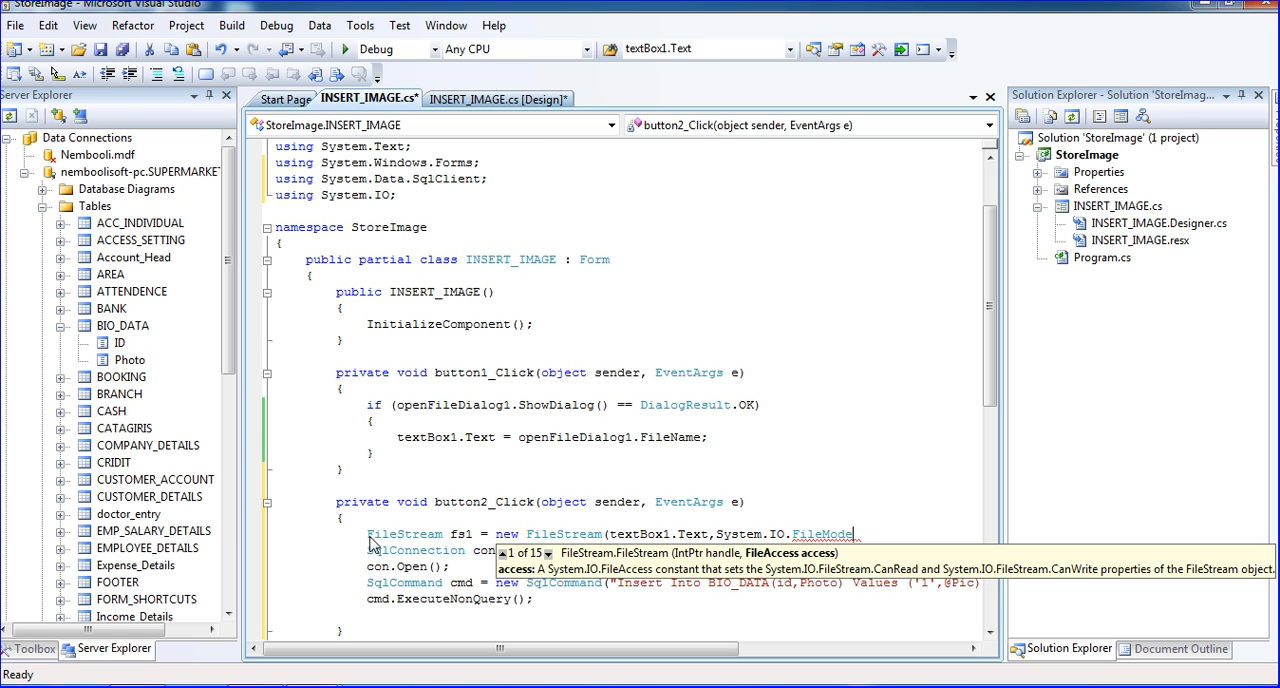
text(.Open,)
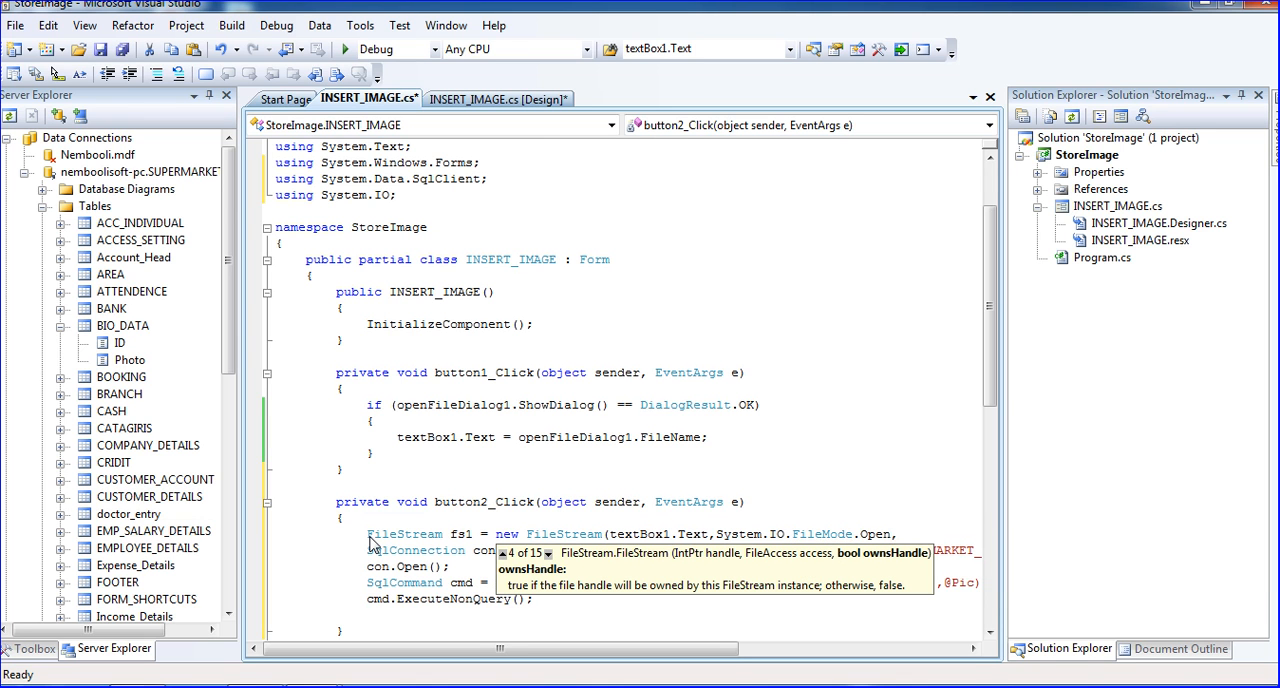
text(stem.IO.FileAcces)
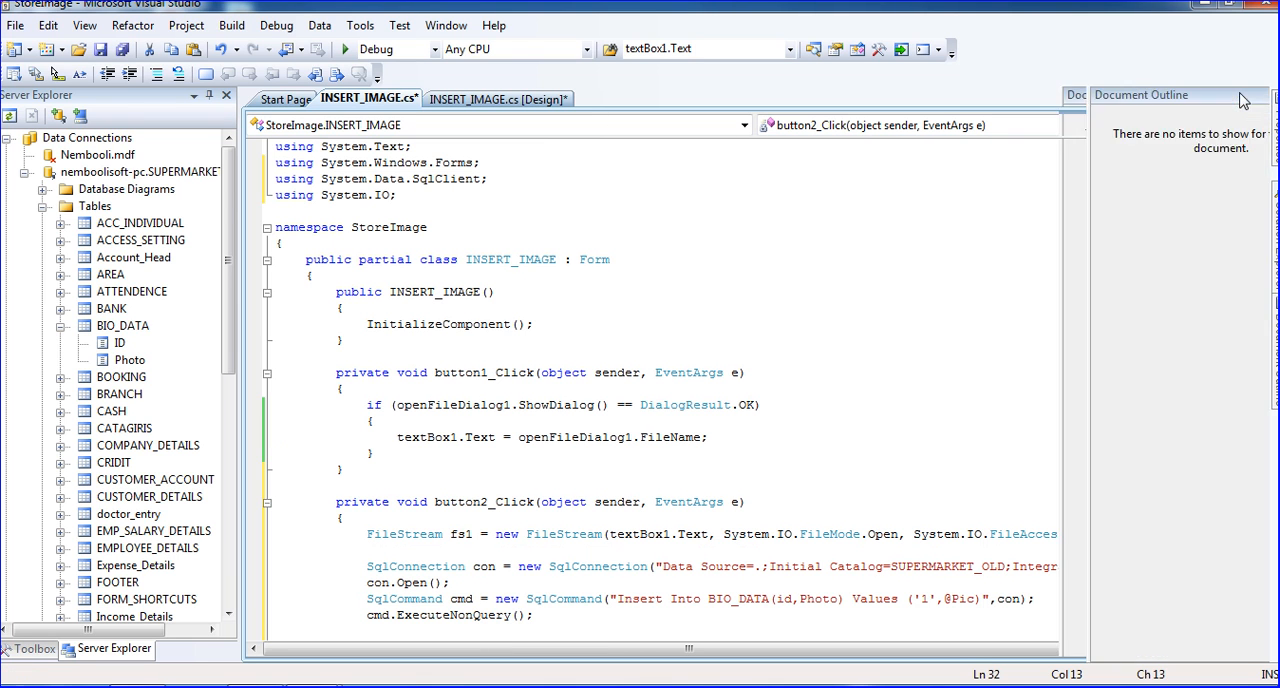
Close the side panel and declare 'byte[] image = new byte[fs1.Length];' below the FileStream line
click(1256, 95)
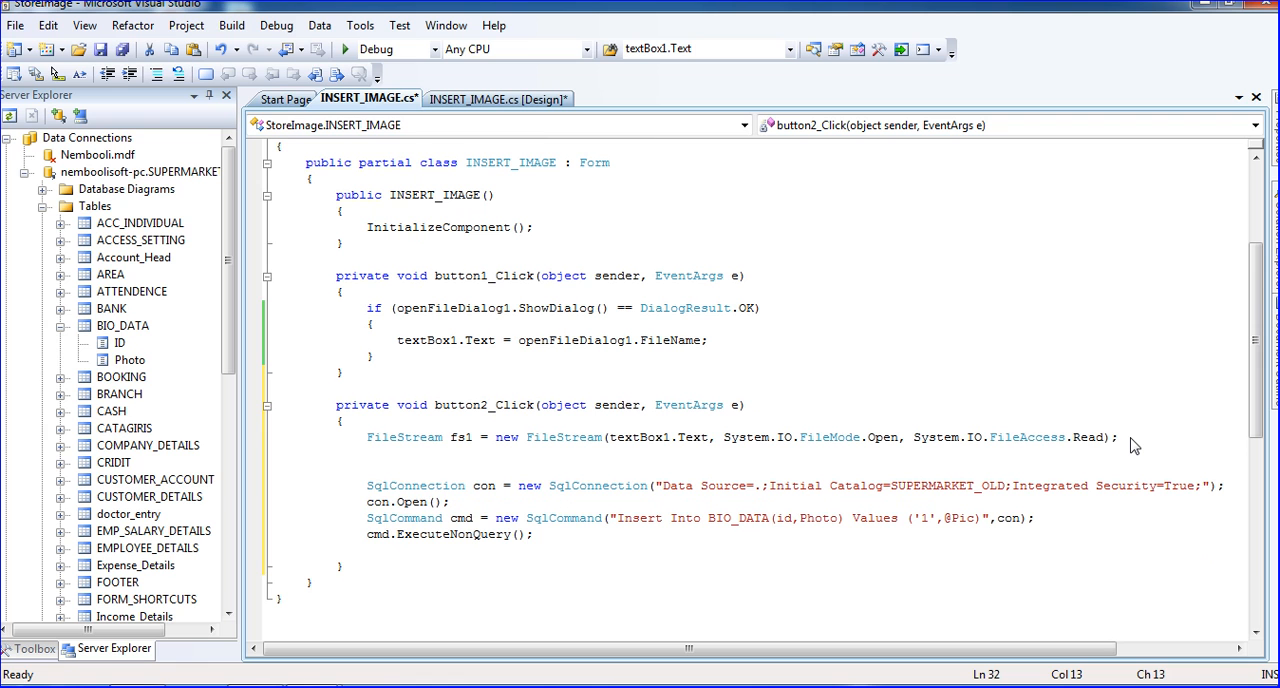
text(byte)
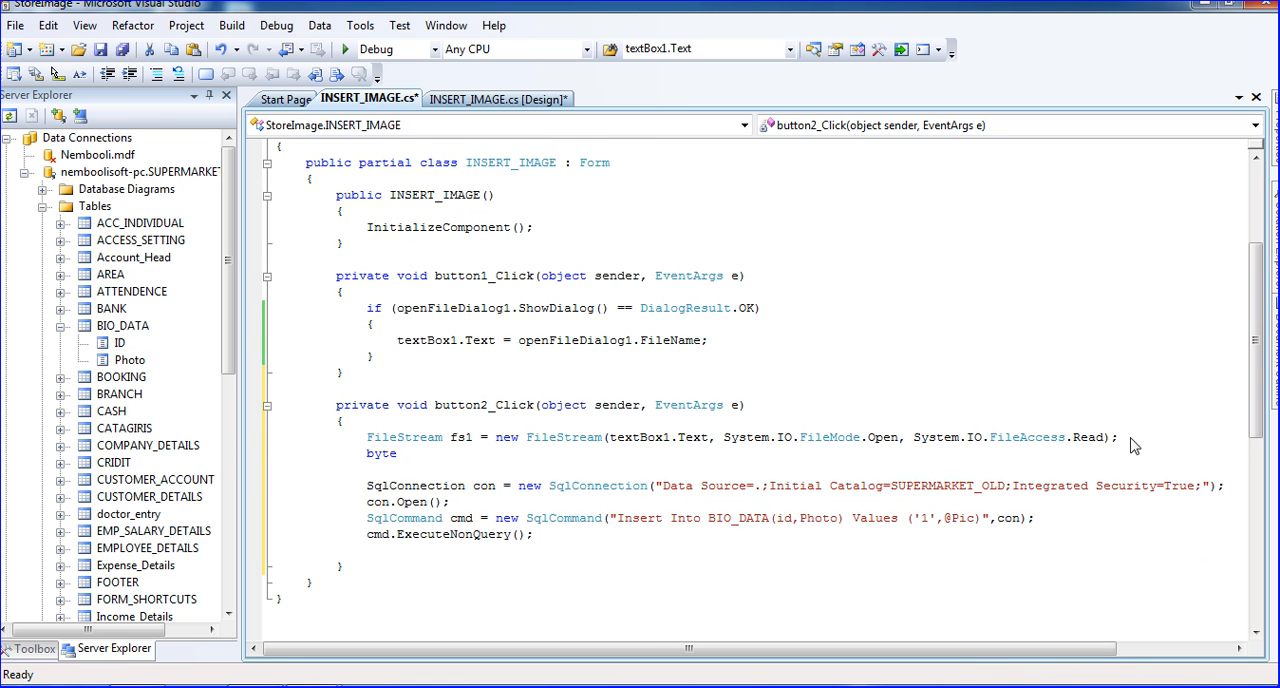
text([])
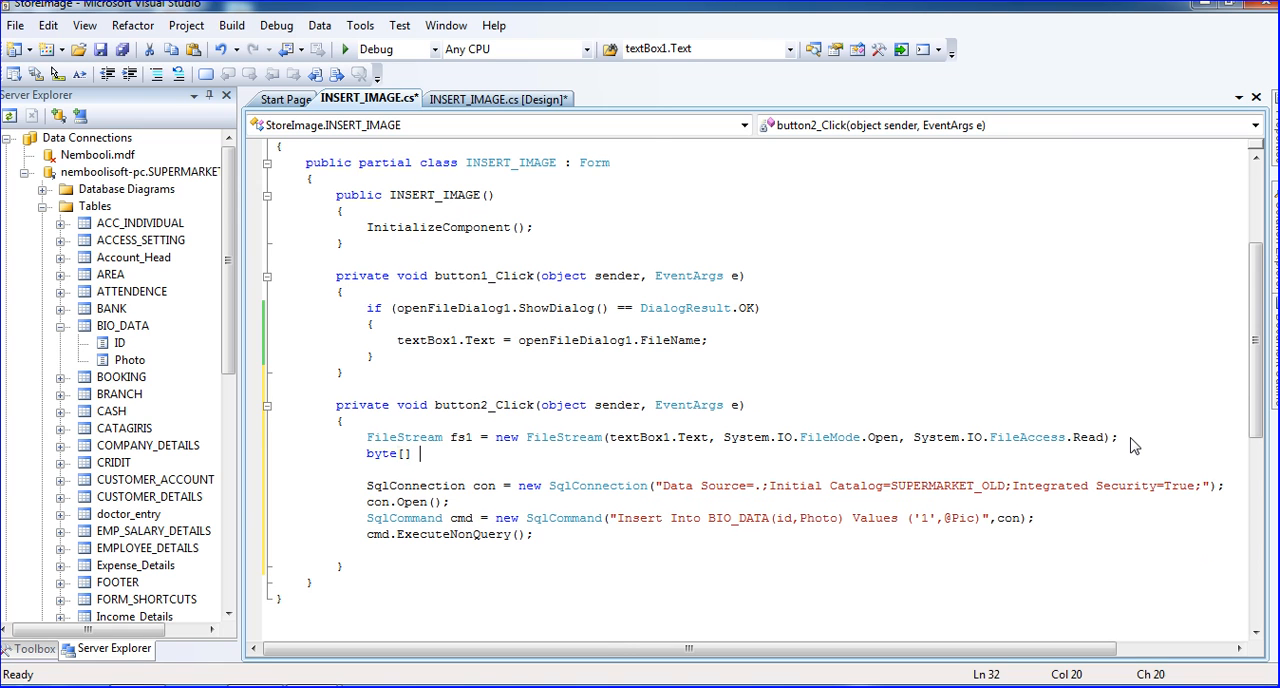
text(ima)
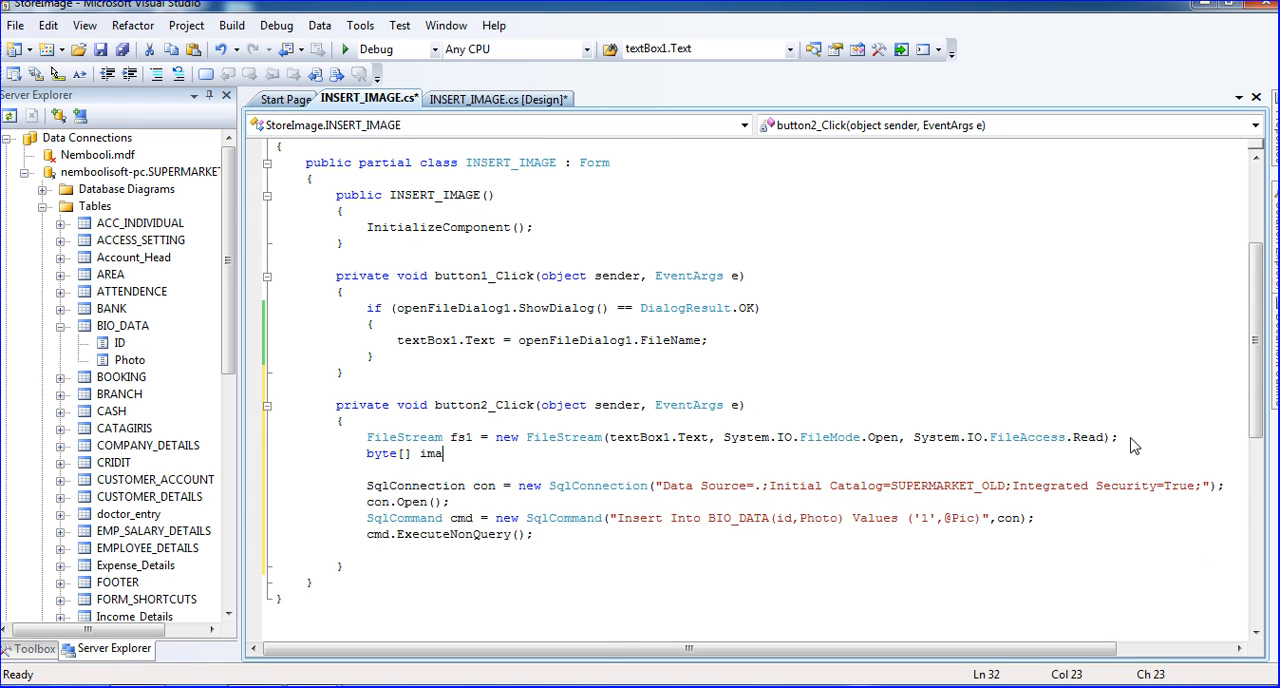
text(ge = new byte[)
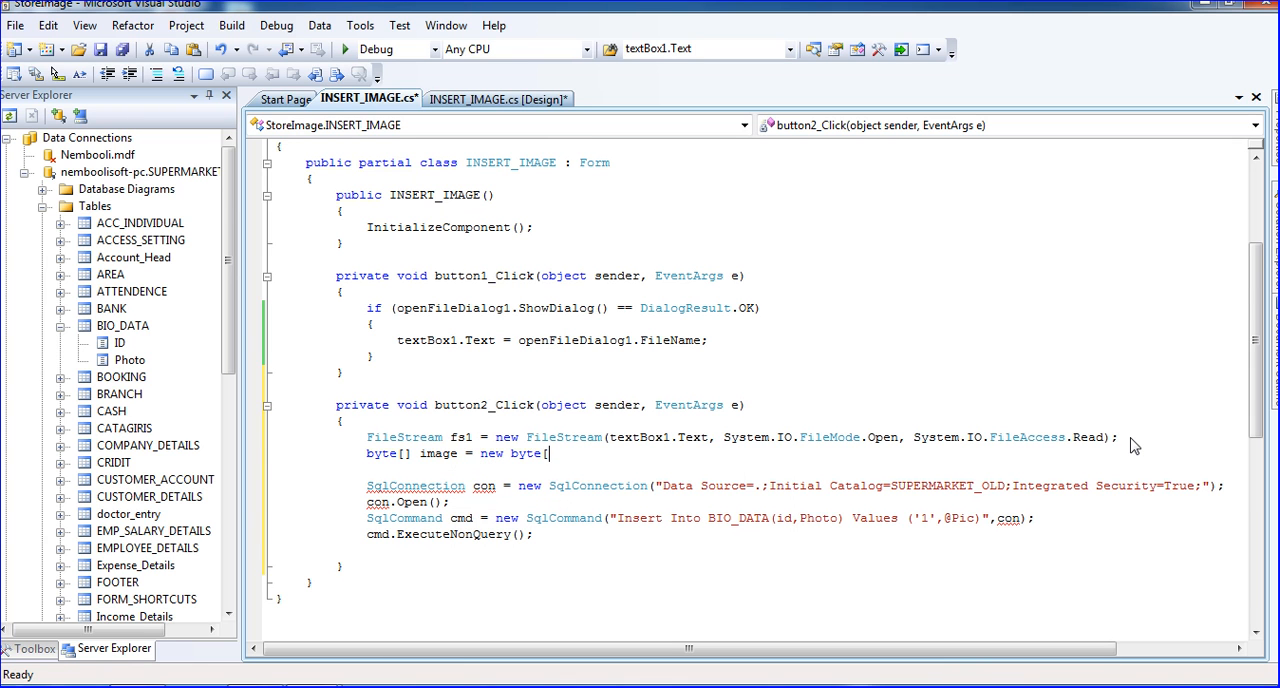
text(fs1.Length)
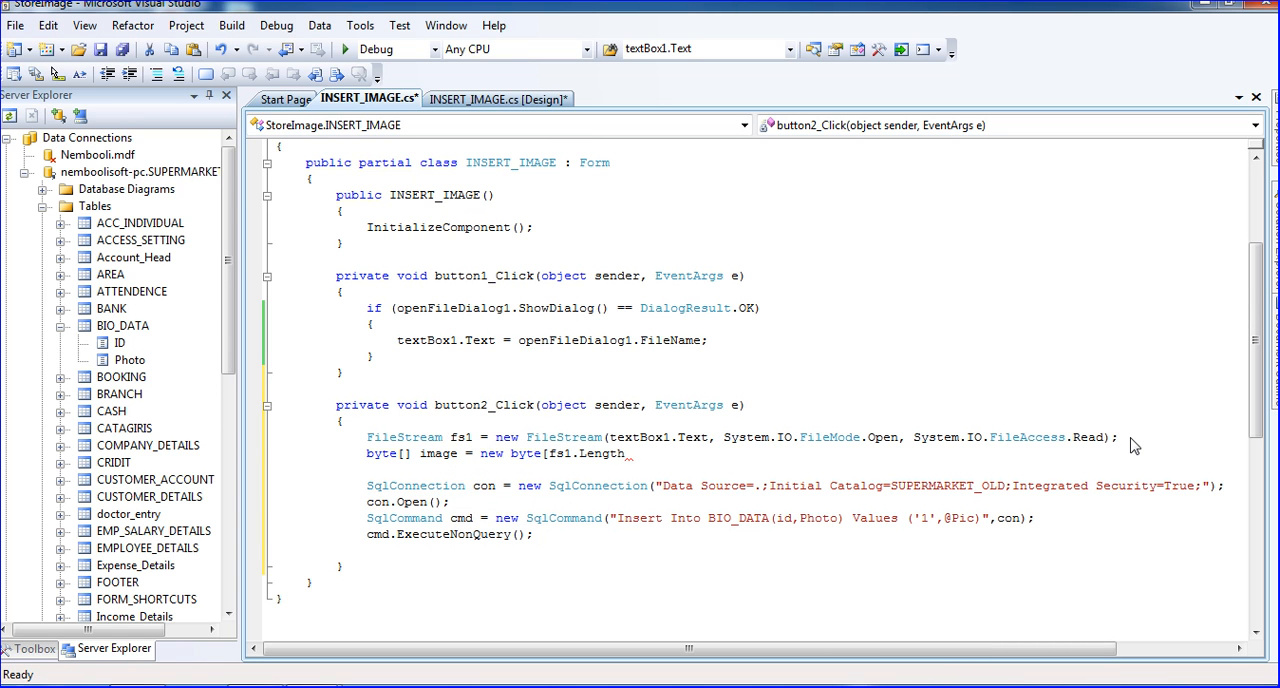
click(627, 453)
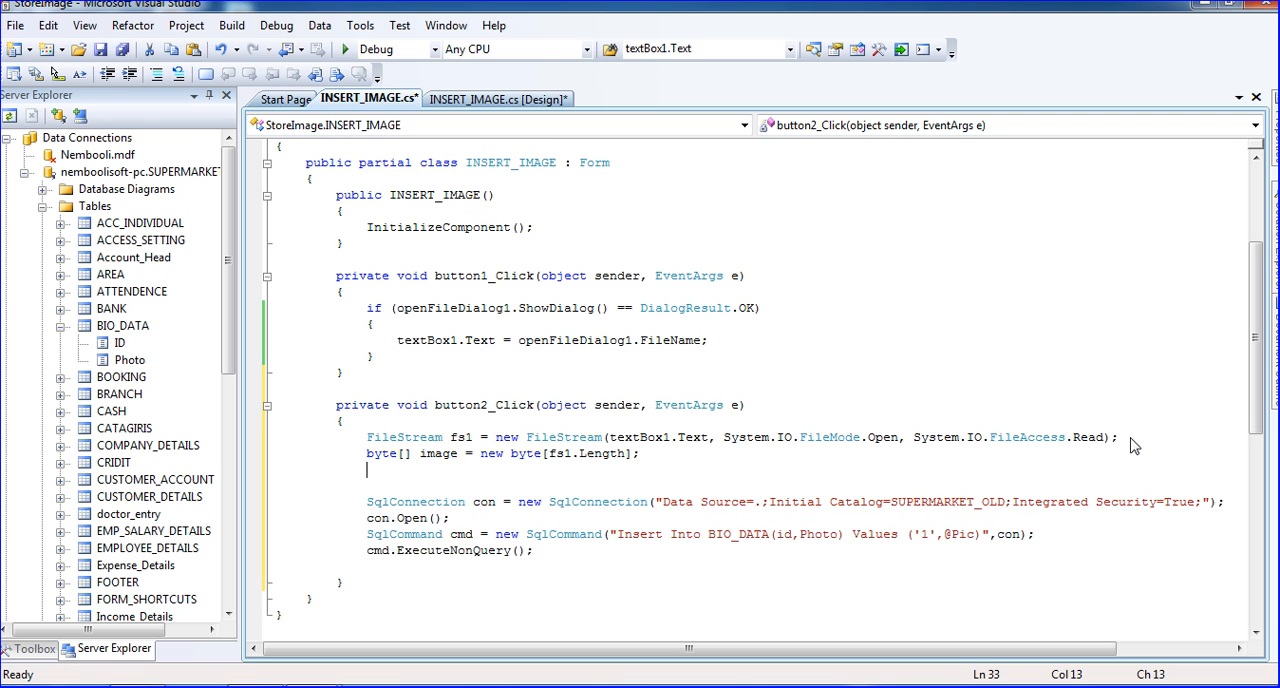
Write 'fs1.Read(image, 0, Convert.ToInt32(fs1.Length));' after the byte array declaration
text(f)
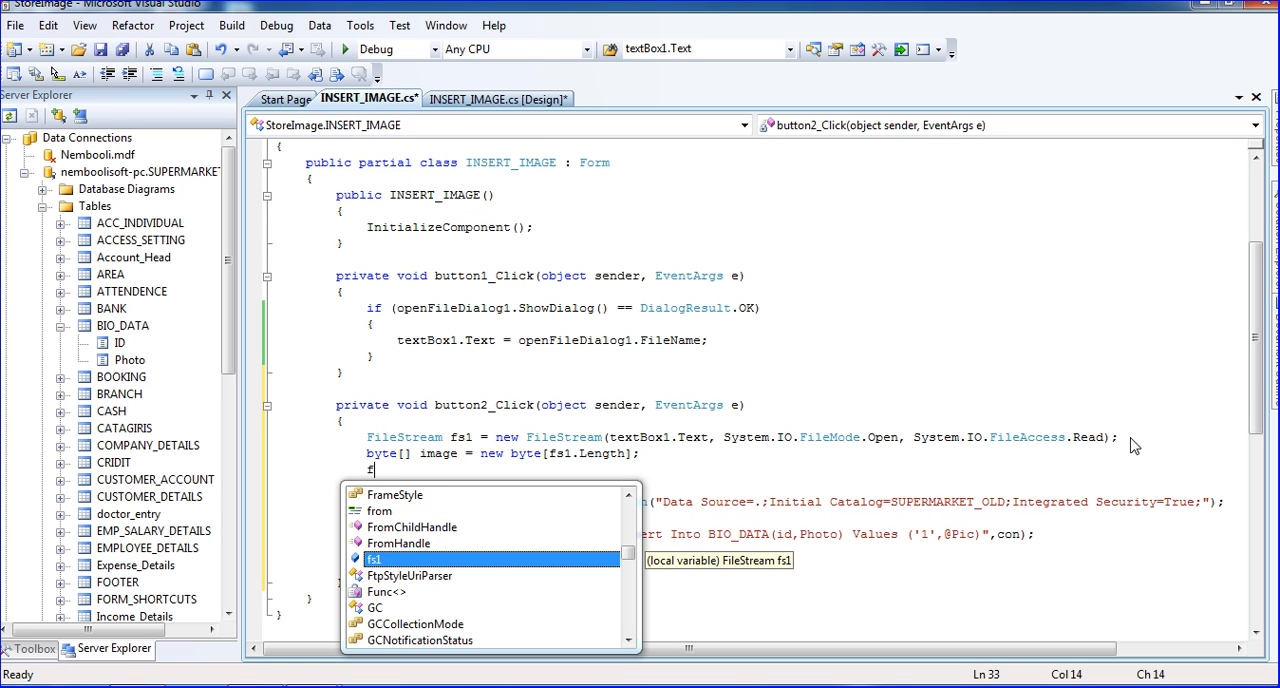
text(.r)
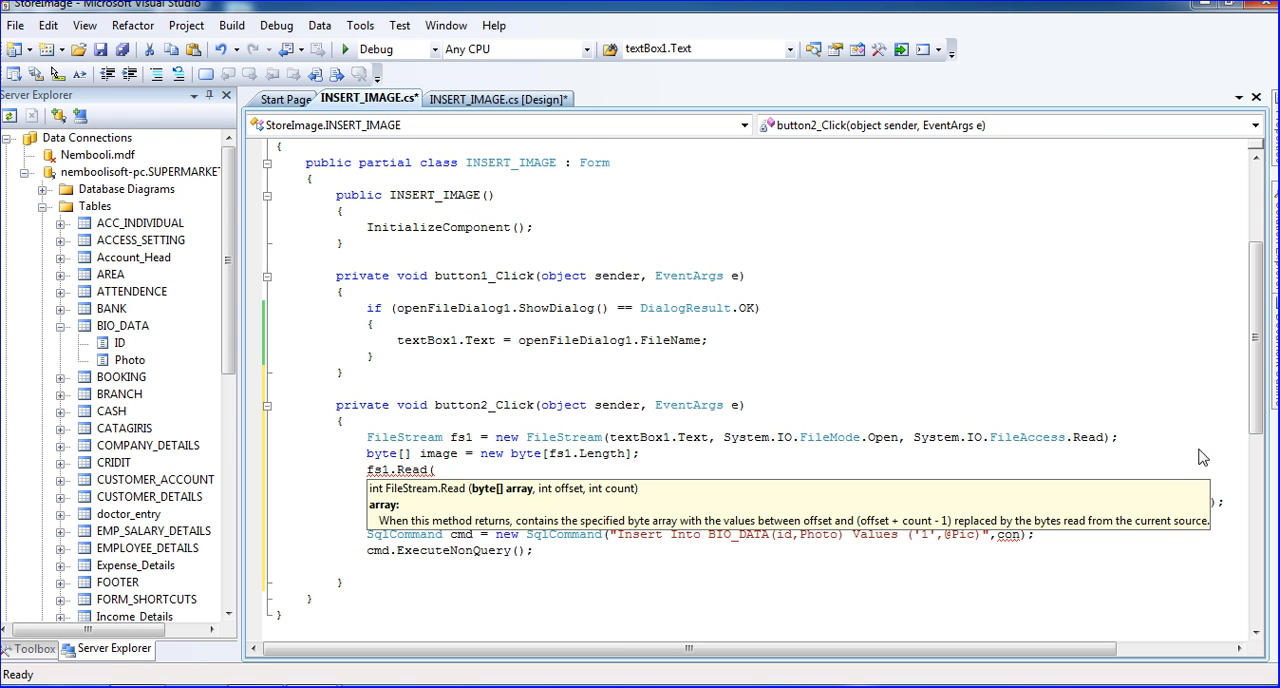
mouse_move(513, 496)
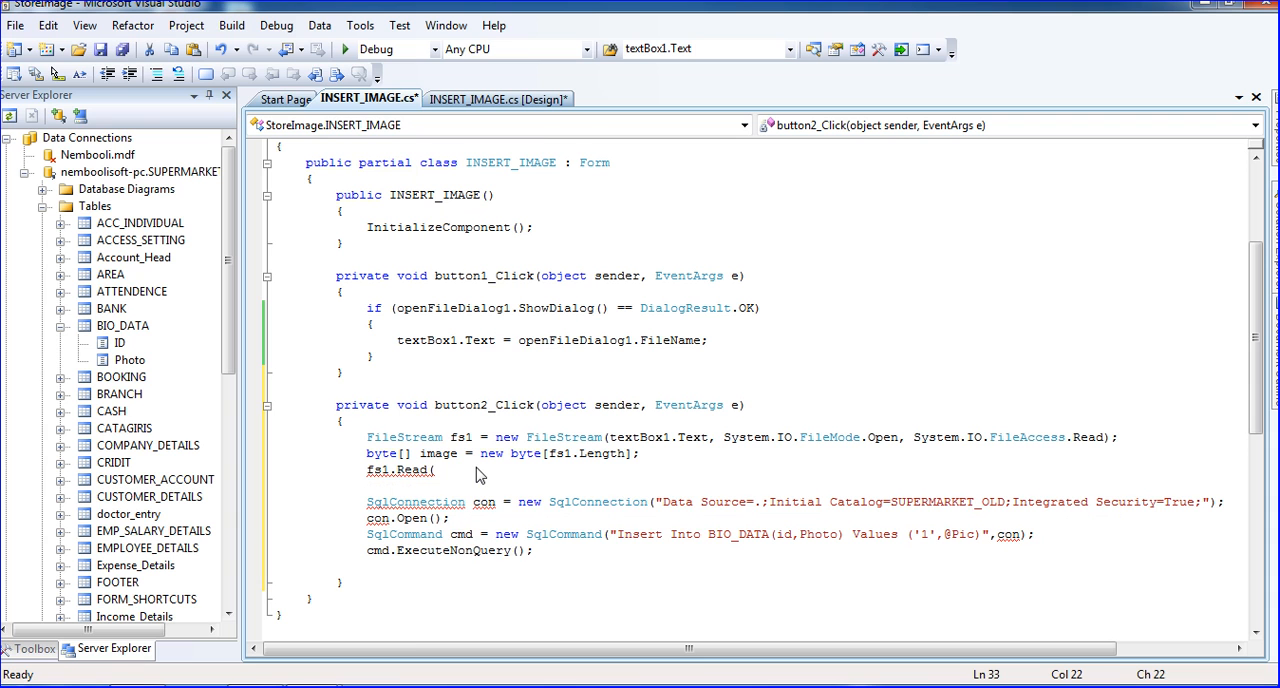
text(image,)
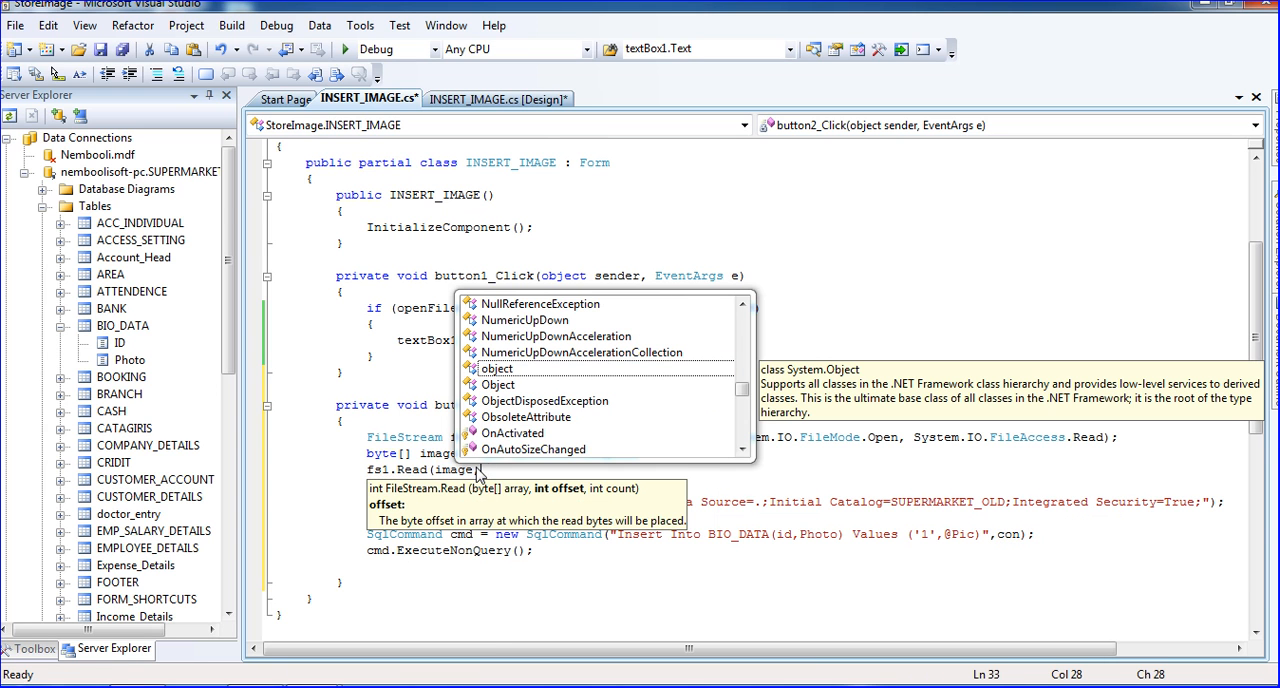
text(0,)
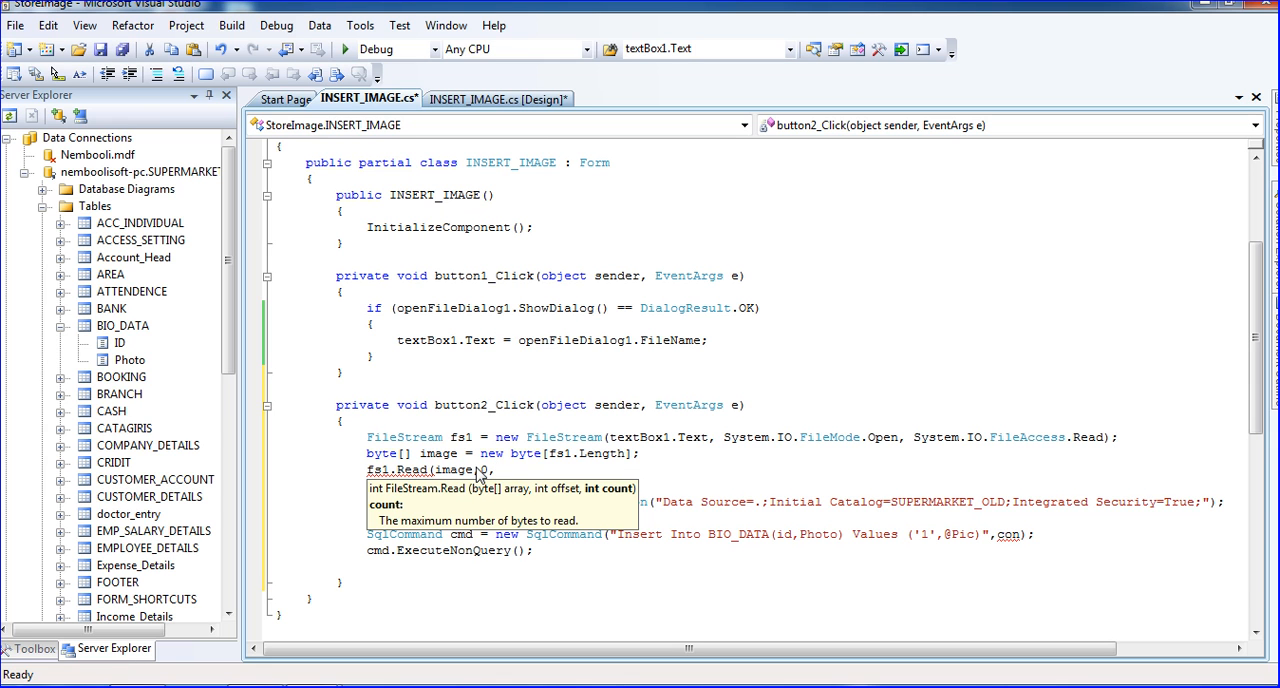
text(con)
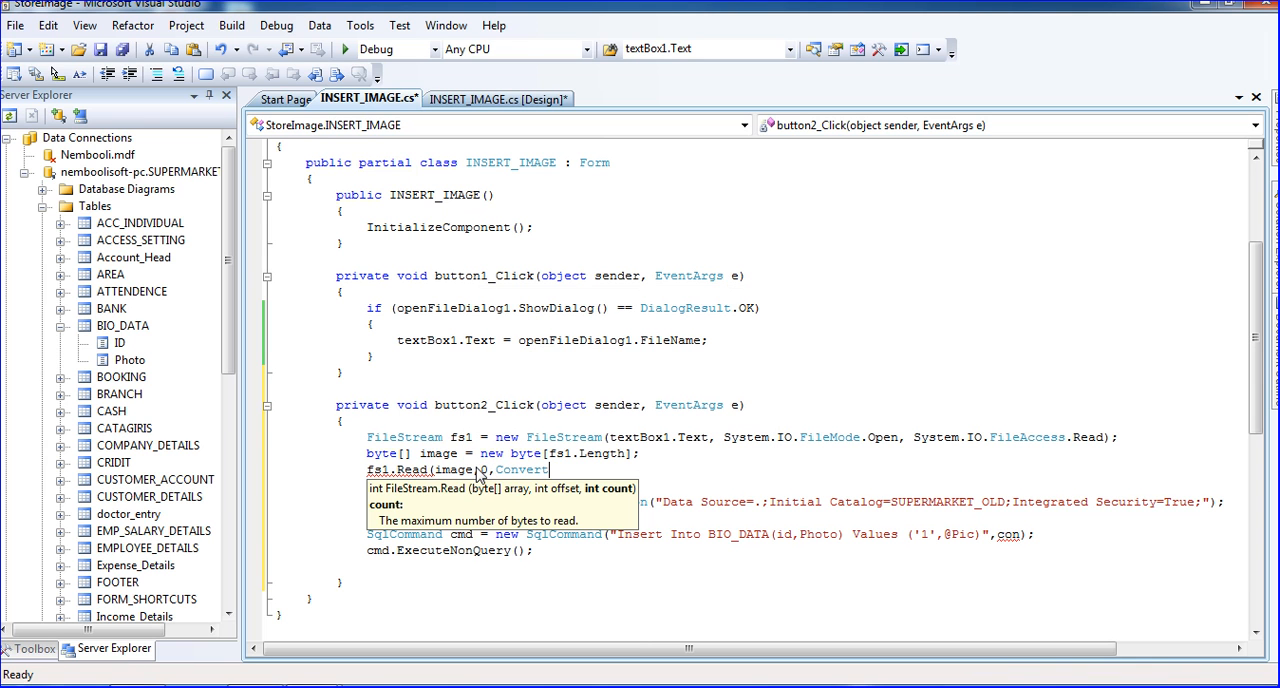
text(.ToInt32()
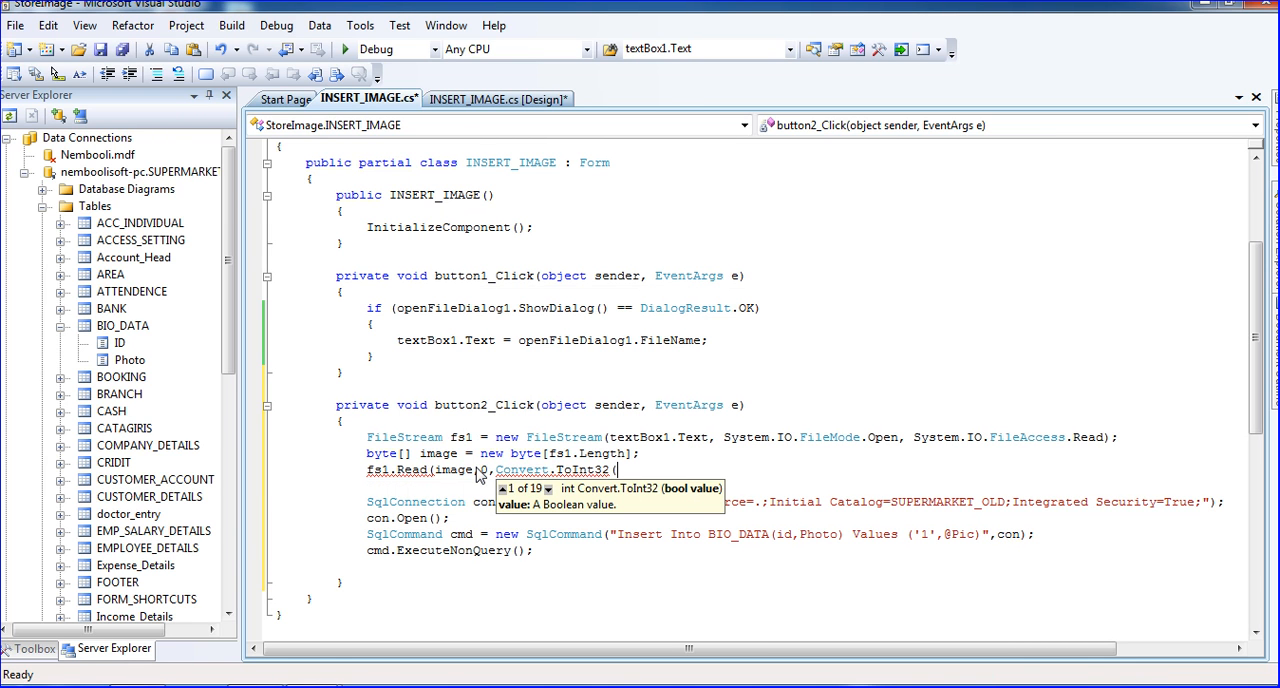
text(fs1)
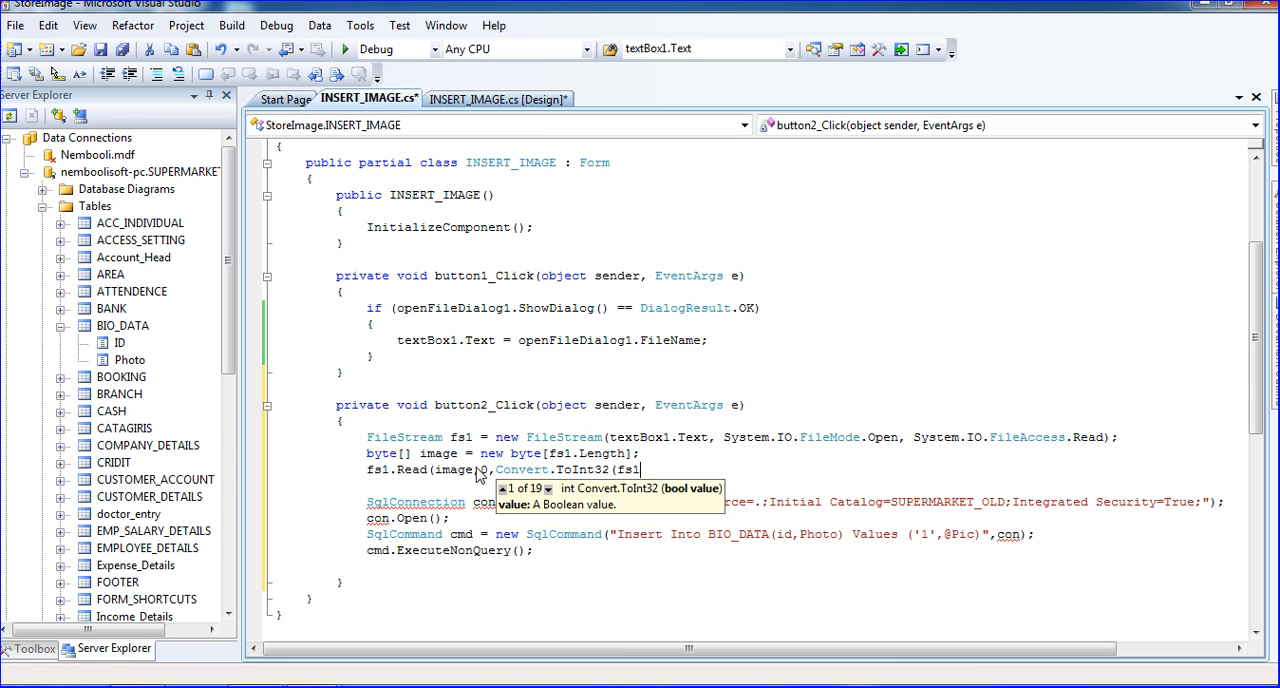
text(.Length));)
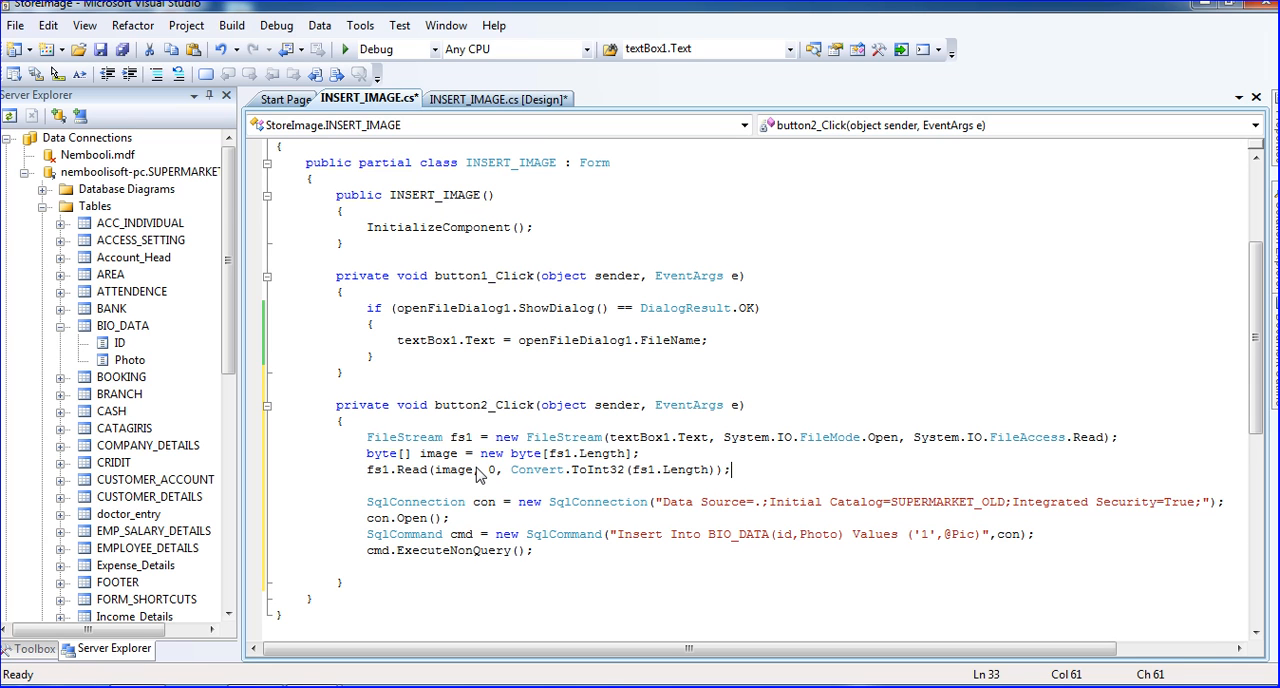
Add 'fs1.Close();' after the Read call and select the file-reading block to review
key(enter)
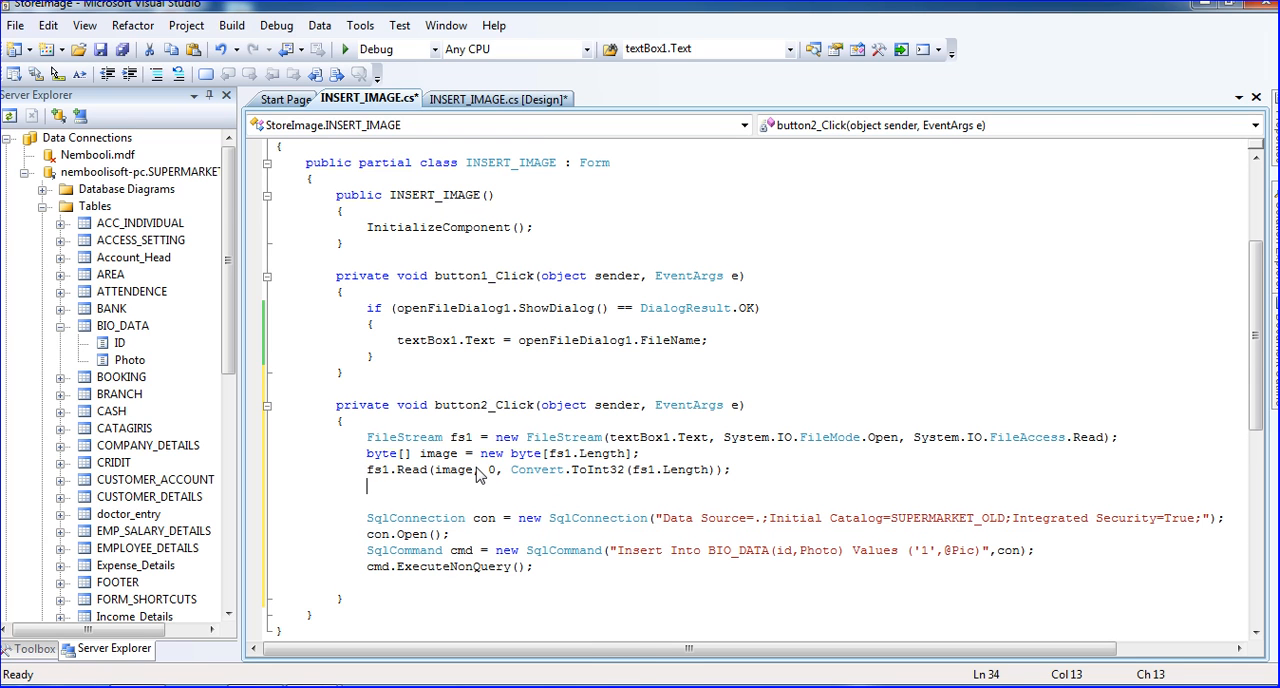
text(fs1)
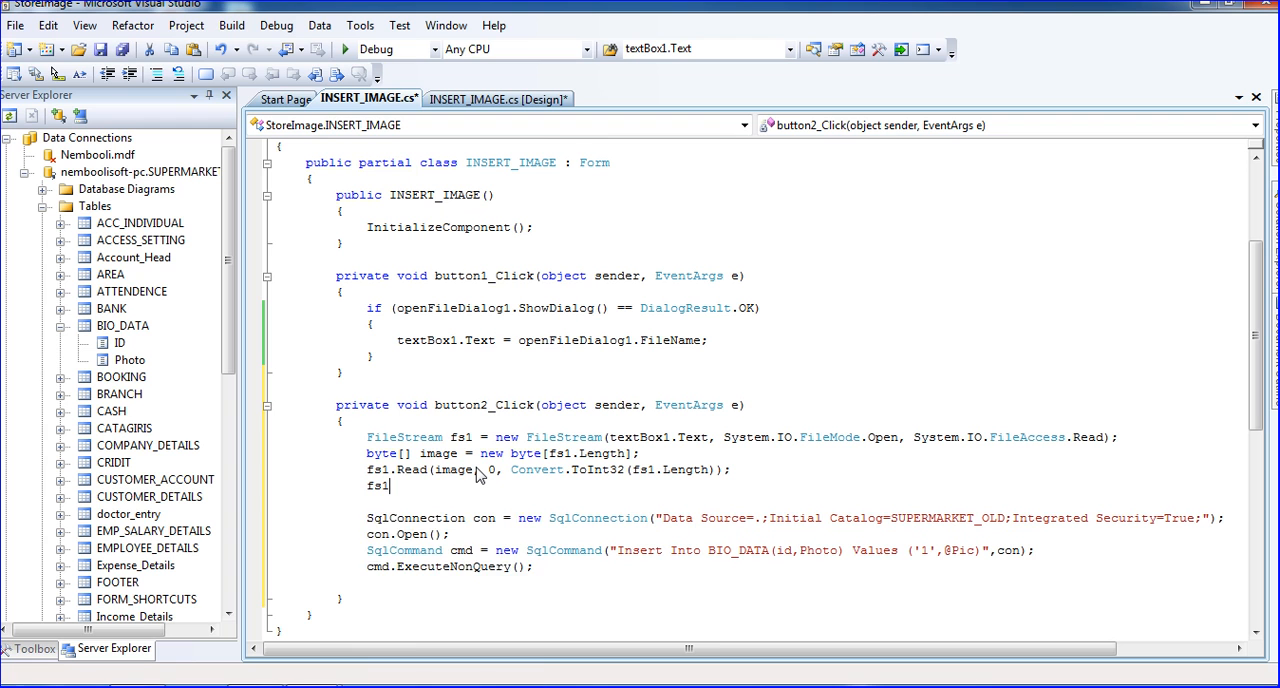
text(.cl)
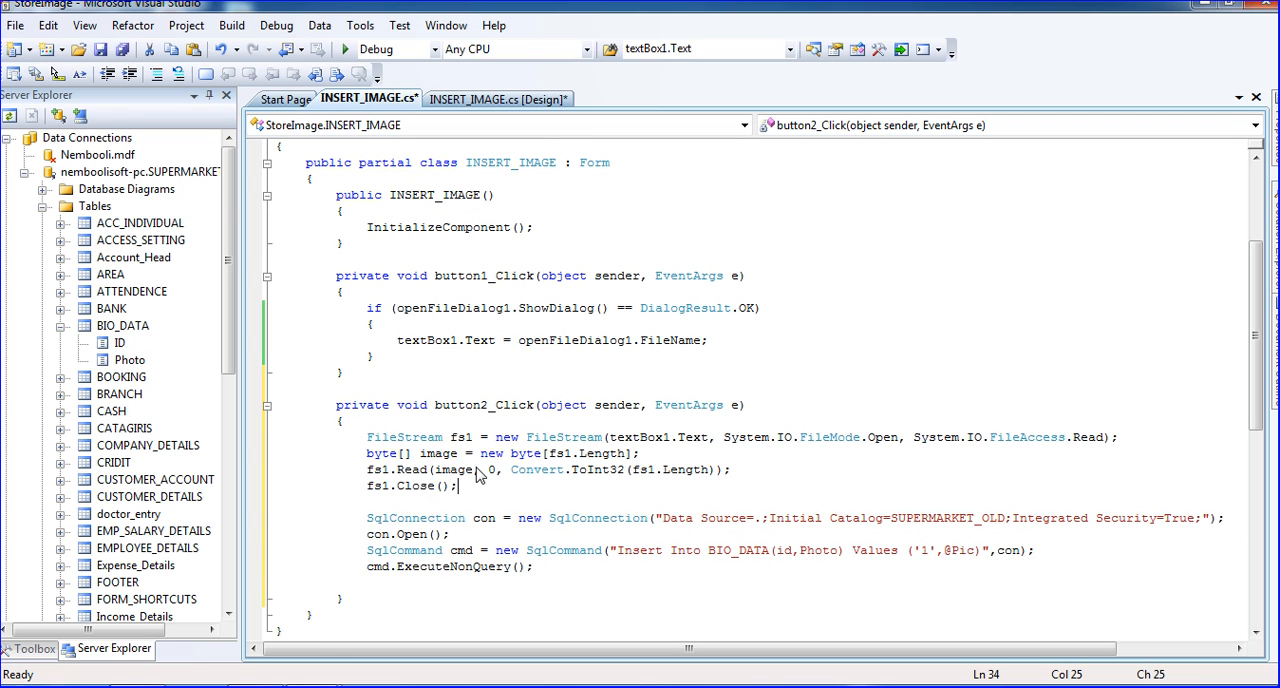
drag(480, 469, 430, 485)
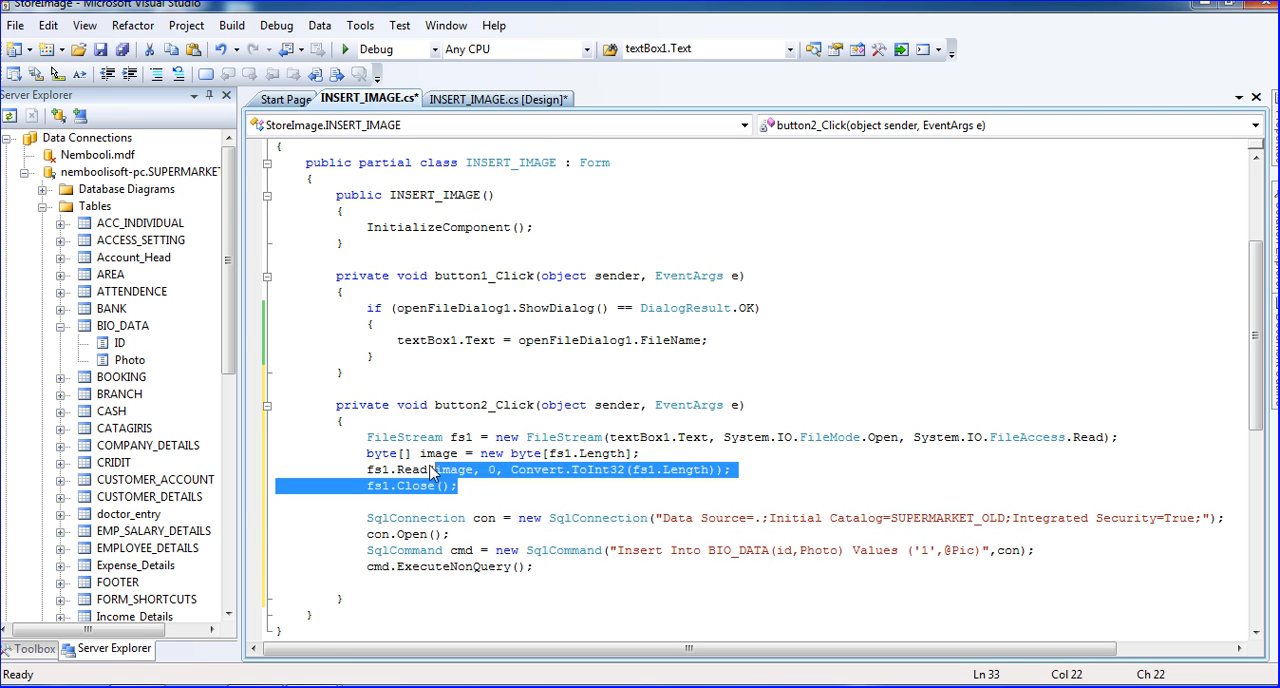
drag(458, 485, 366, 437)
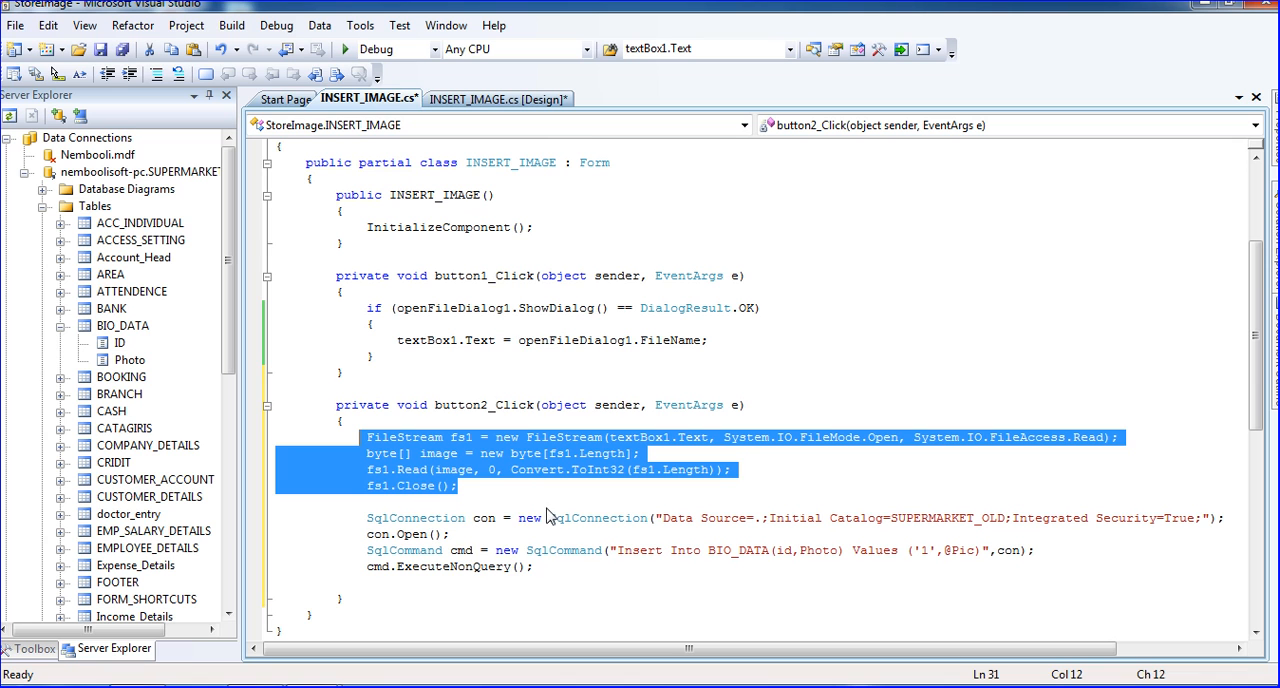
mouse_move(545, 572)
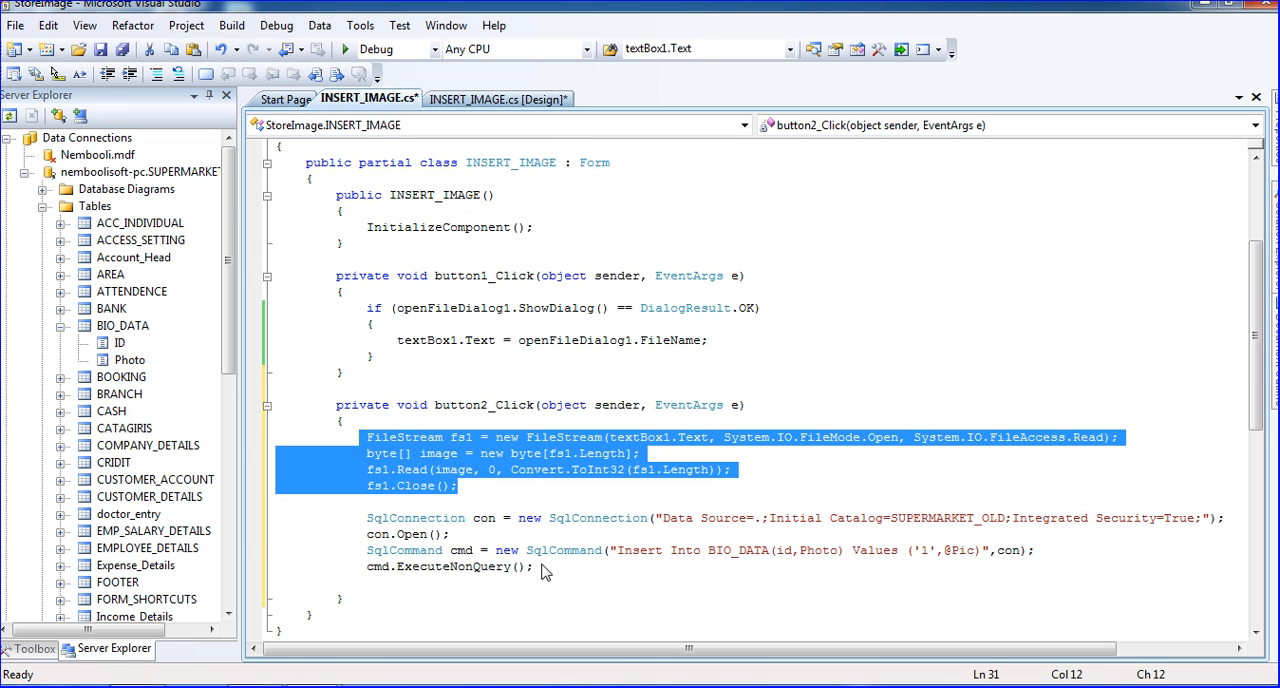
click(1075, 557)
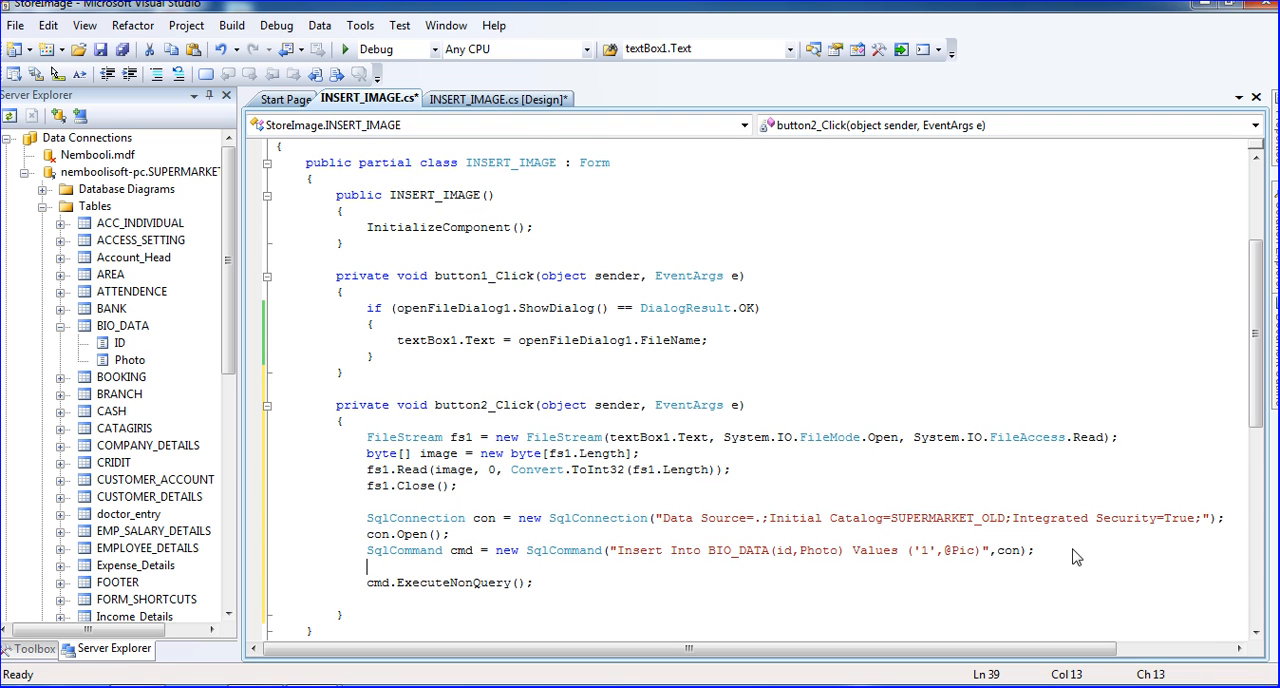
text(sql)
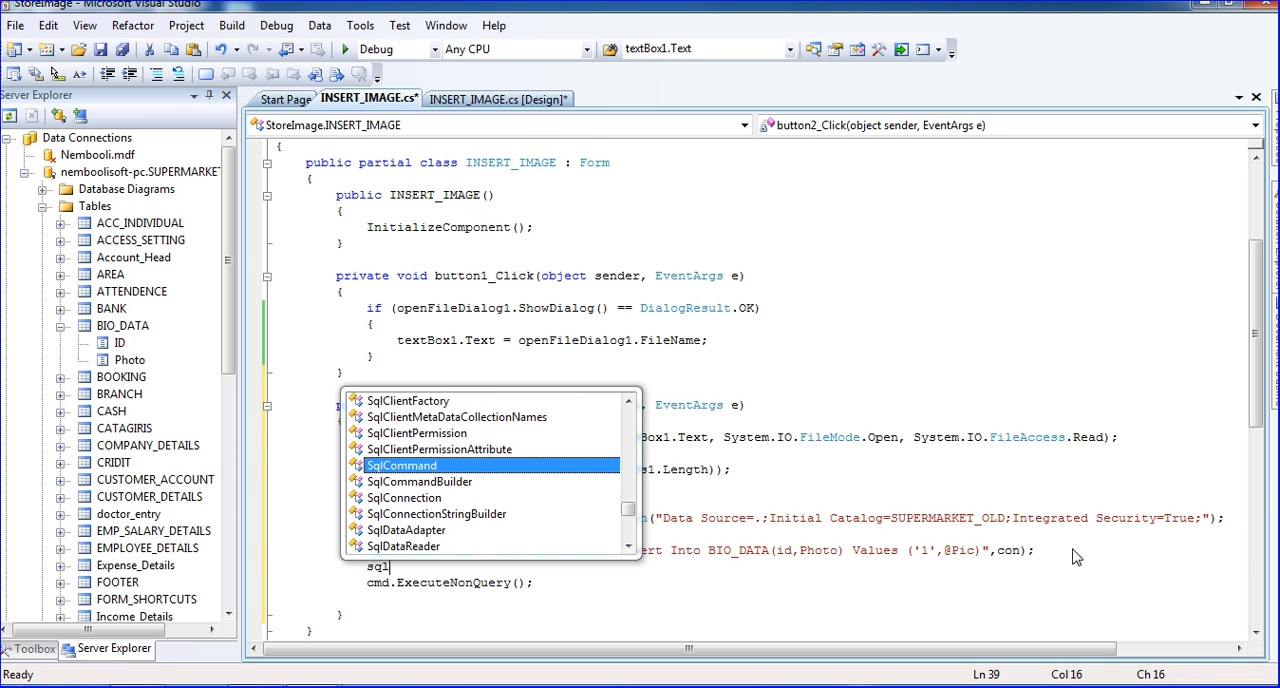
text(p)
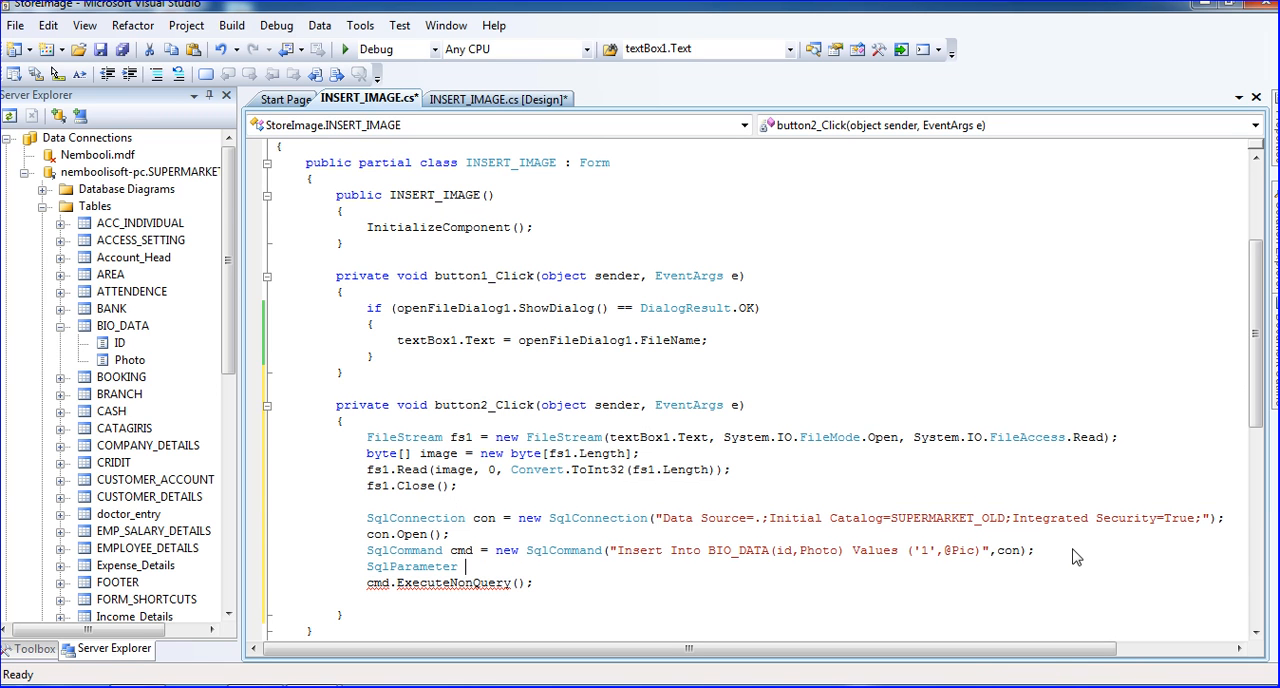
text(prm)
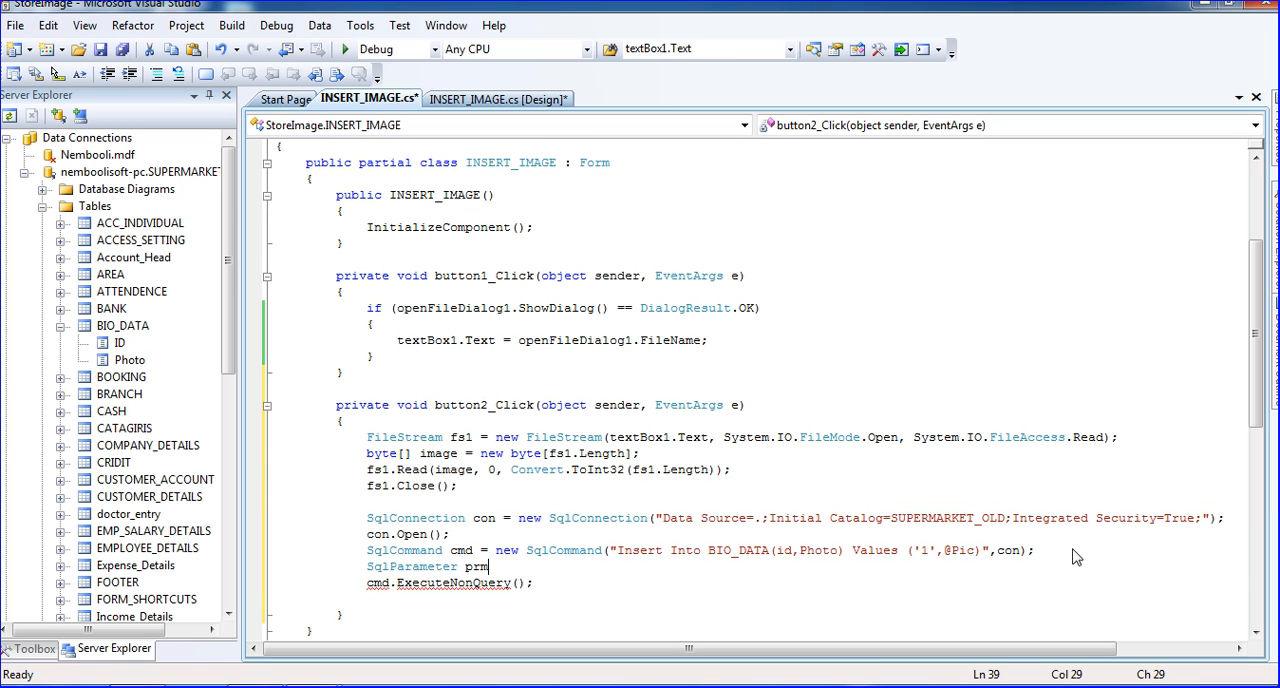
text(= new SqlParameter)
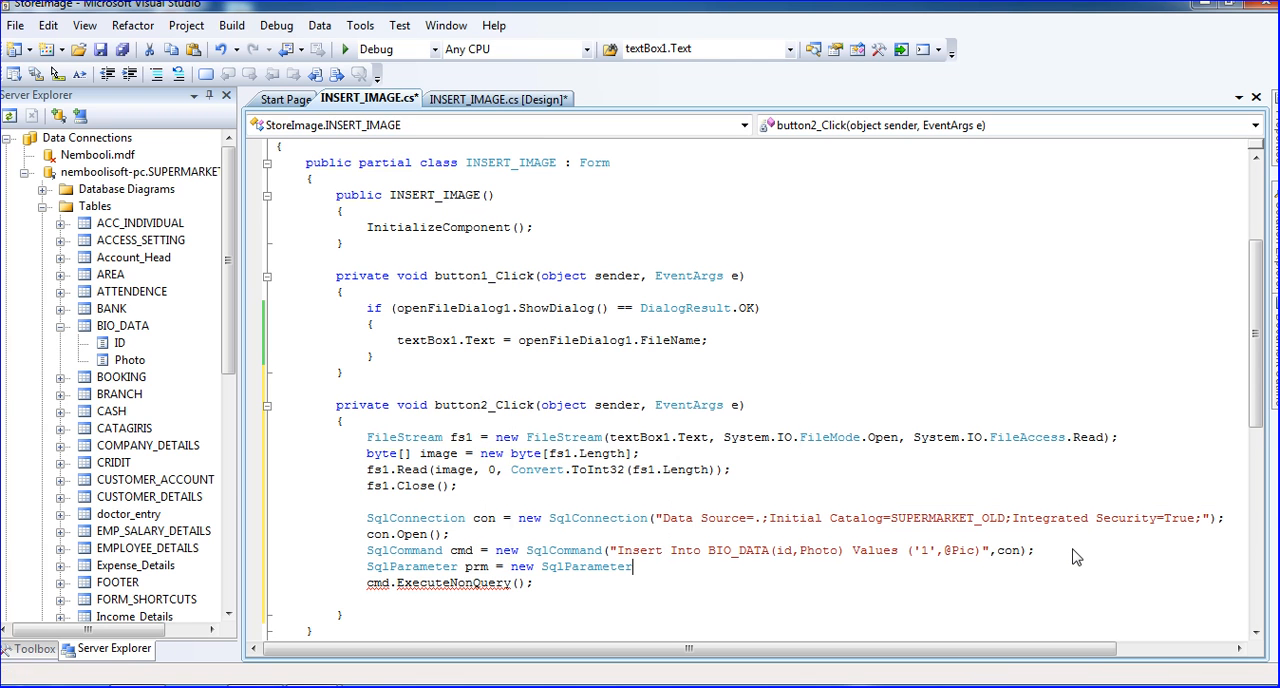
text(()
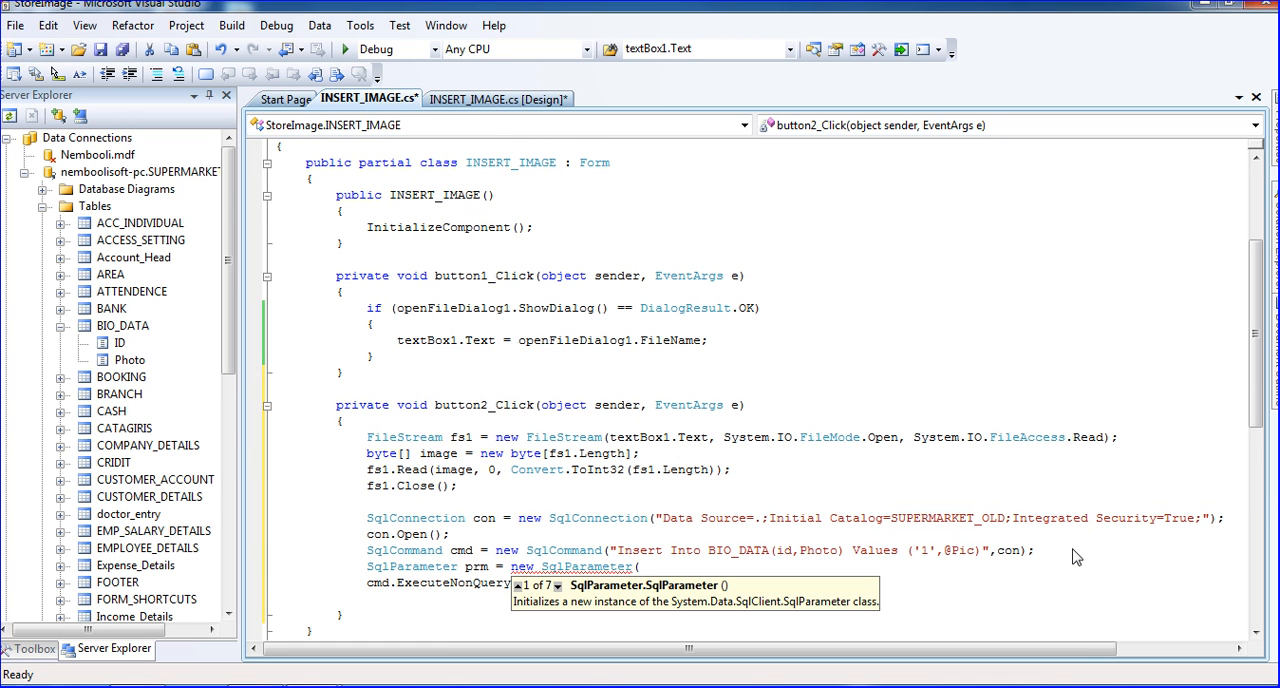
text(")
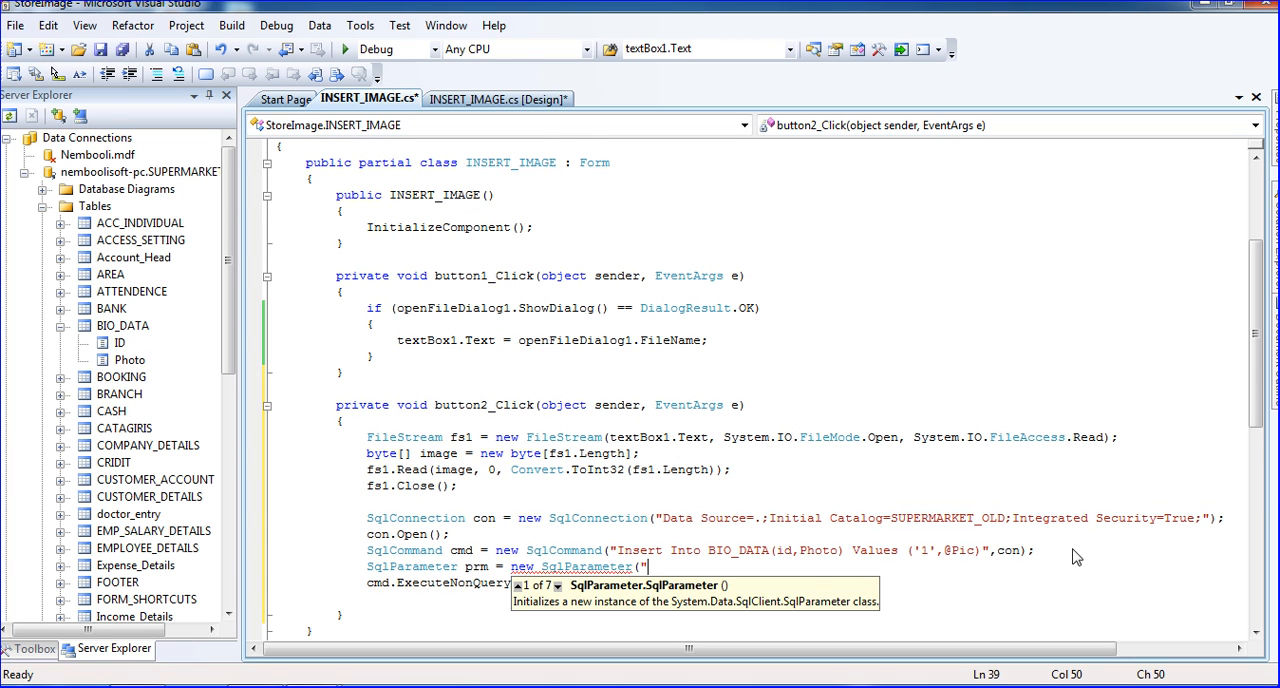
text(@Pi)
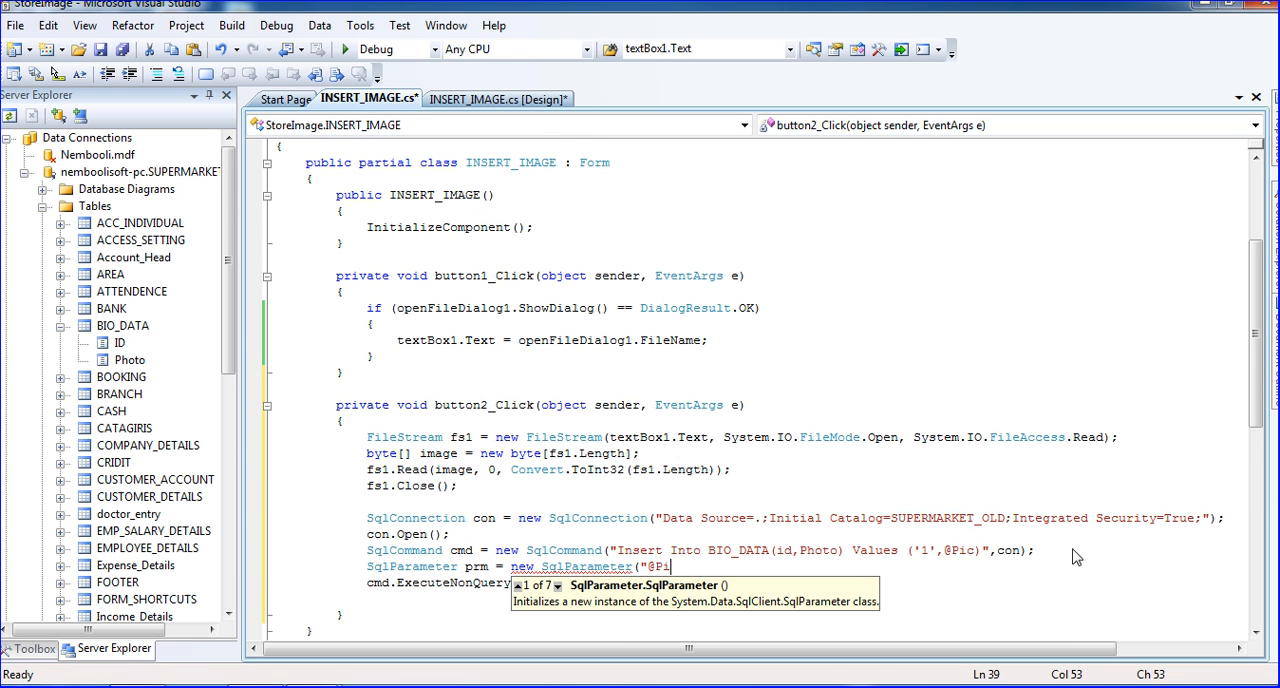
text(c)
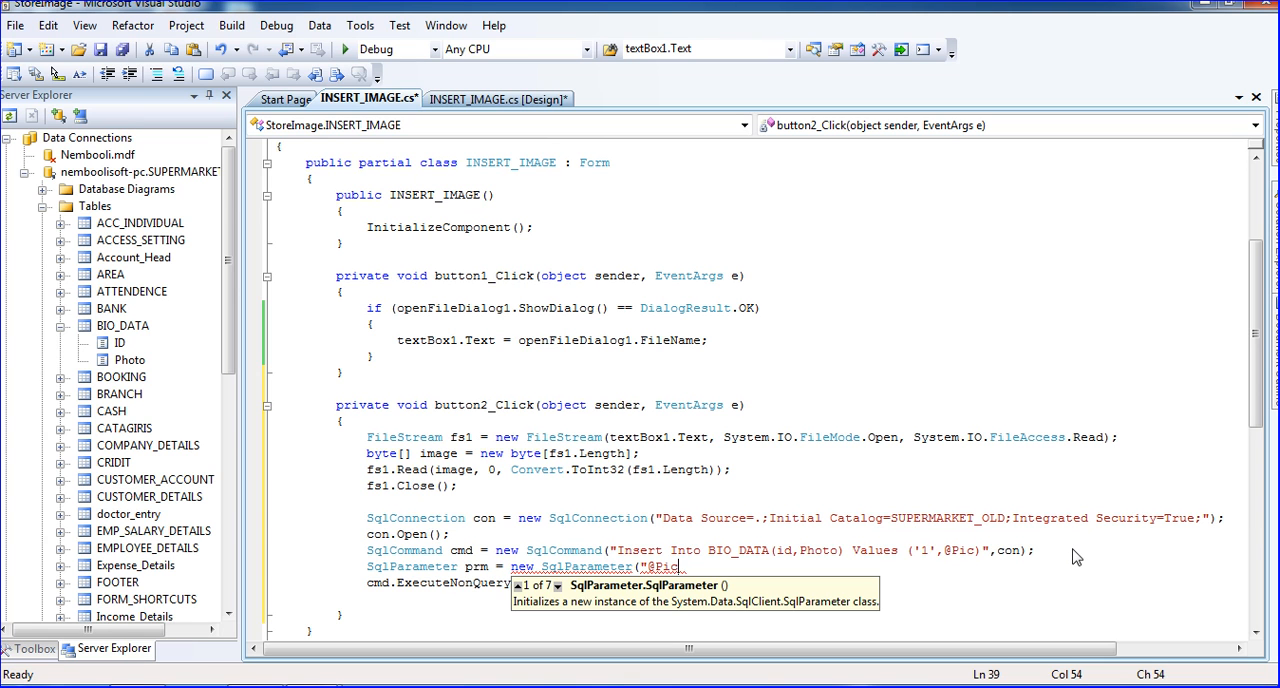
text(")
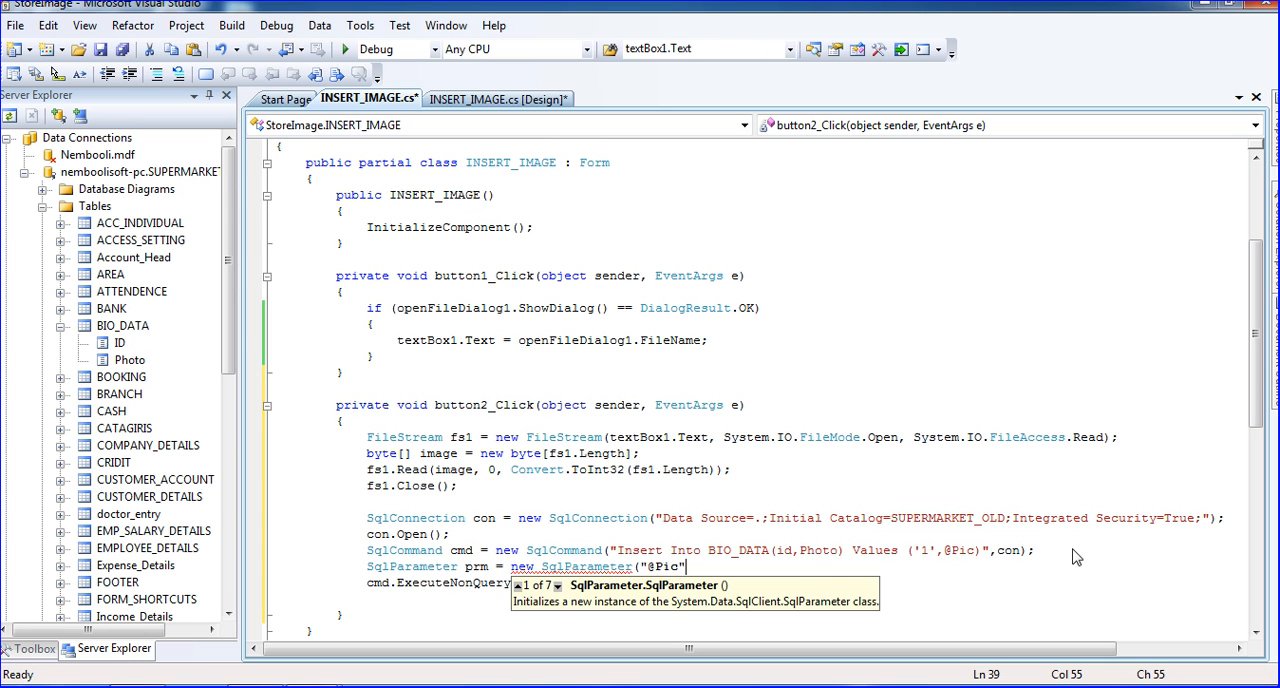
text(,)
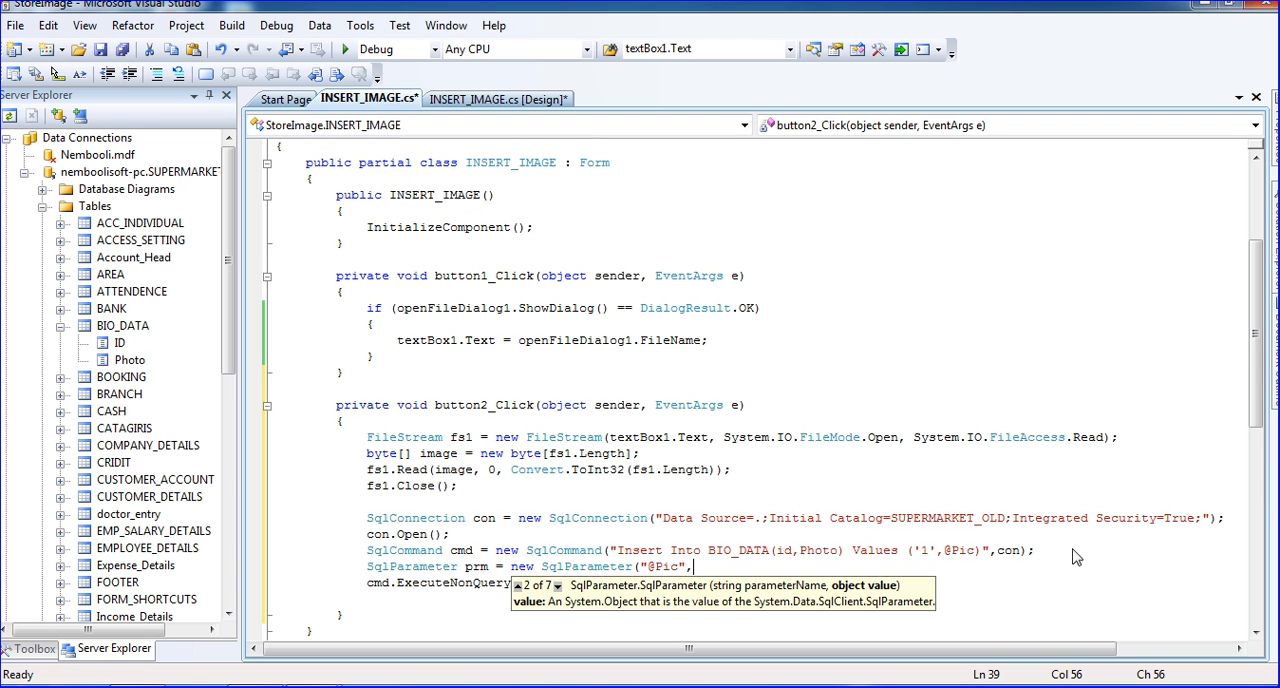
Pass VarBinary, image.Length, ParameterDirection.Input, false, 0, 0, null, DataRowVersion.Current, image to the constructor
text(s)
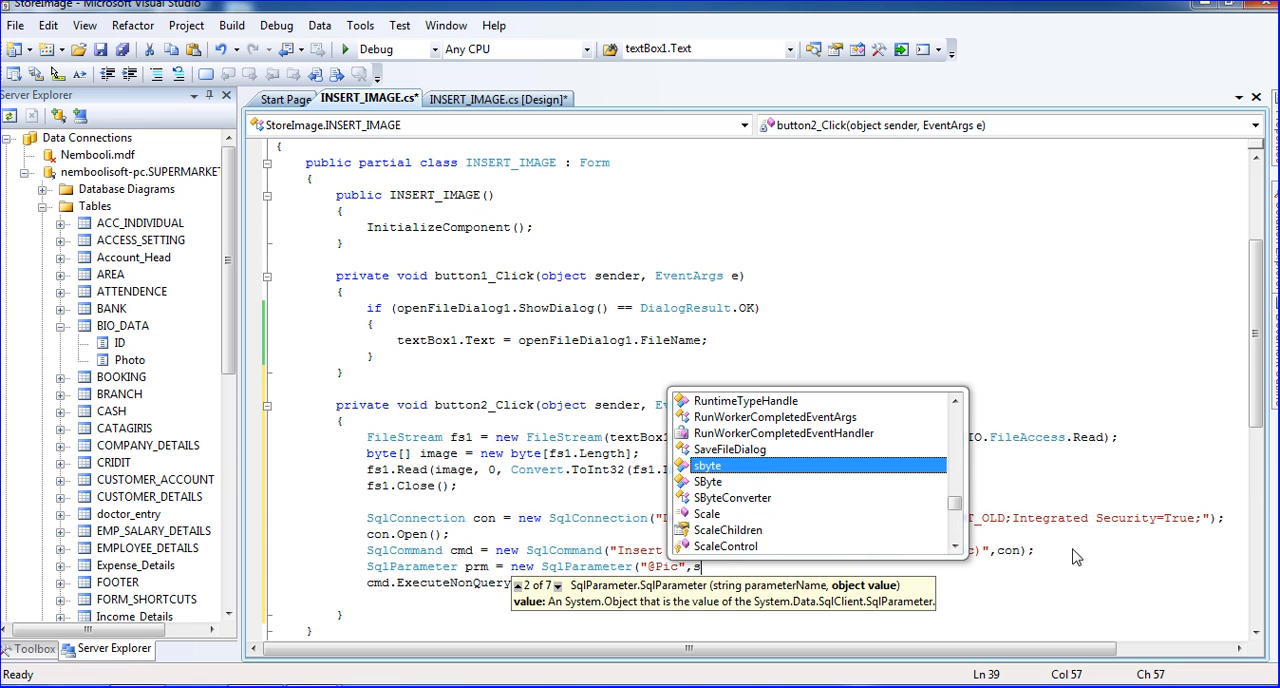
text(qlda)
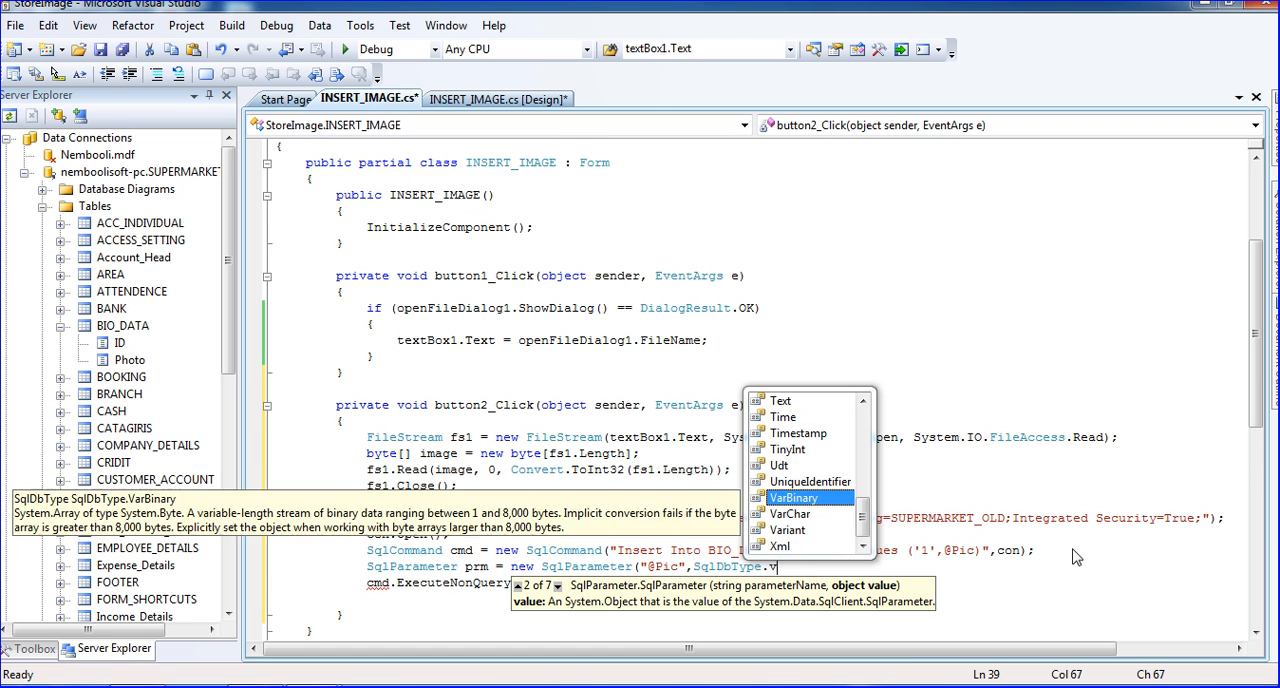
text(arBinary,im)
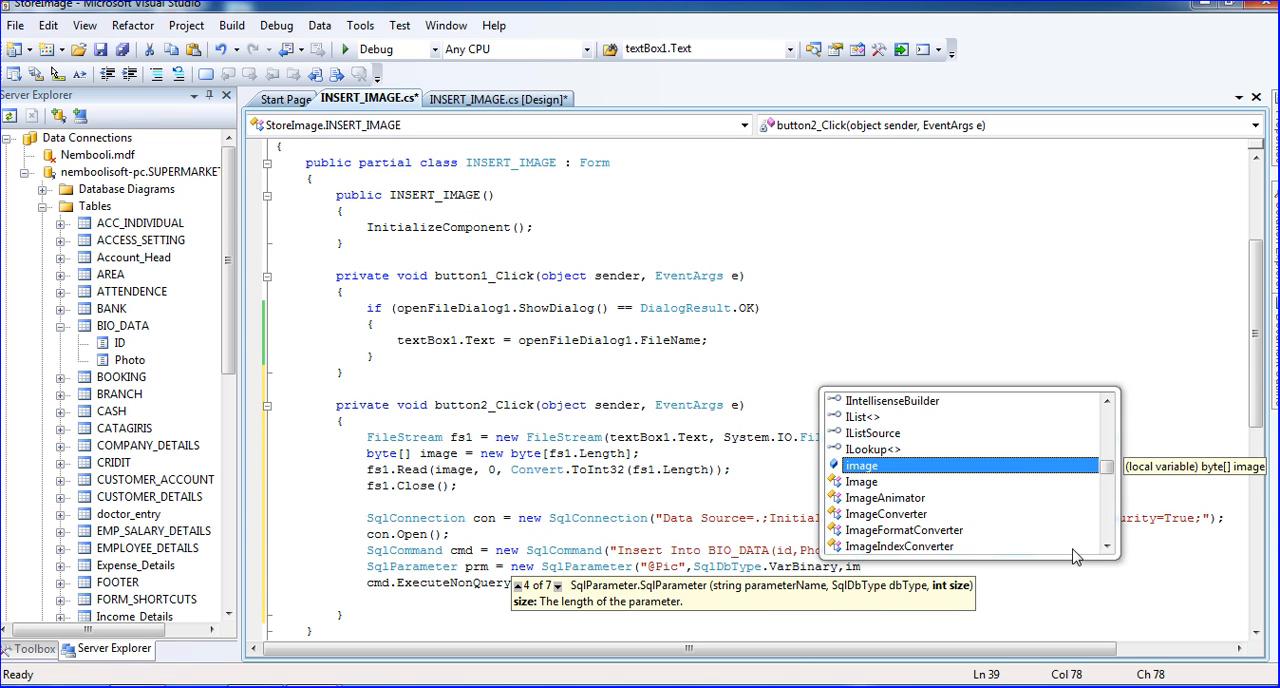
text(.le)
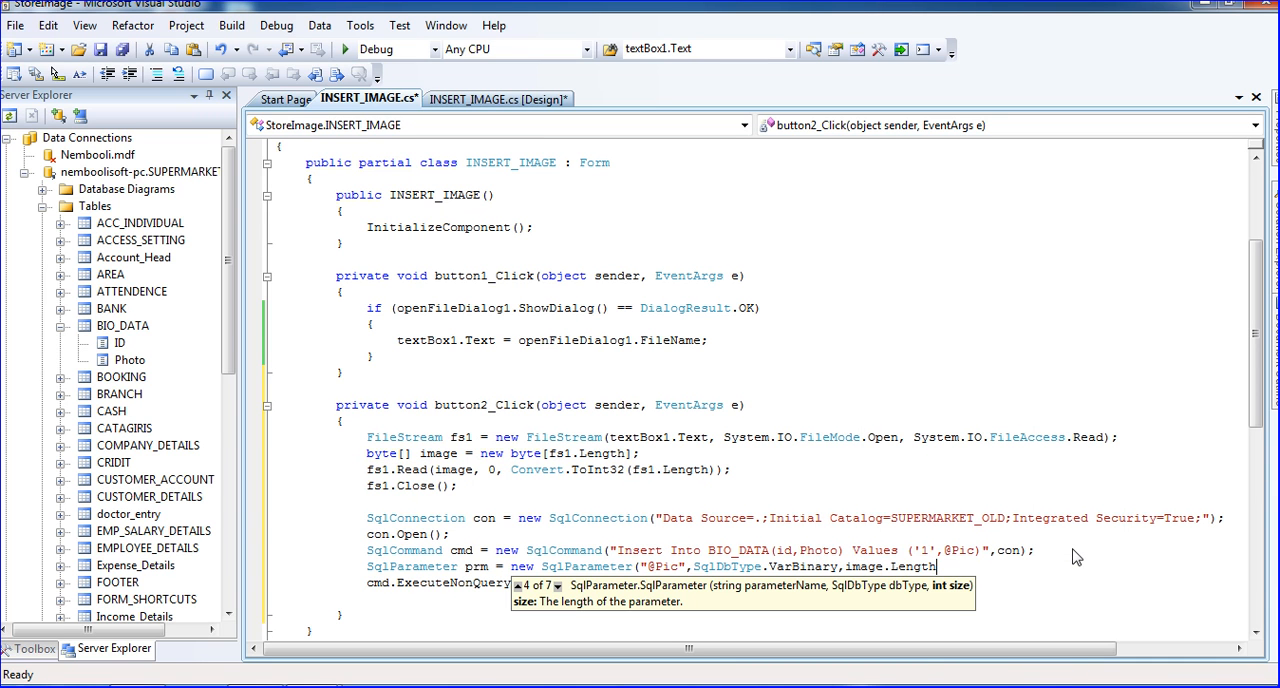
text(,)
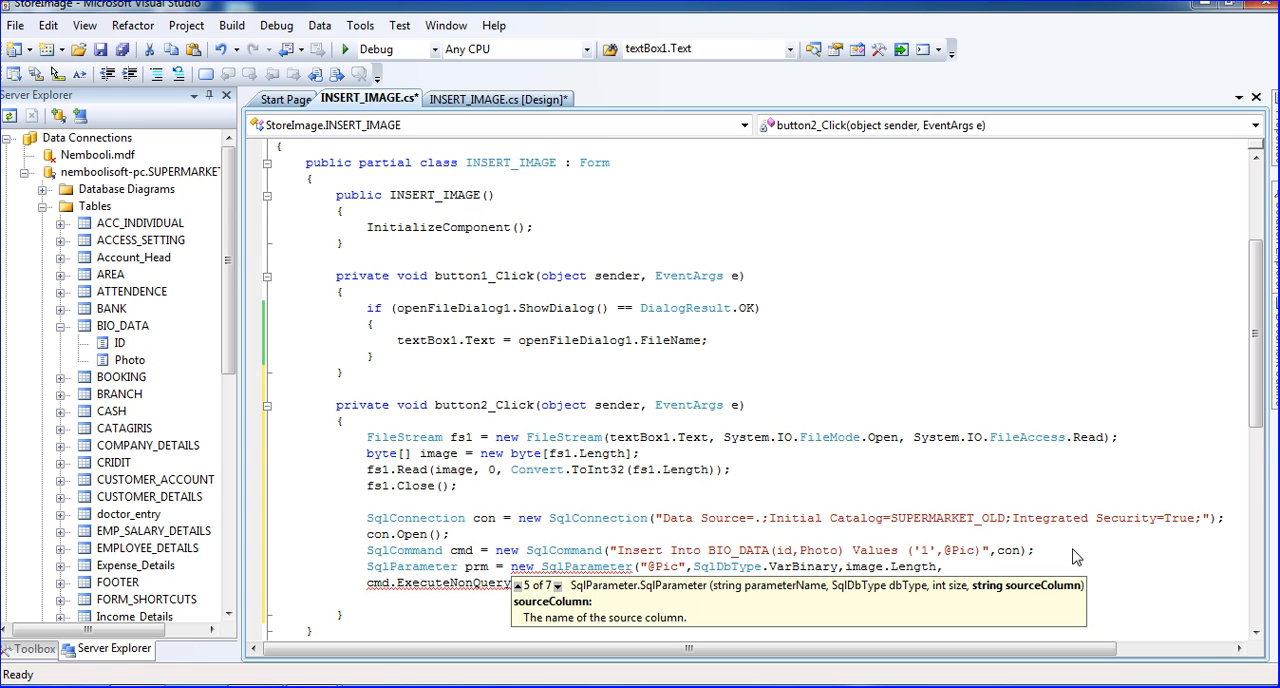
text(p)
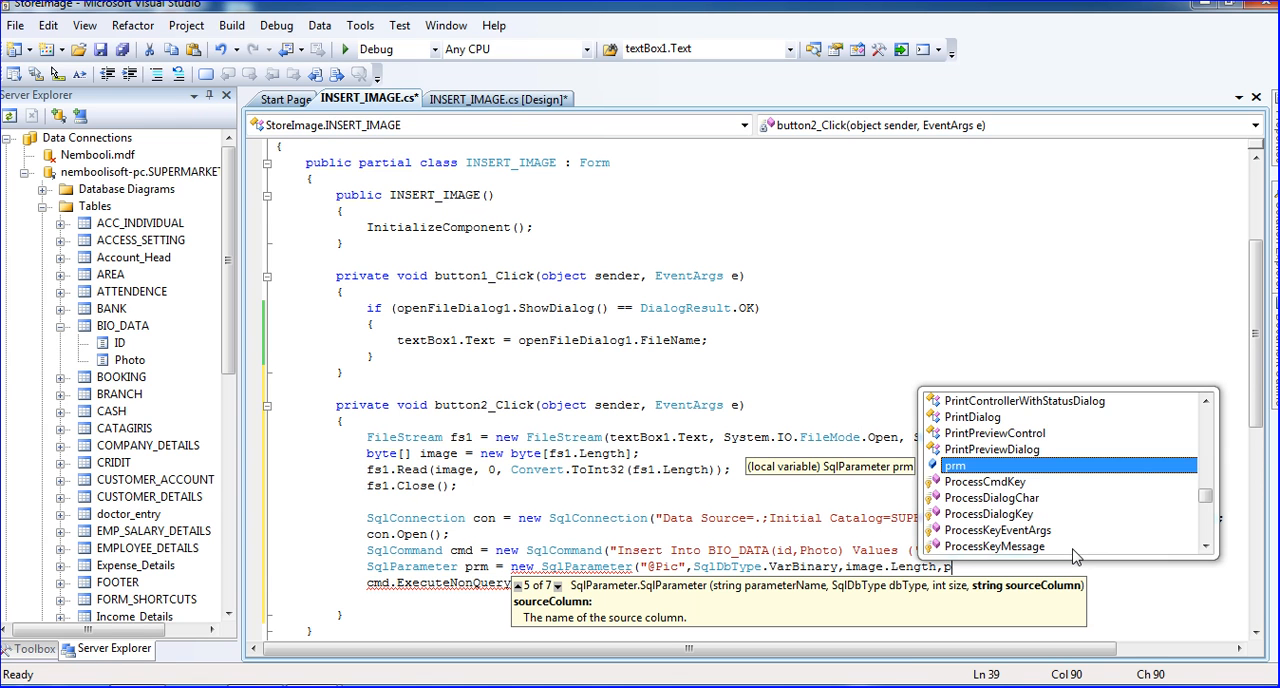
text(arameterDirection.Input,)
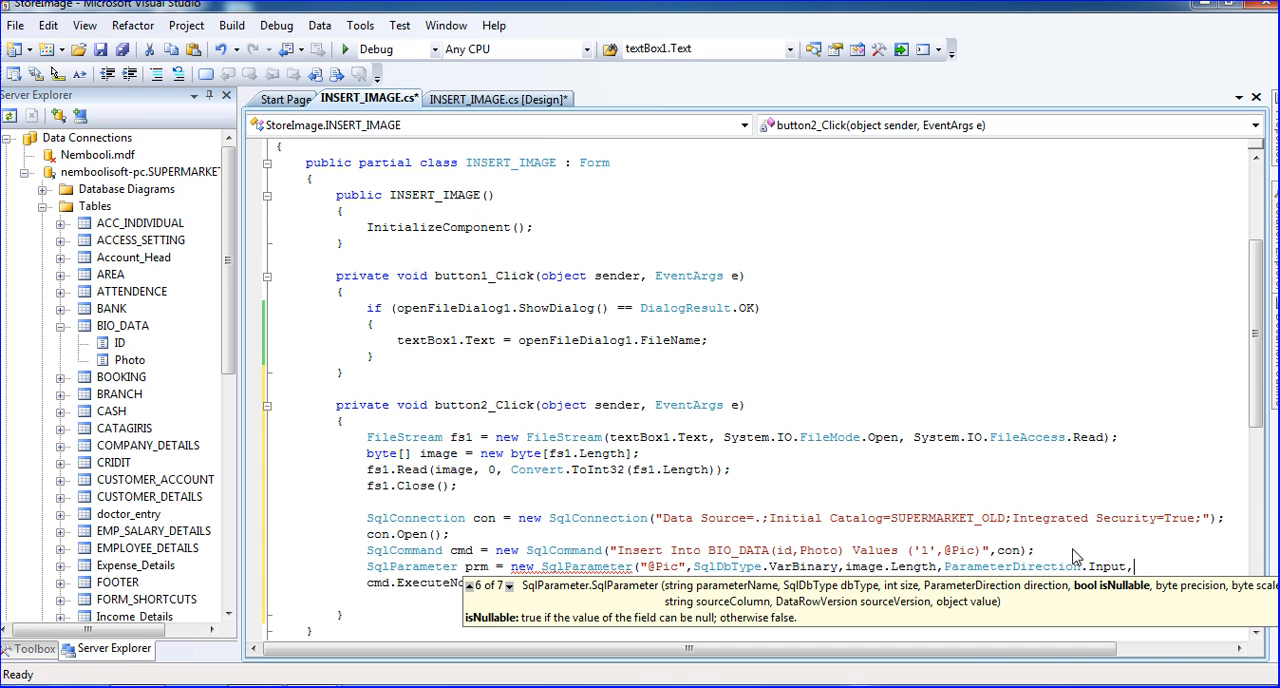
text(false,0,)
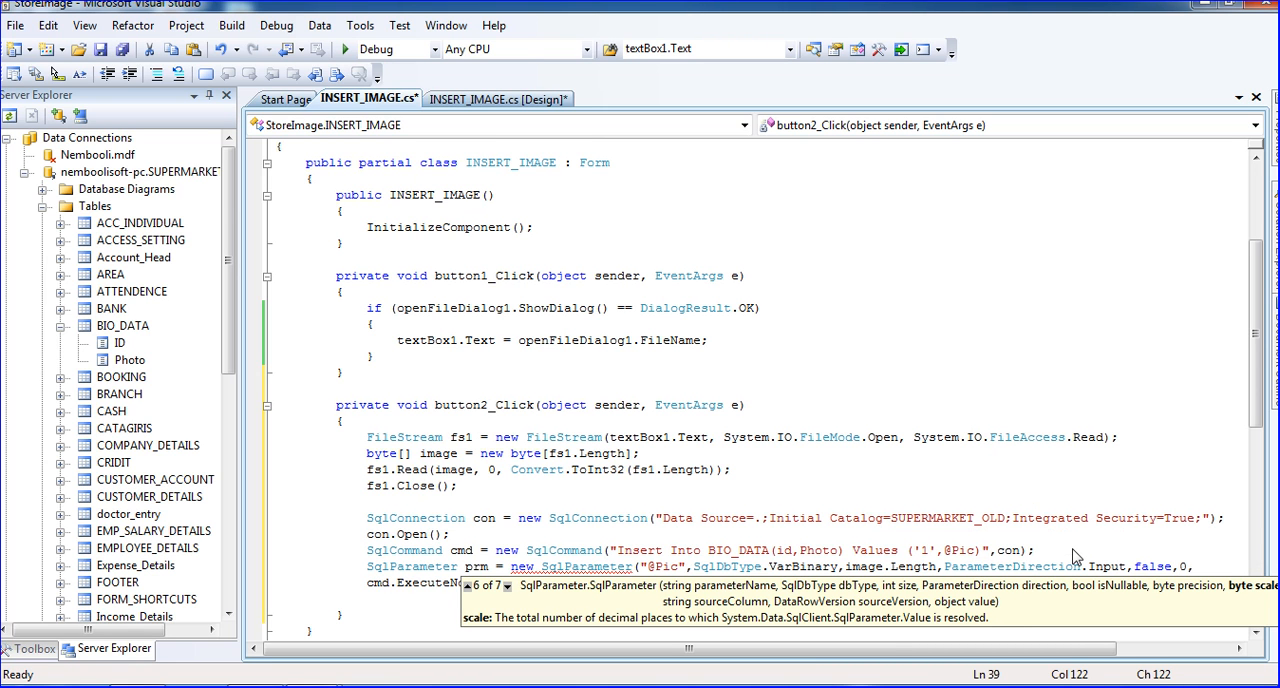
text(0,)
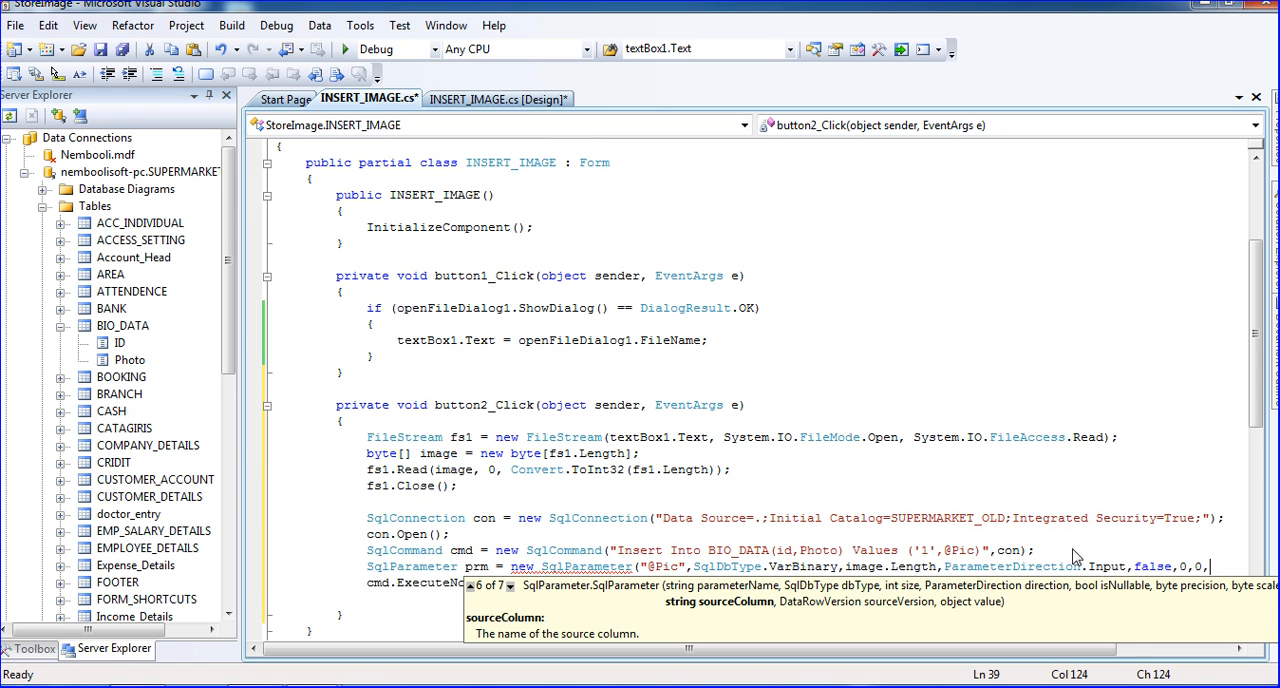
text(null,)
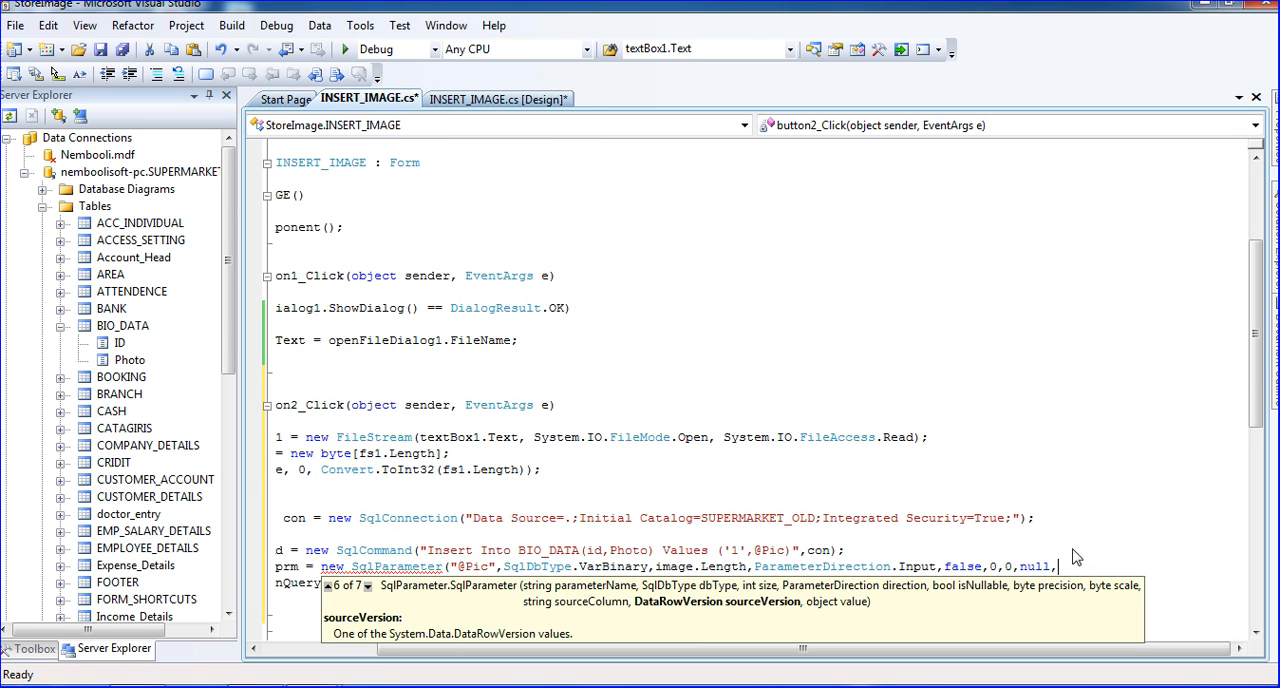
text(d)
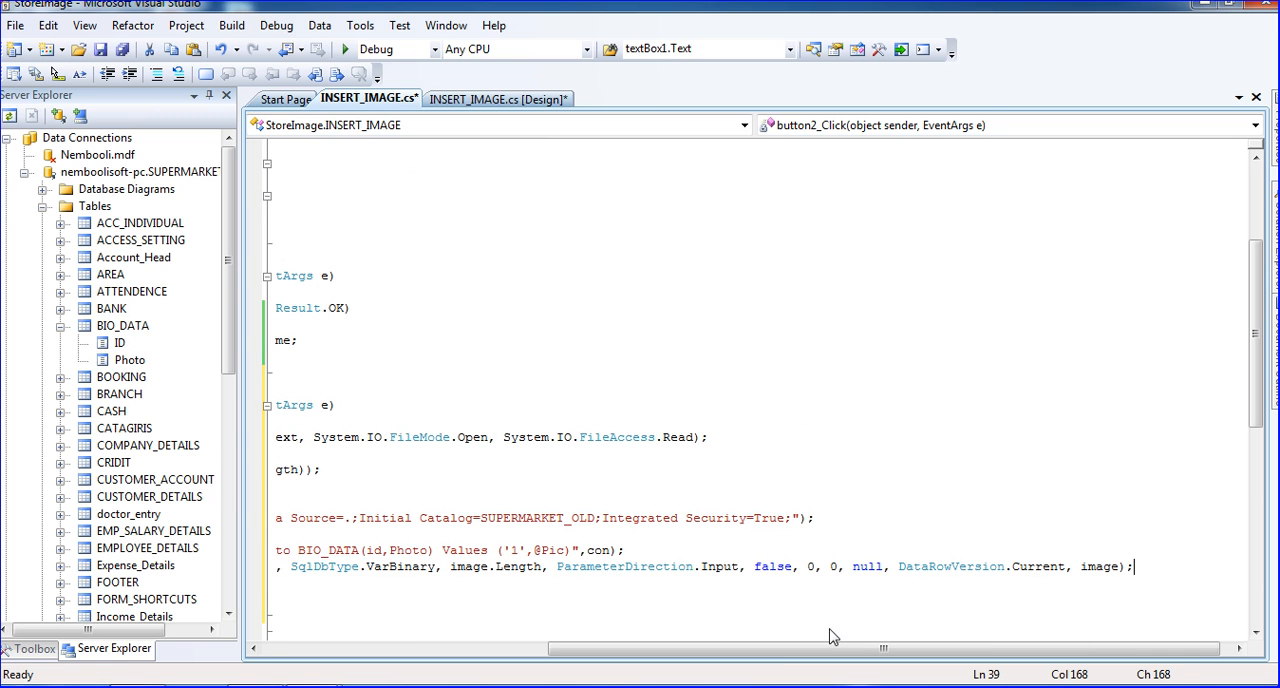
Add 'cmd.Parameters.Add(prm);' before the ExecuteNonQuery call
drag(883, 648, 548, 658)
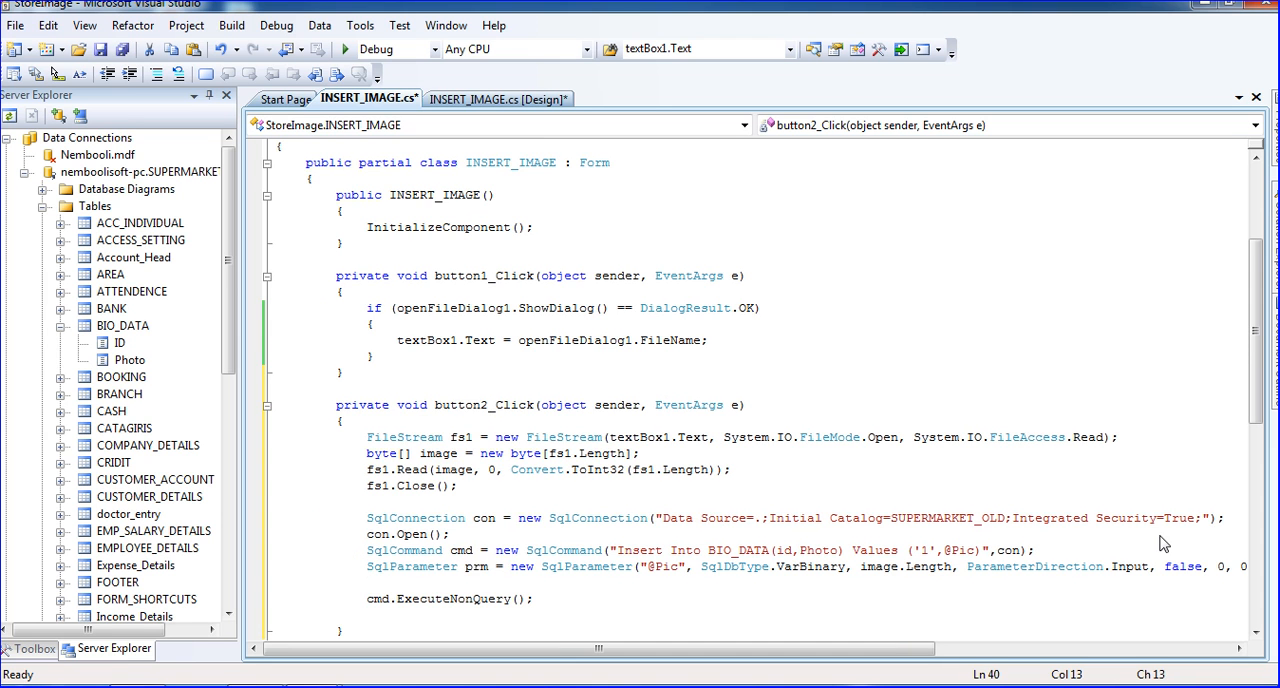
text(c)
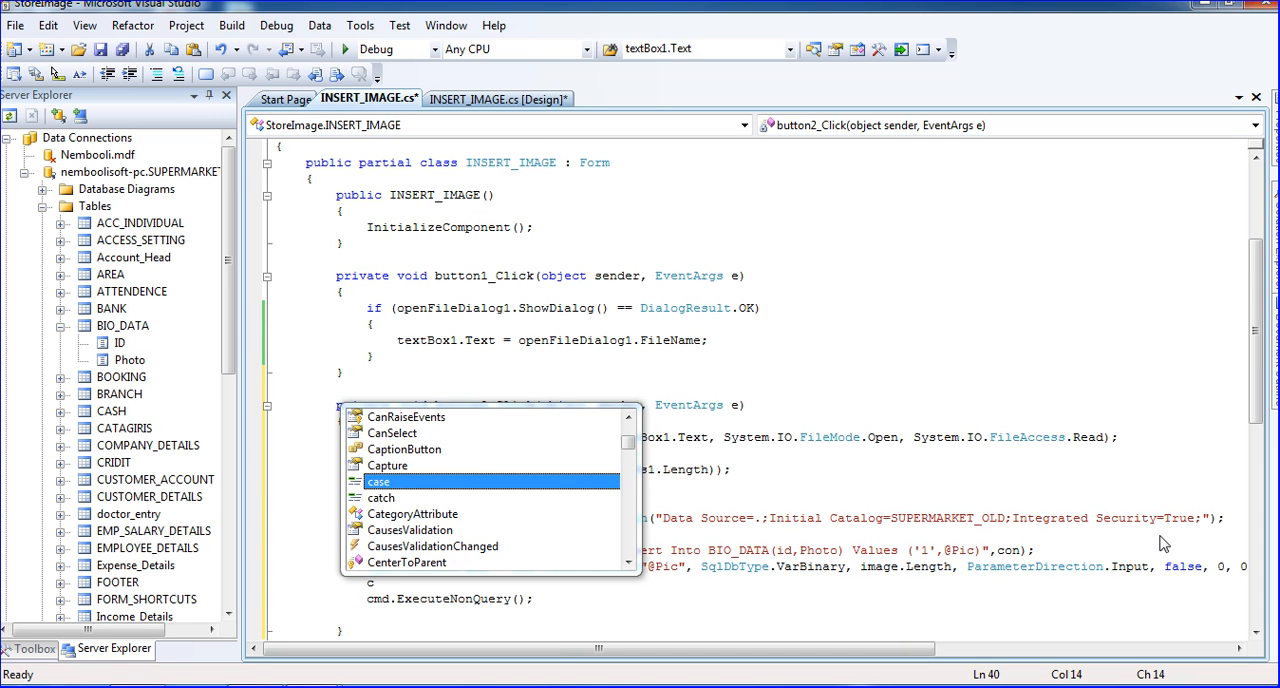
key(Escape)
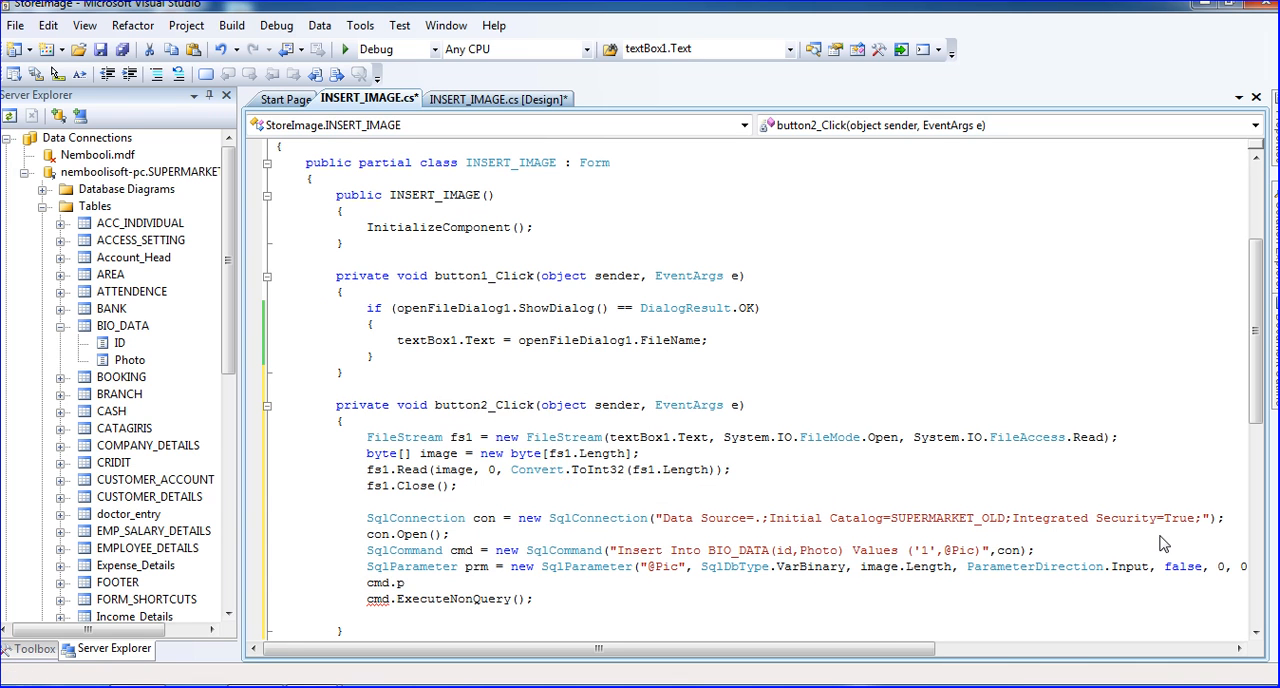
text(arameters.Add()
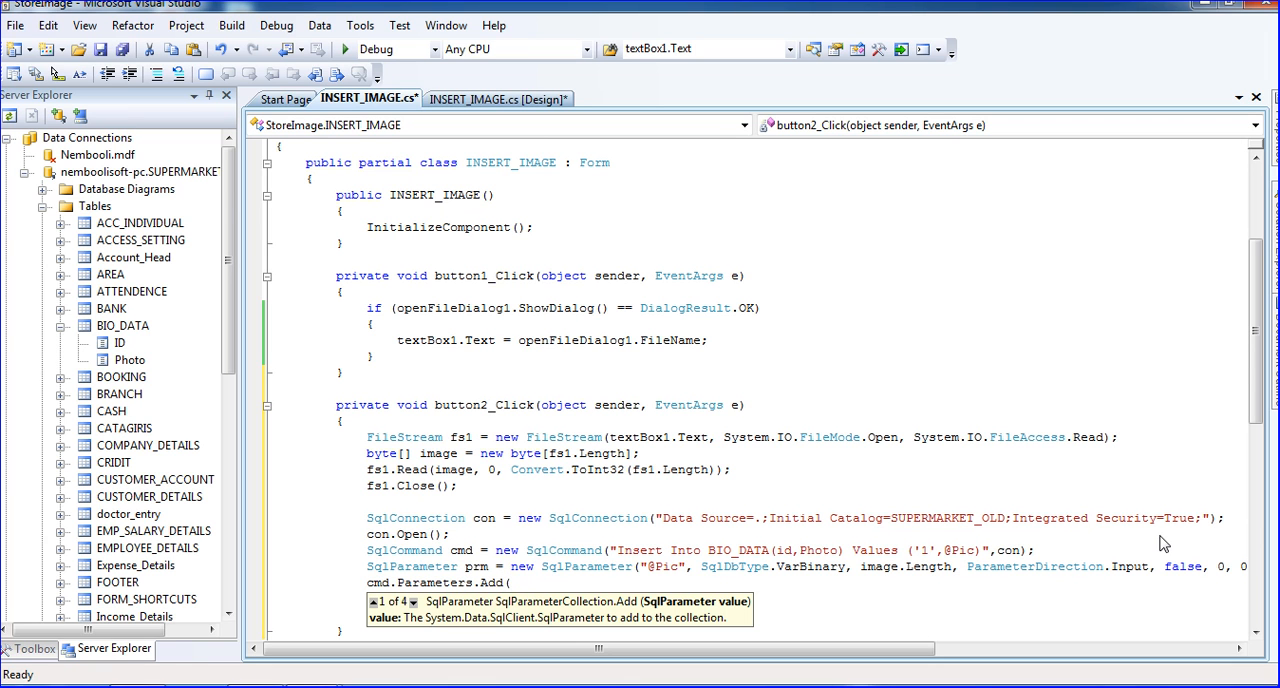
text(prm);)
text(cmd.ExecuteNonQuery();)
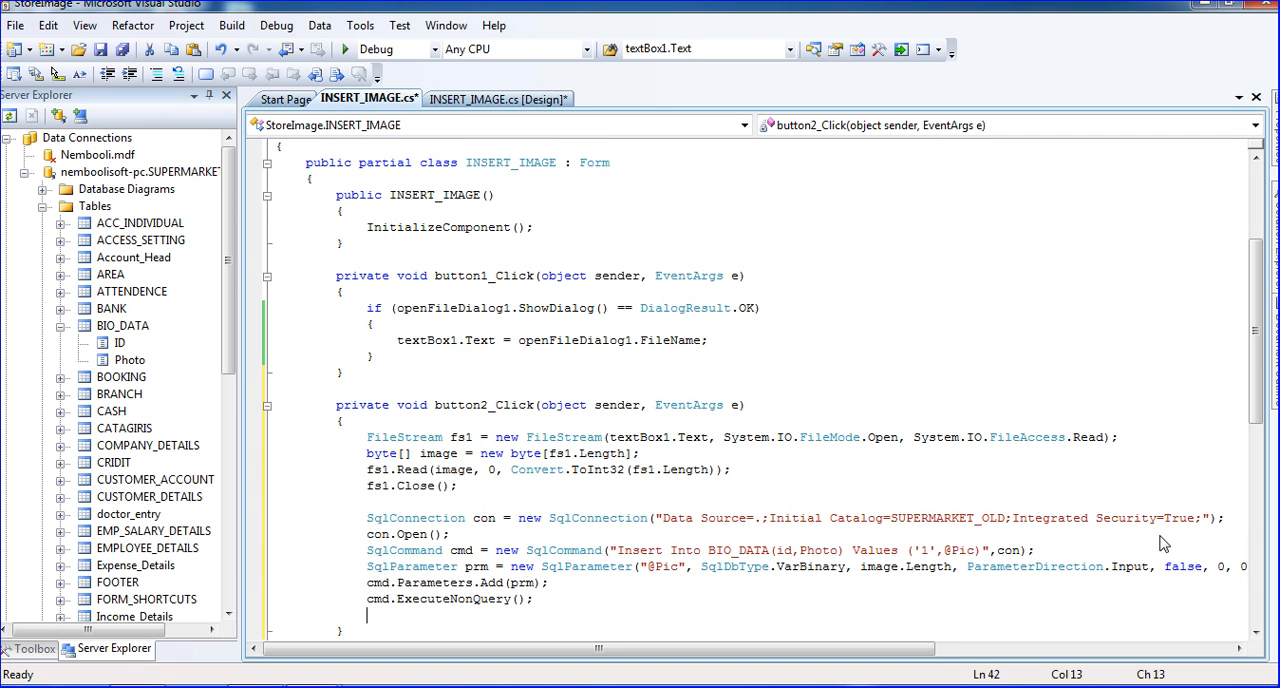
Add 'con.Close();' after ExecuteNonQuery
text(cl)
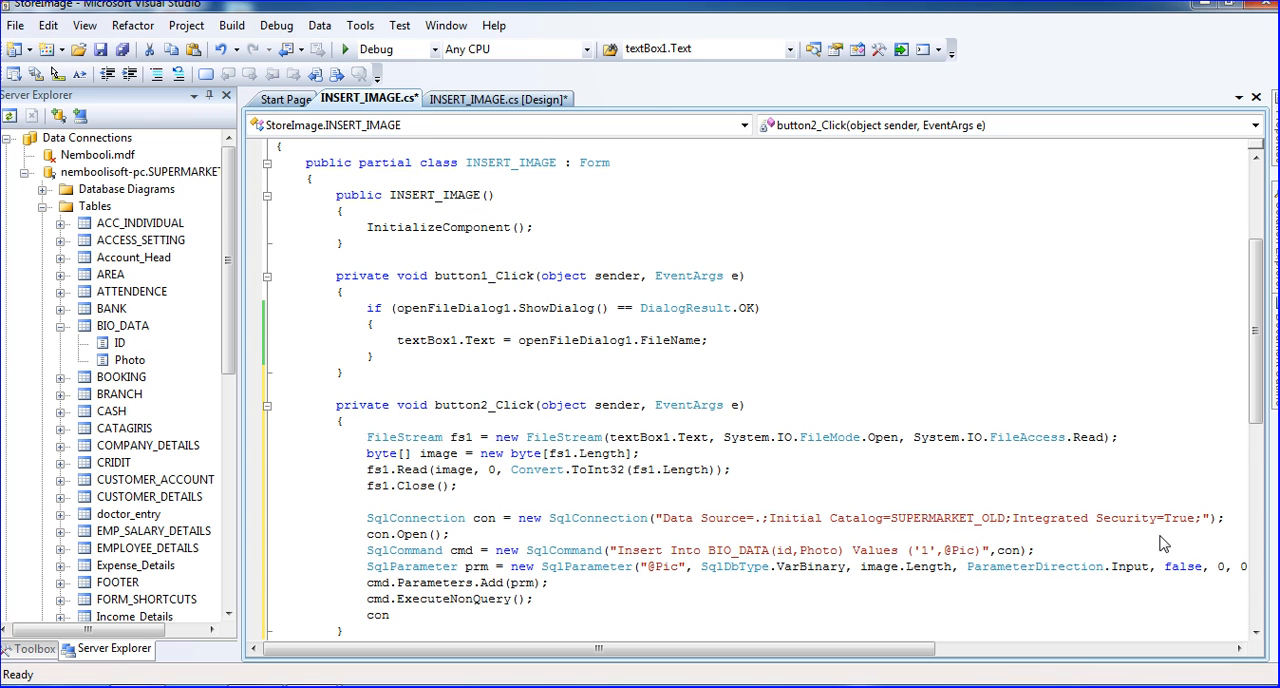
text(.Close)
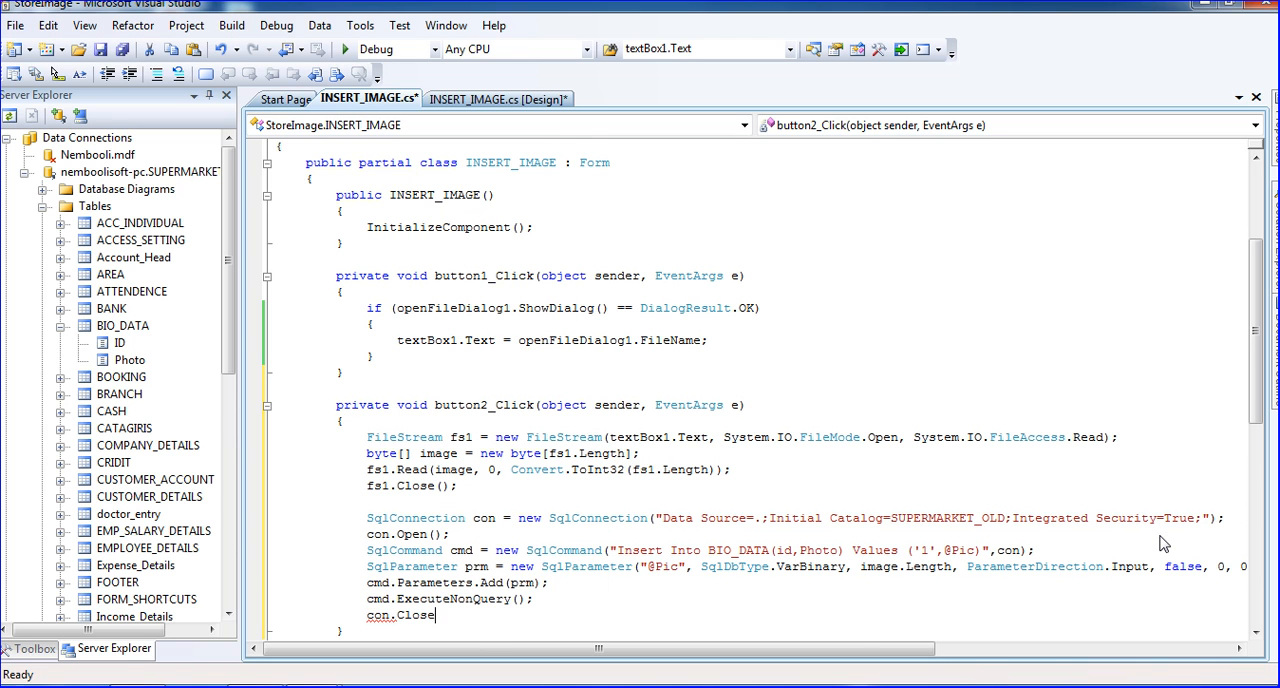
text();)
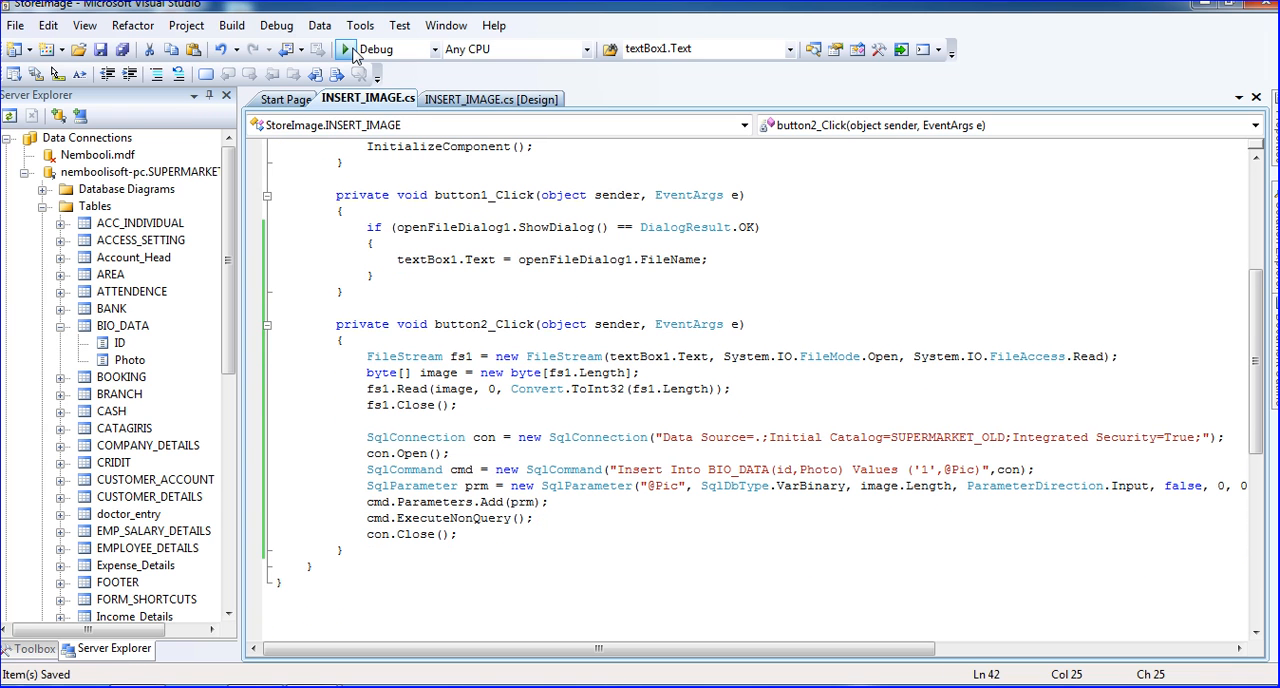
Run the form, browse to the Penguins picture and insert it, then close the form
click(344, 48)
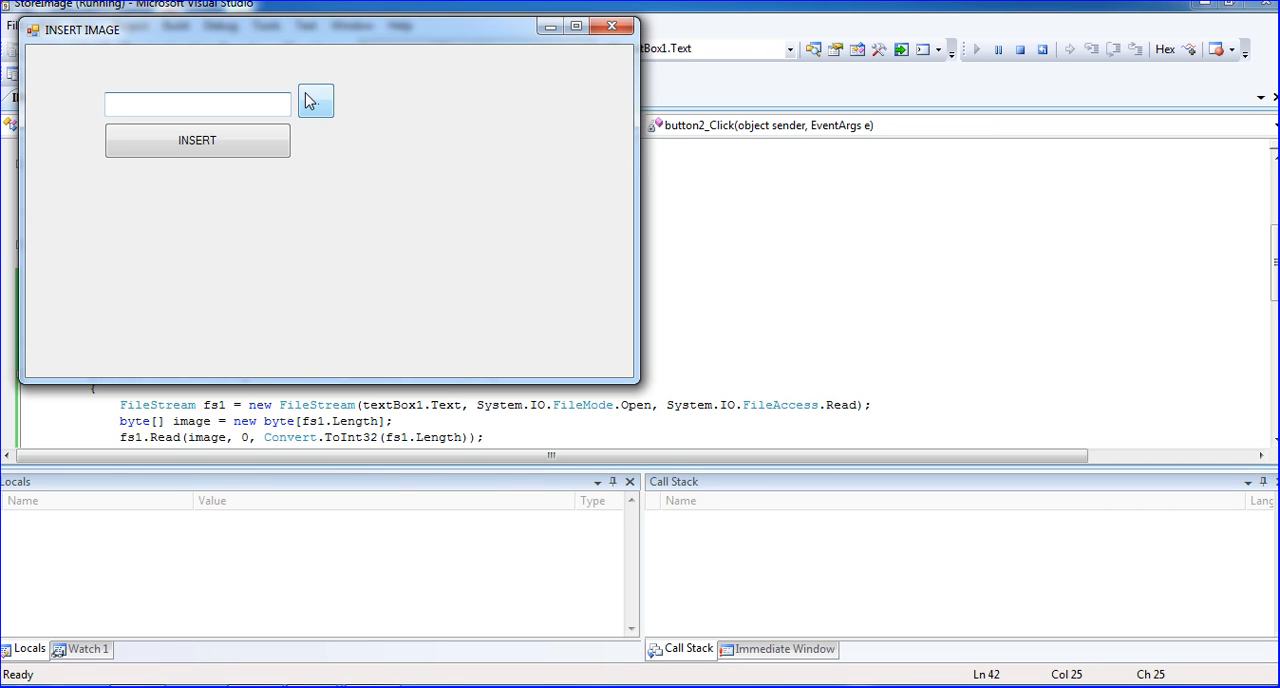
click(315, 100)
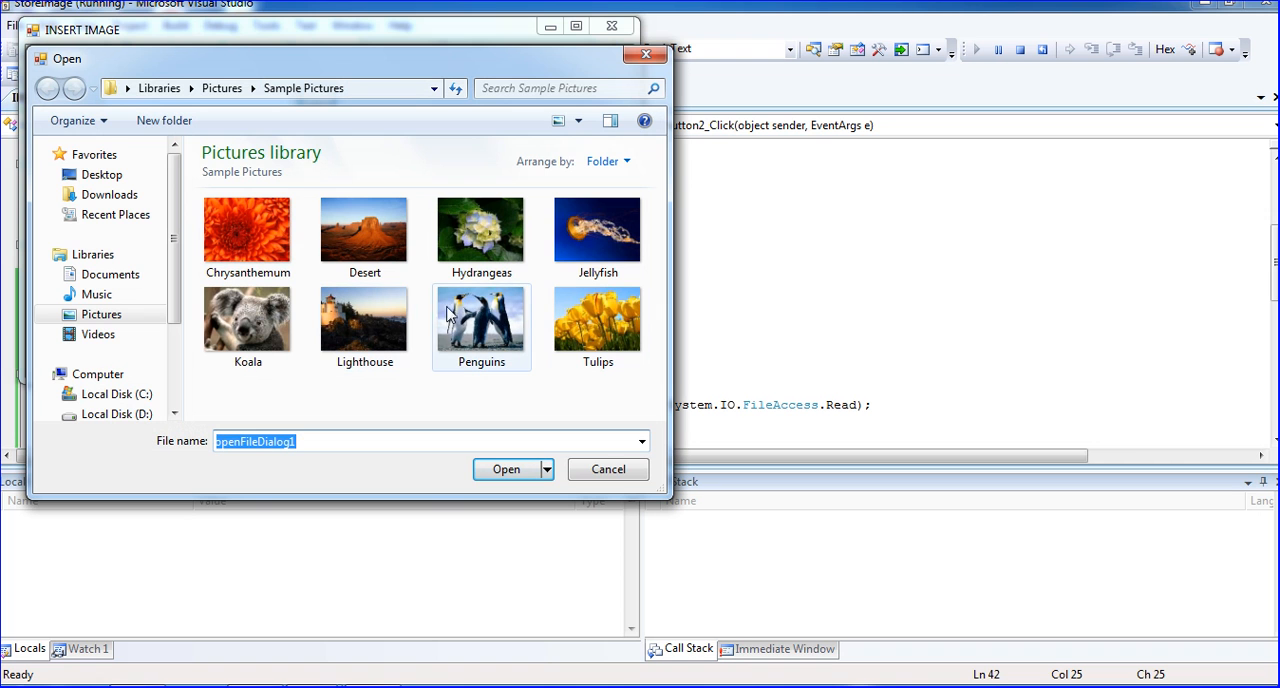
mouse_move(481, 320)
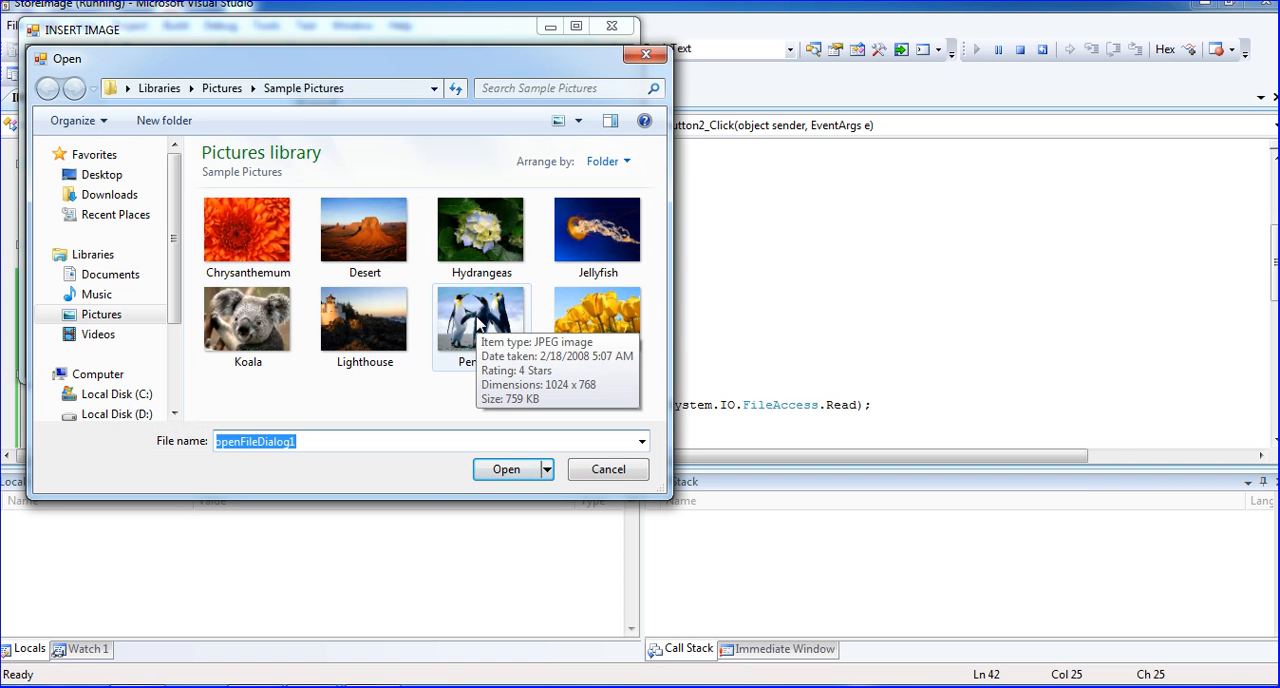
click(481, 320)
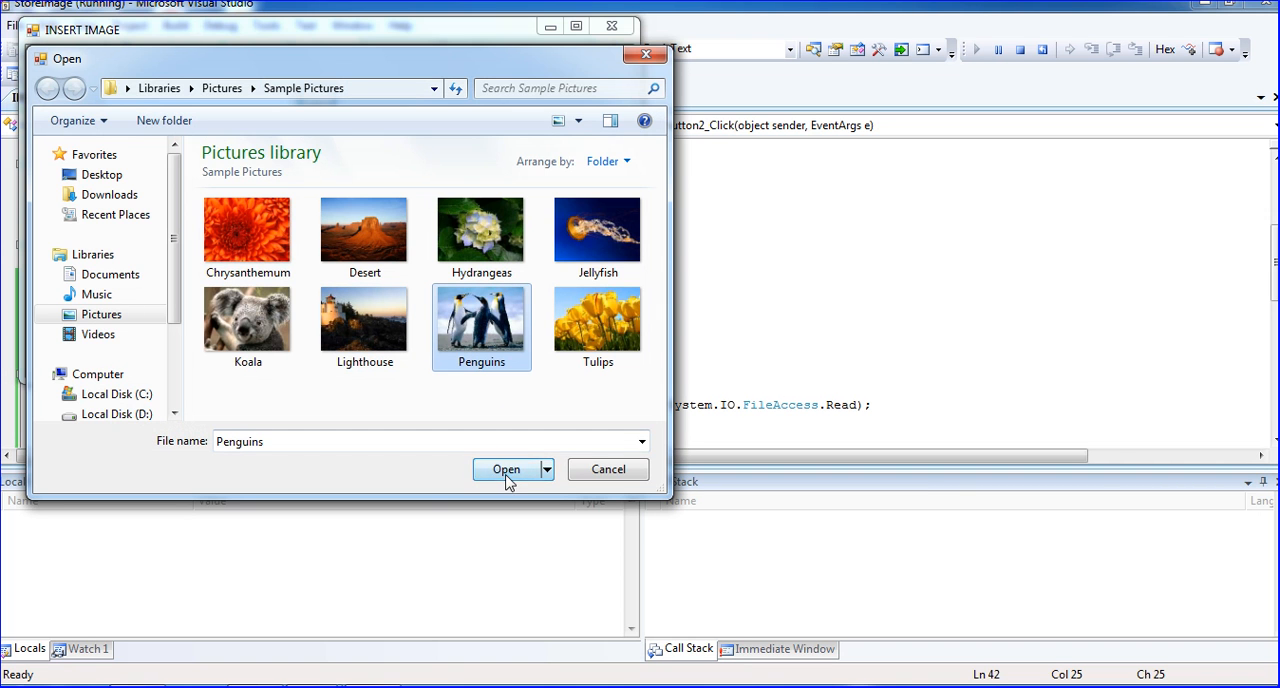
click(506, 469)
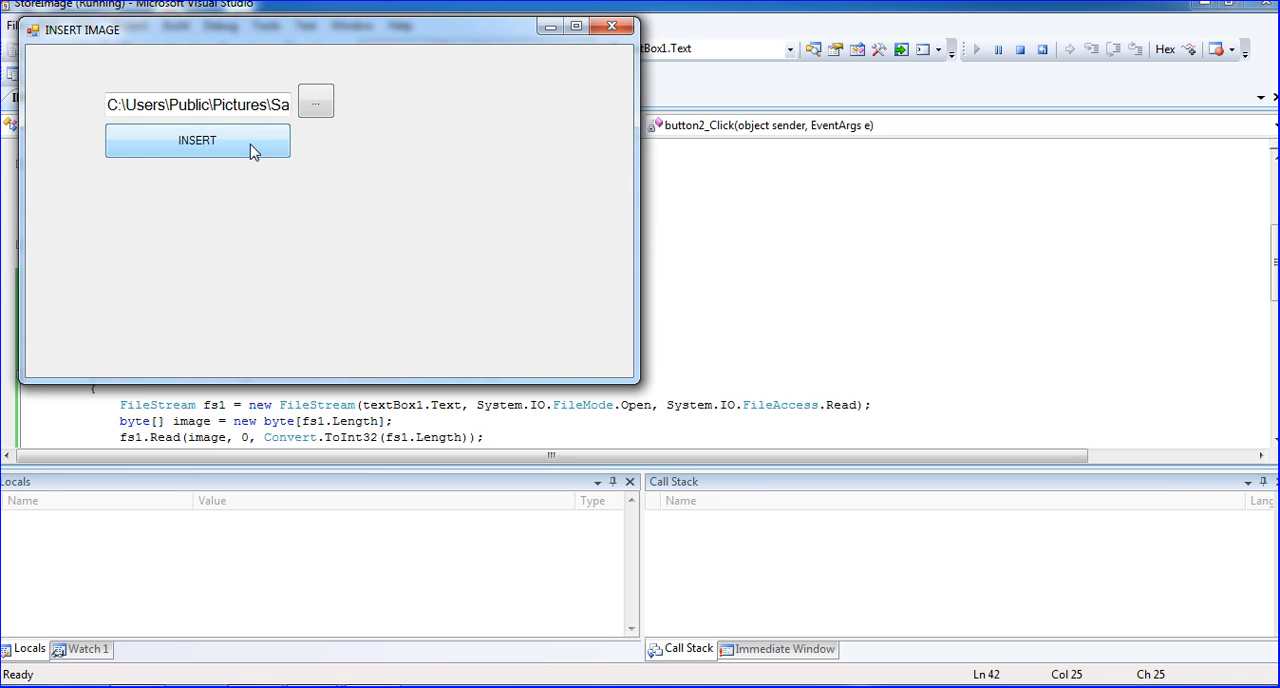
mouse_move(248, 136)
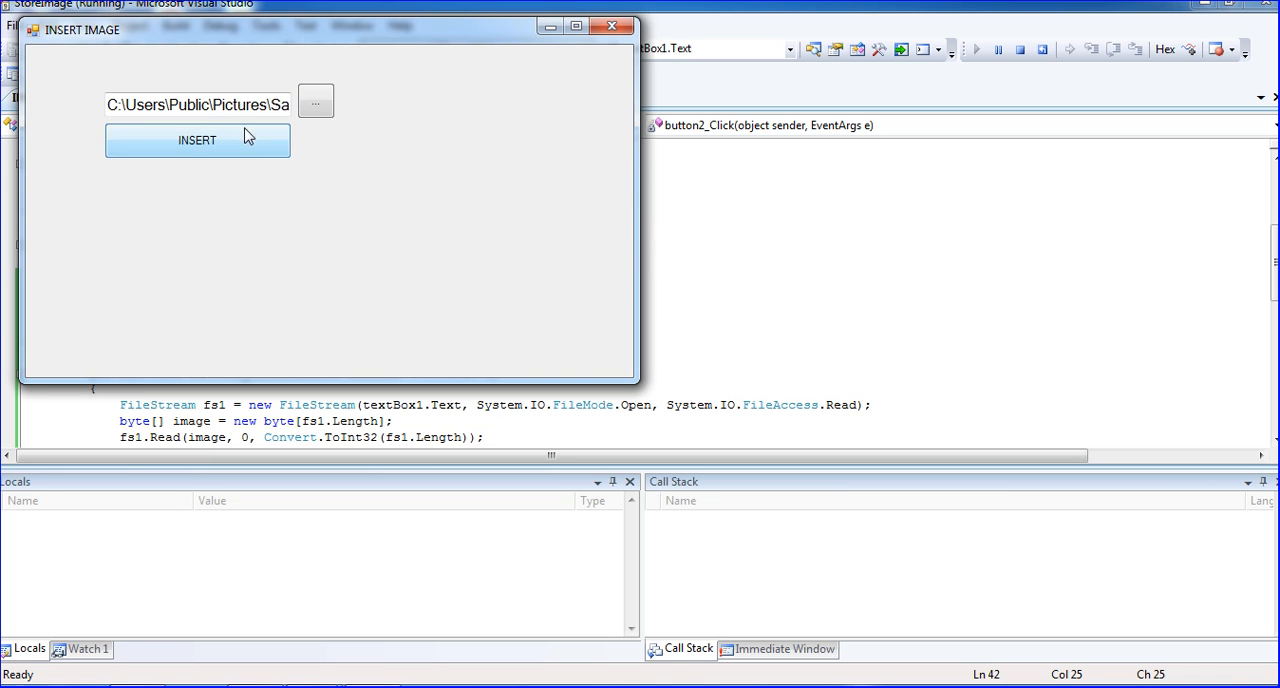
mouse_move(613, 26)
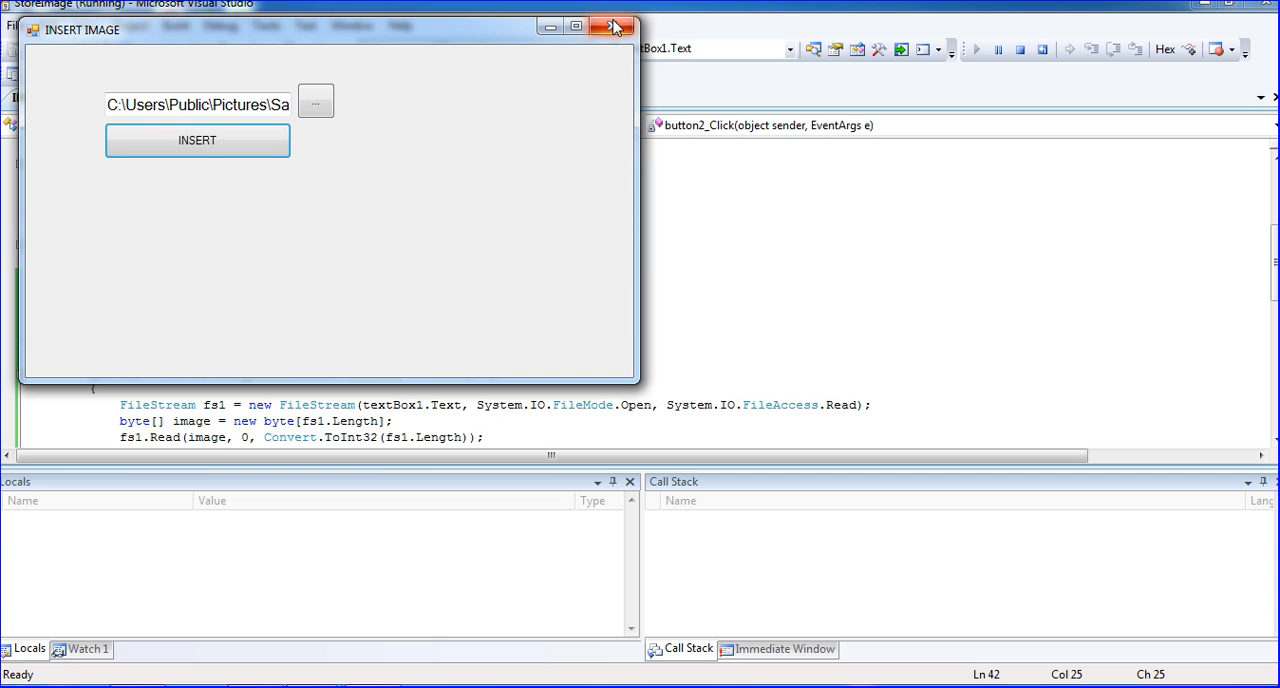
click(613, 27)
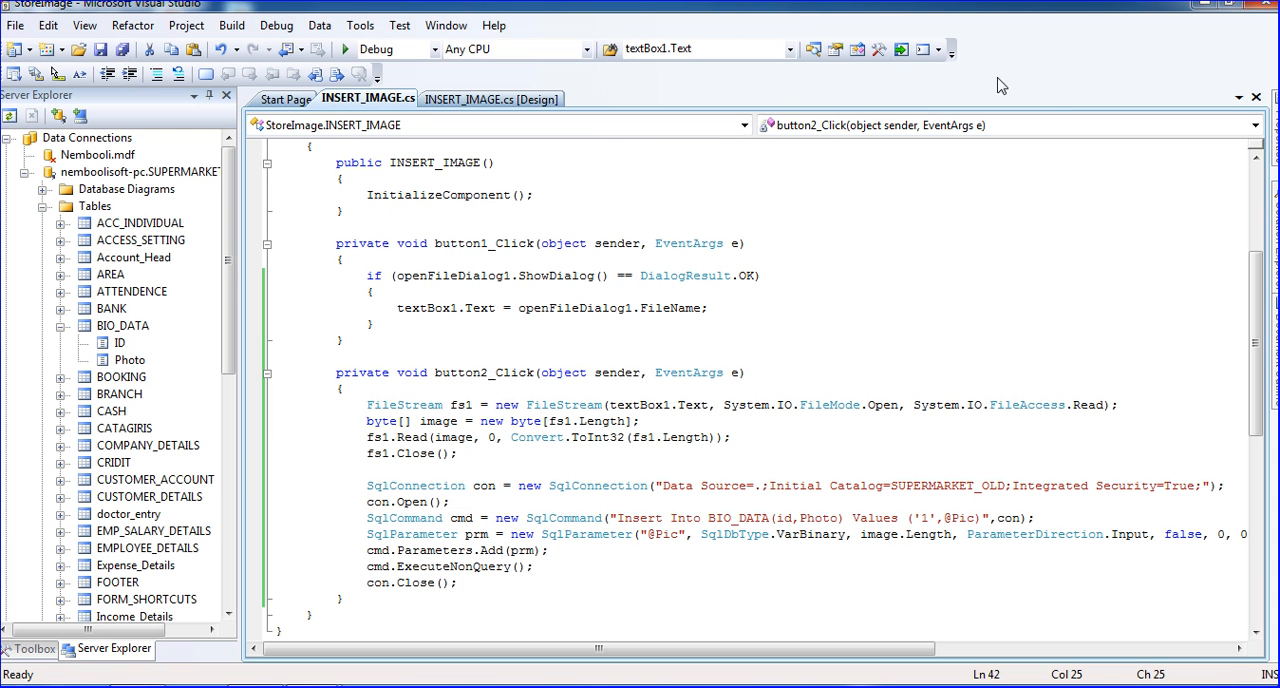
Display BIO_DATA's table data and select row 1's <Binary data> Photo cell
click(123, 325)
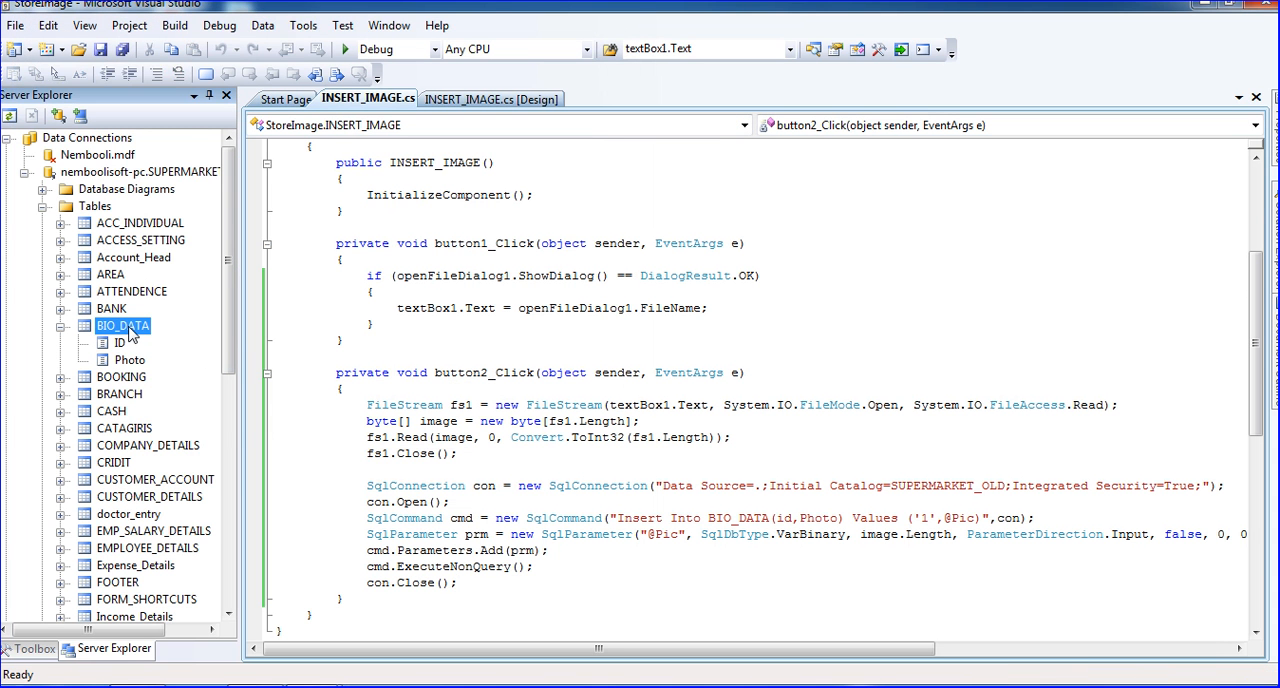
mouse_move(166, 435)
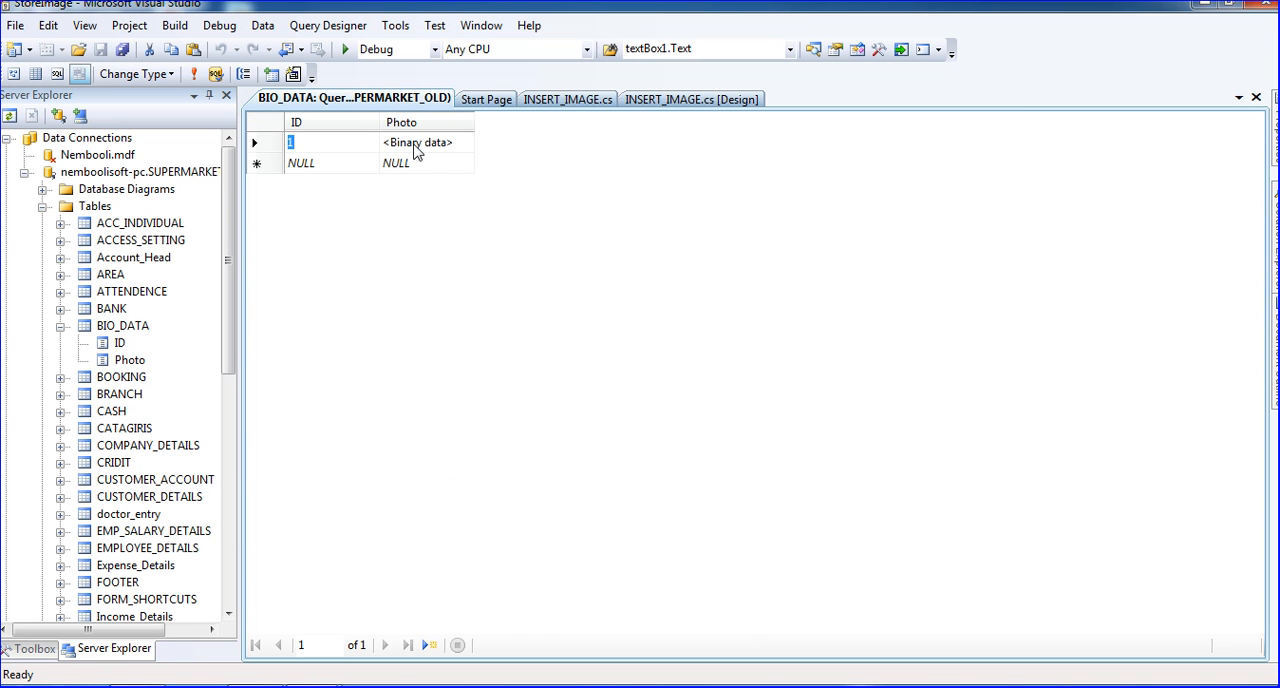
mouse_move(459, 159)
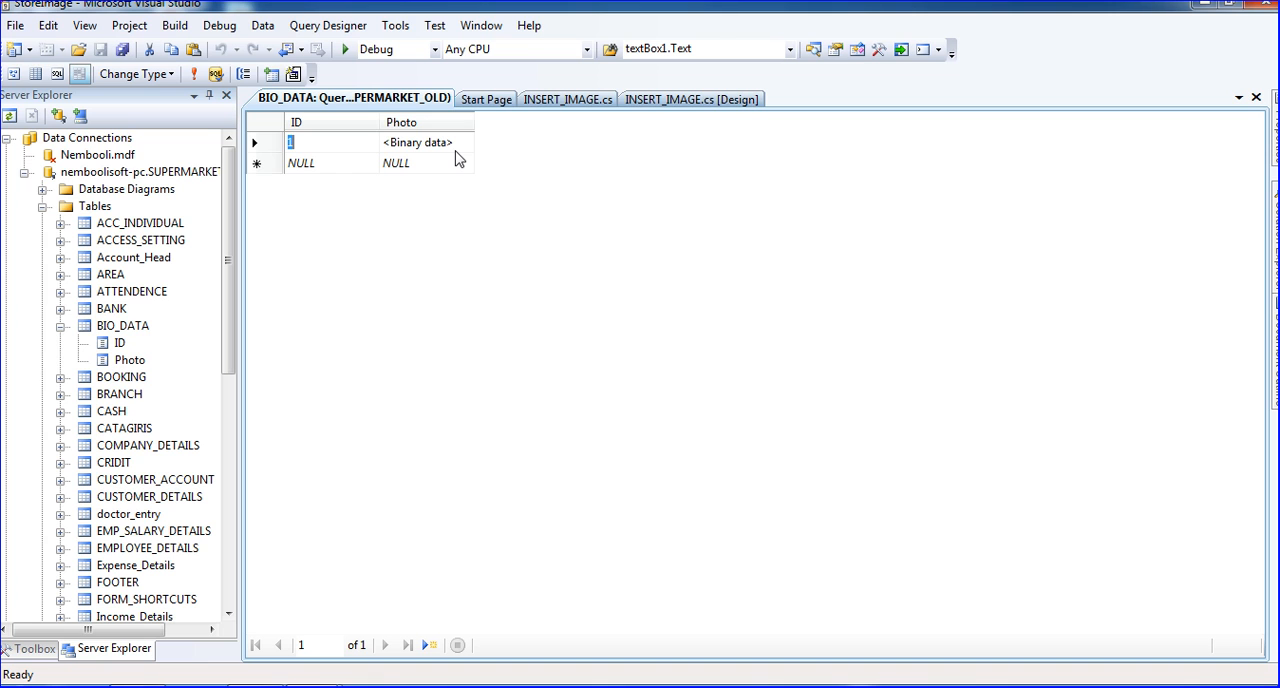
mouse_move(424, 178)
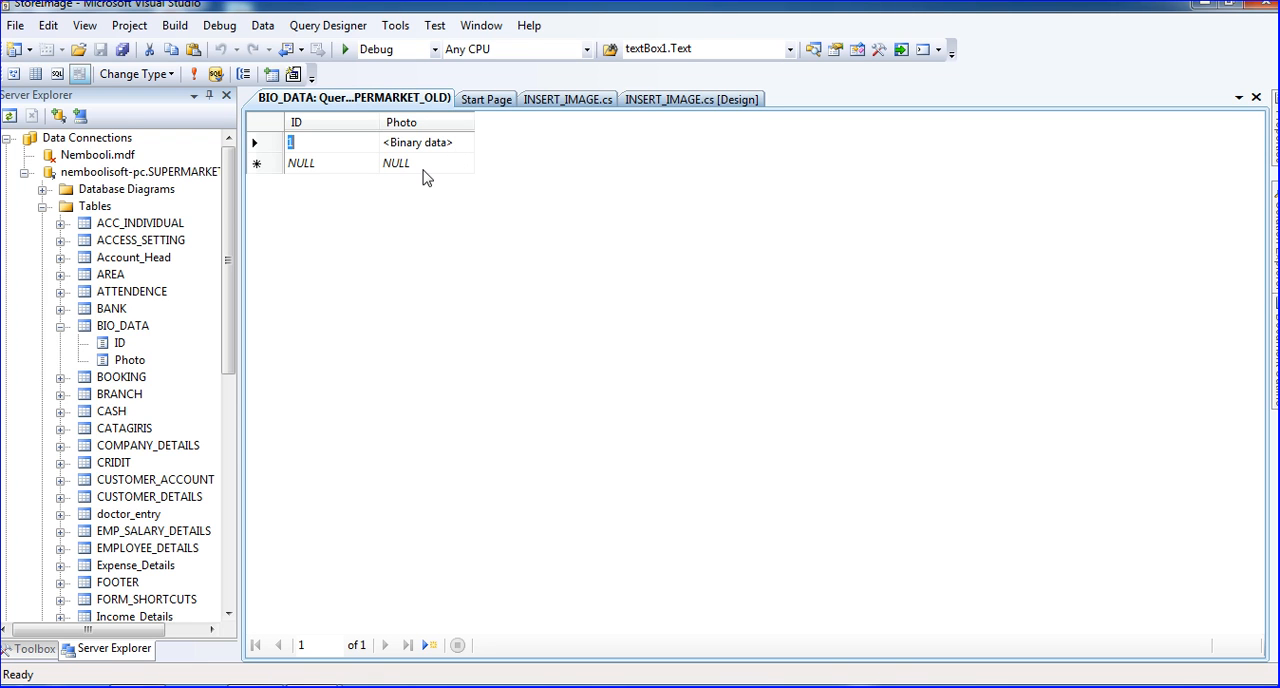
click(417, 142)
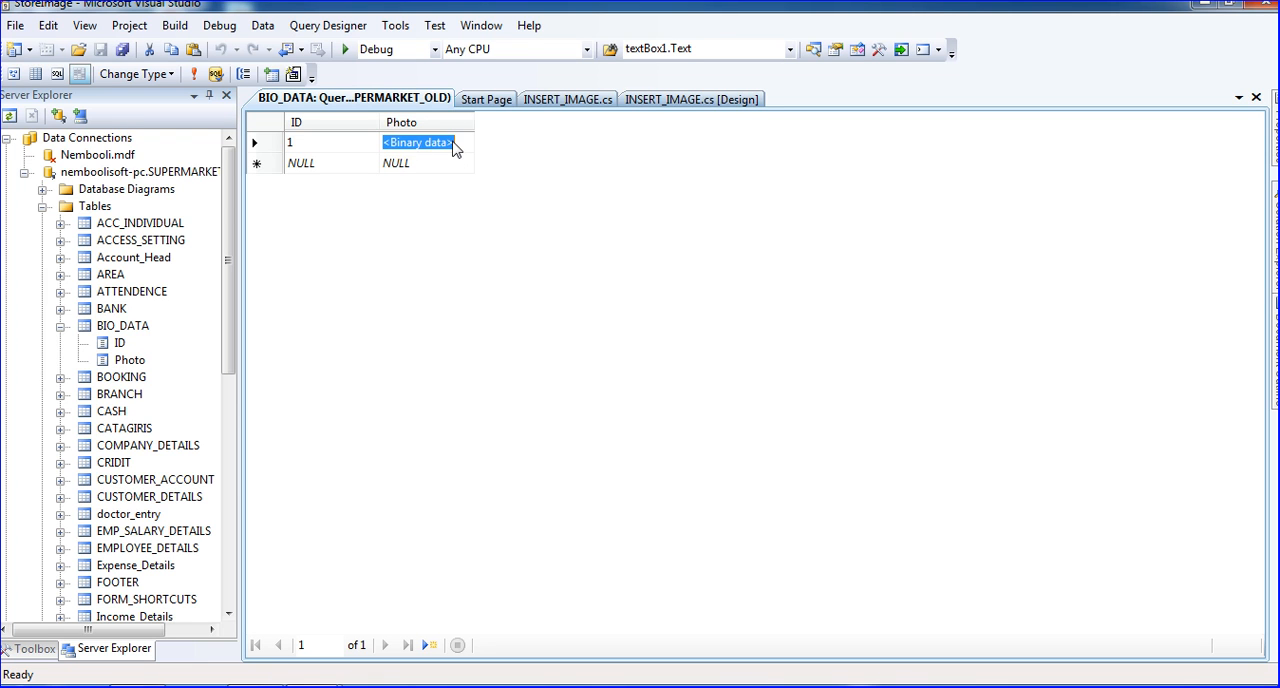
mouse_move(781, 454)
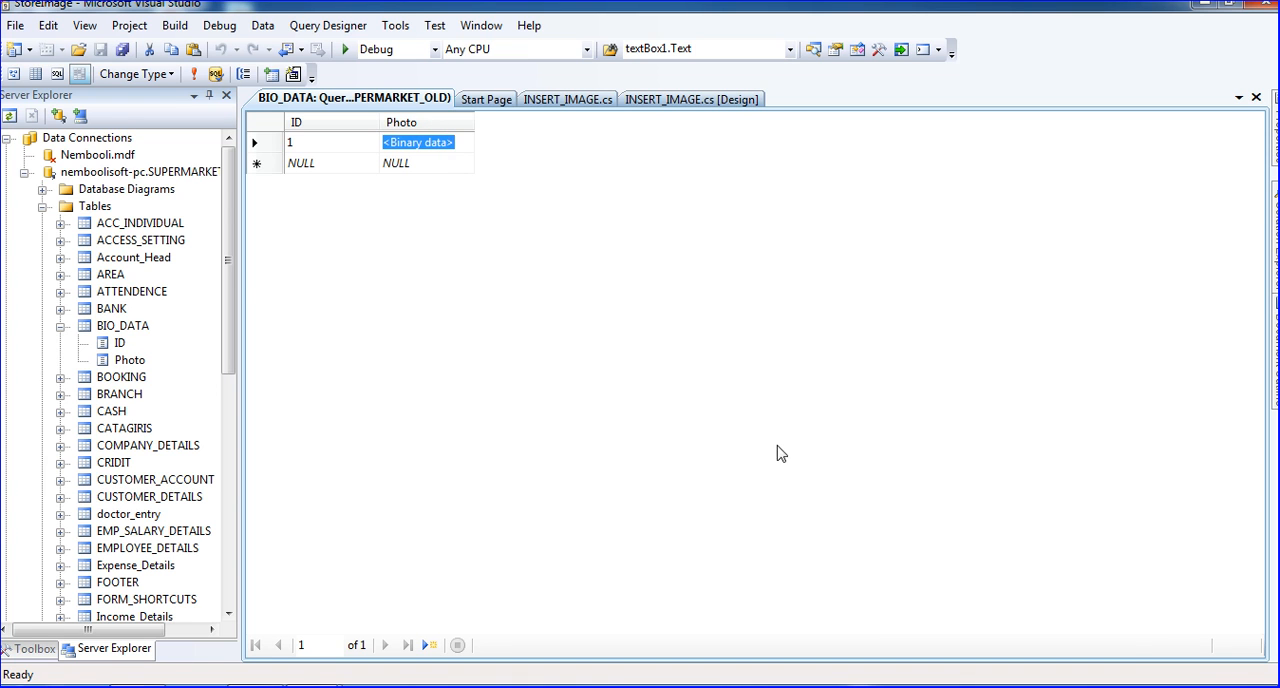